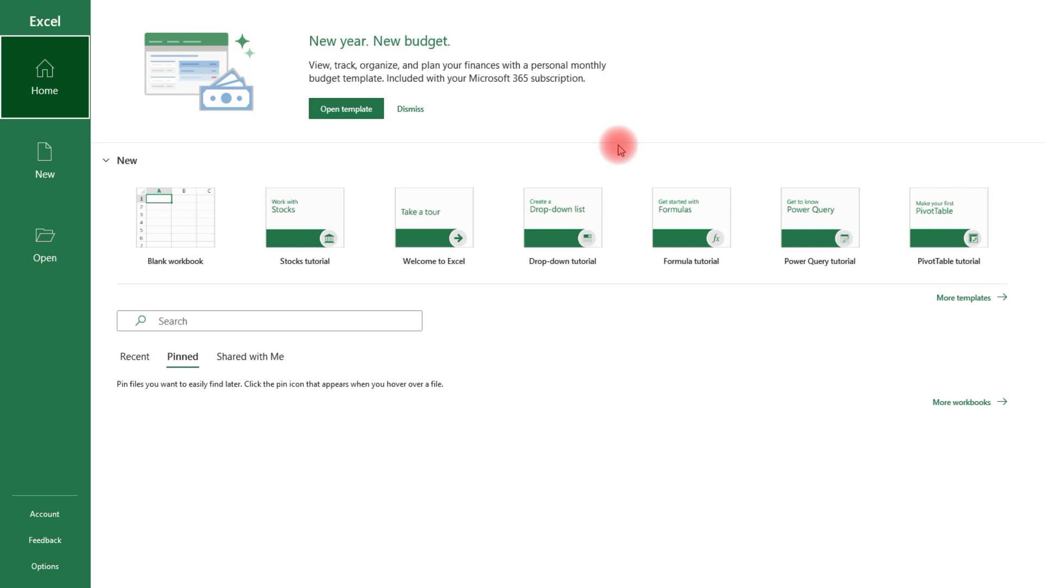
mouse_move(68, 83)
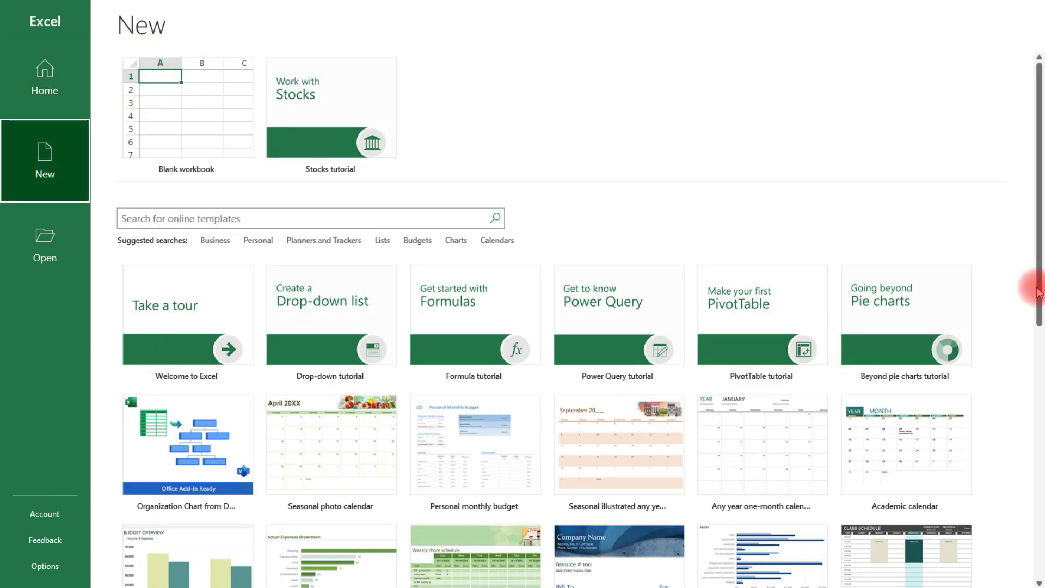
- Scroll through the built-in workbook template thumbnails on the New page
scroll(down, 3)
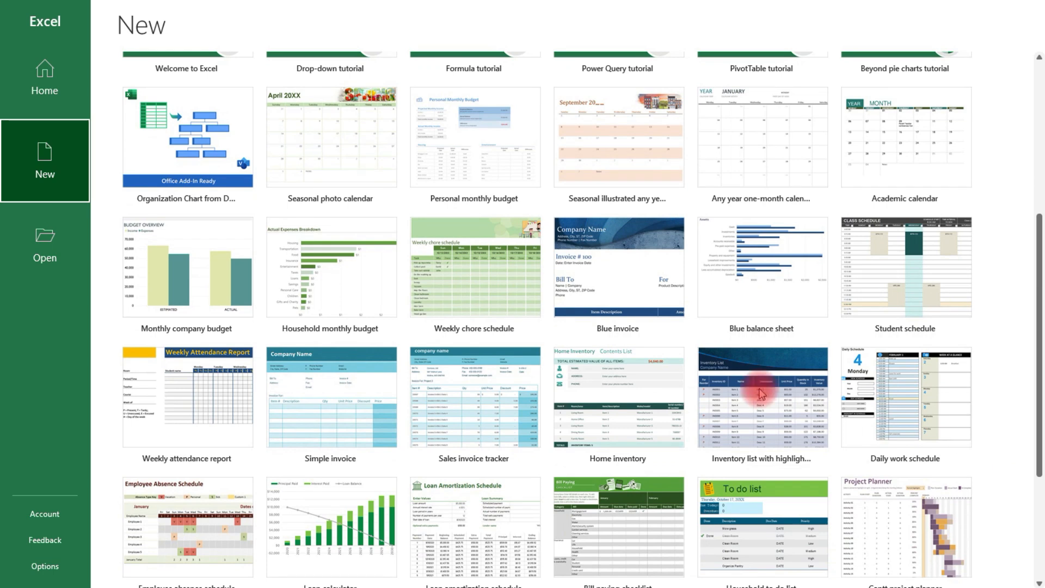
mouse_move(474, 181)
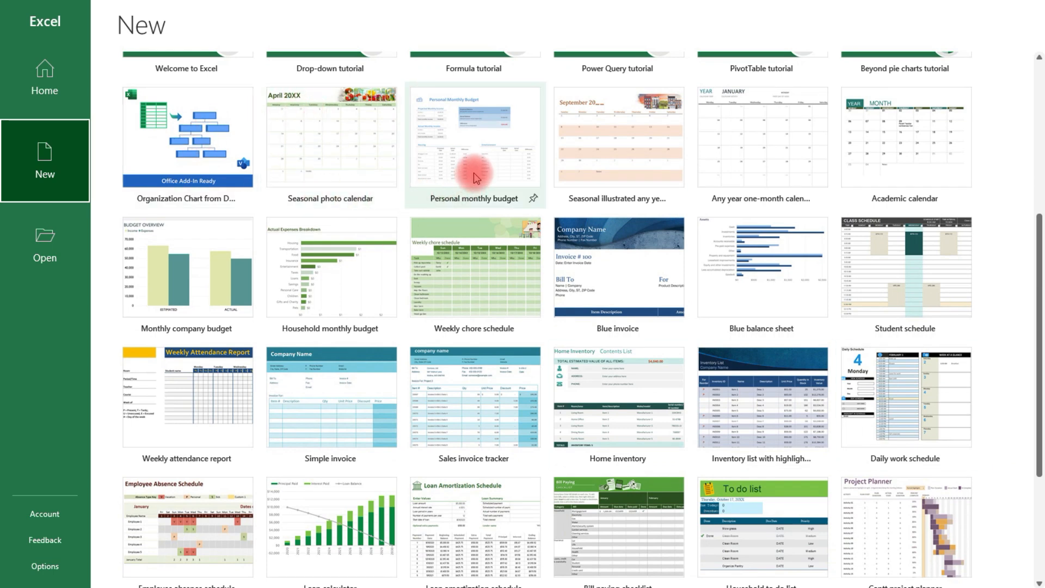
mouse_move(811, 285)
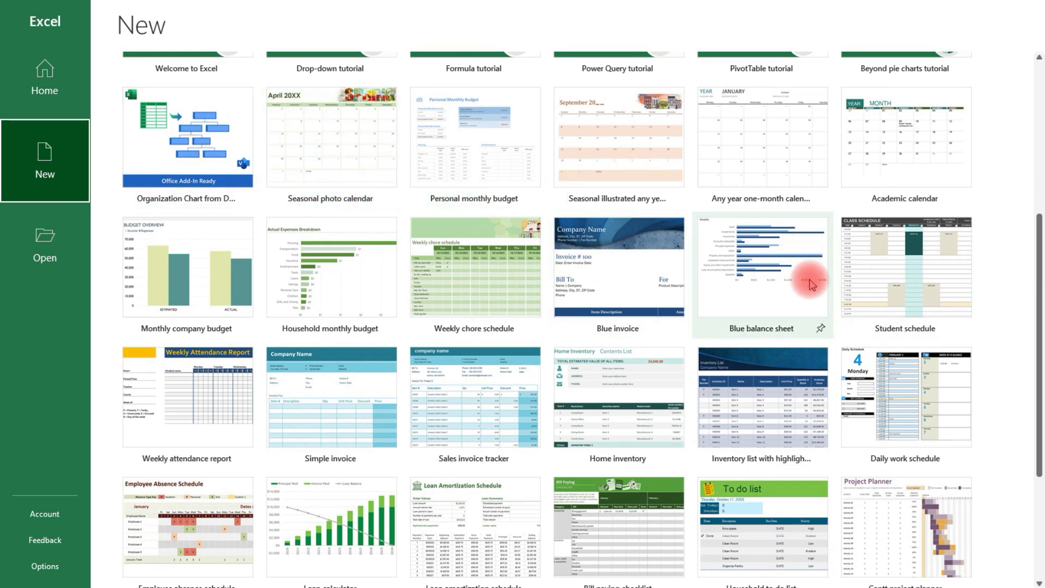
scroll(down, 3)
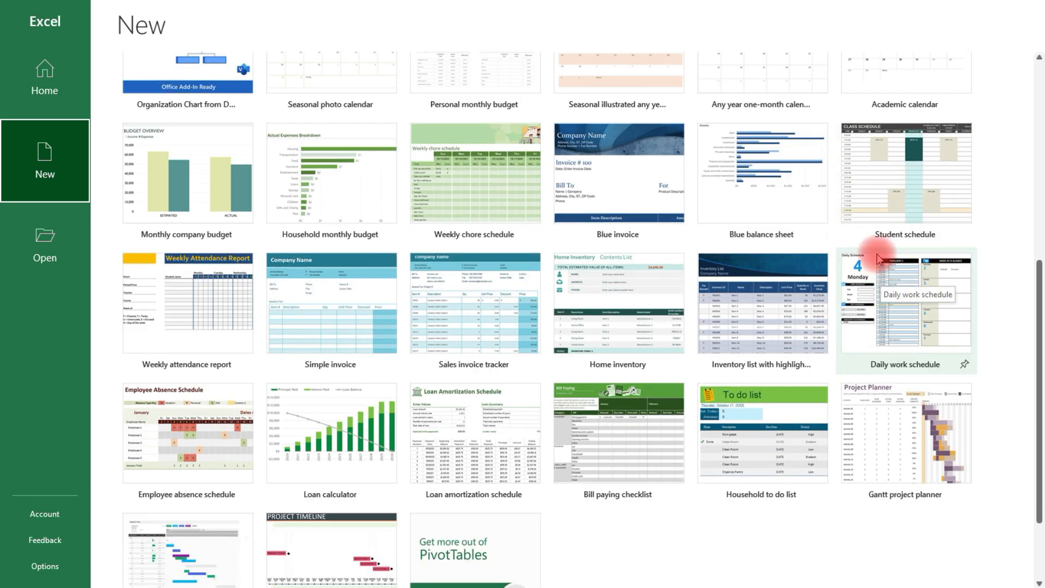
mouse_move(345, 461)
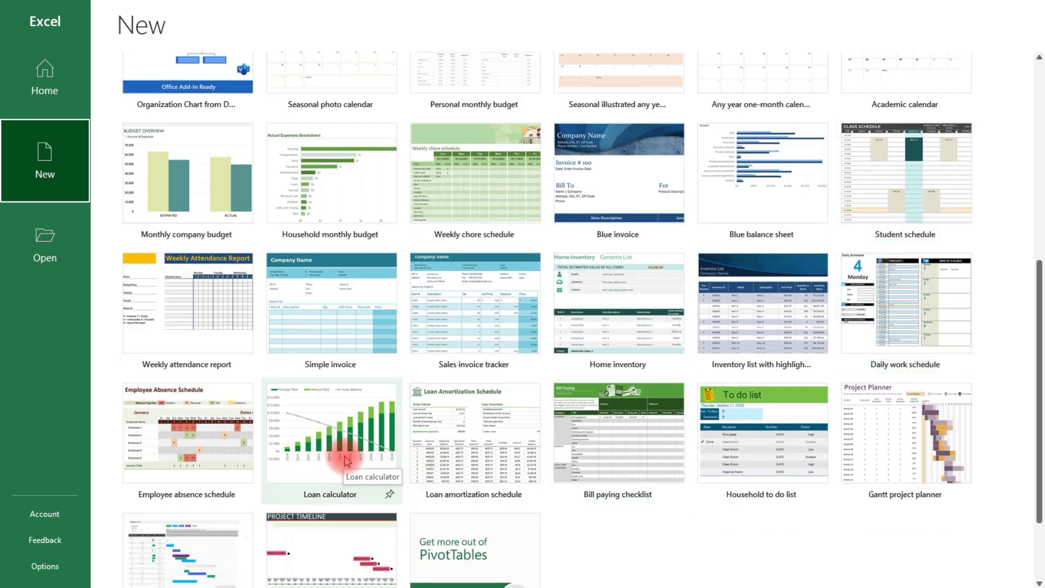
mouse_move(402, 385)
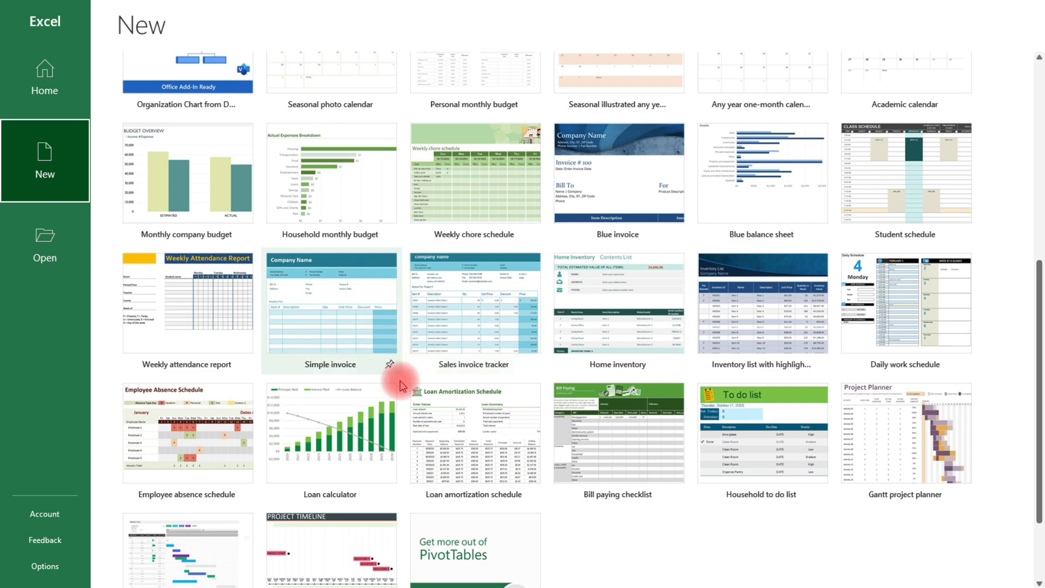
scroll(up, 3)
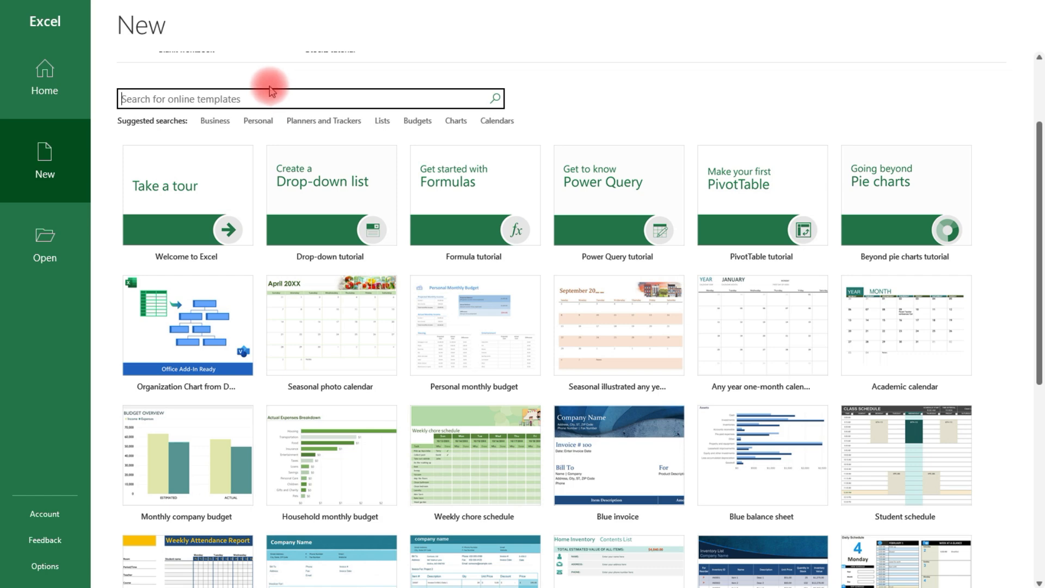
mouse_move(416, 121)
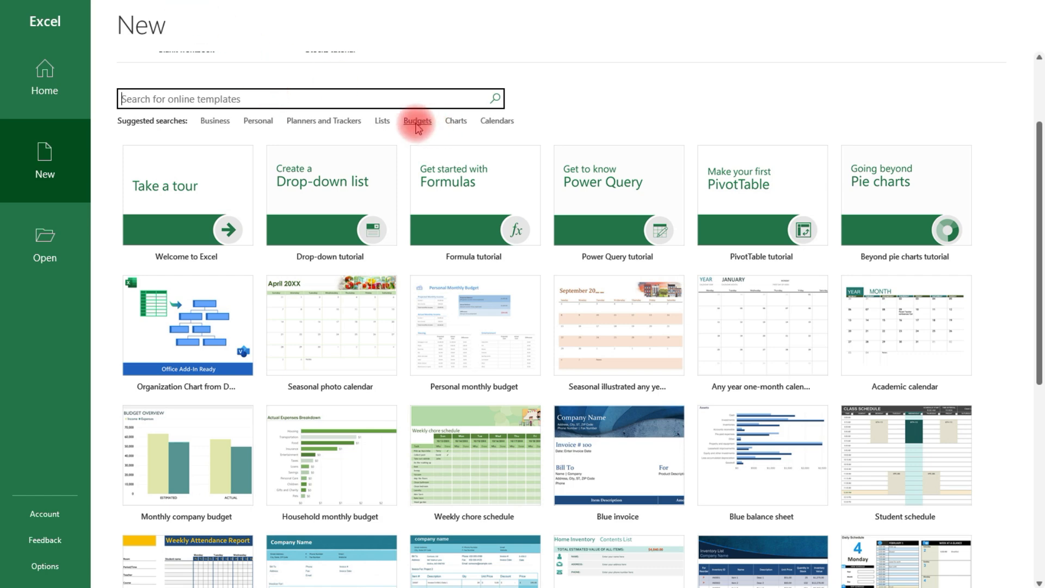
- Try the Budgets suggested search, then search online templates for 'loan'
click(417, 121)
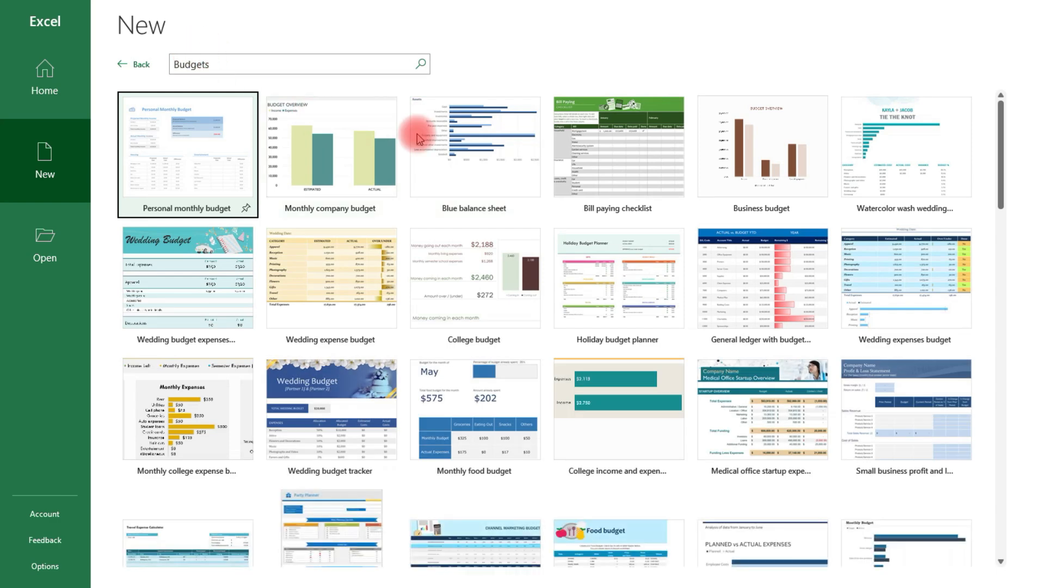
mouse_move(948, 238)
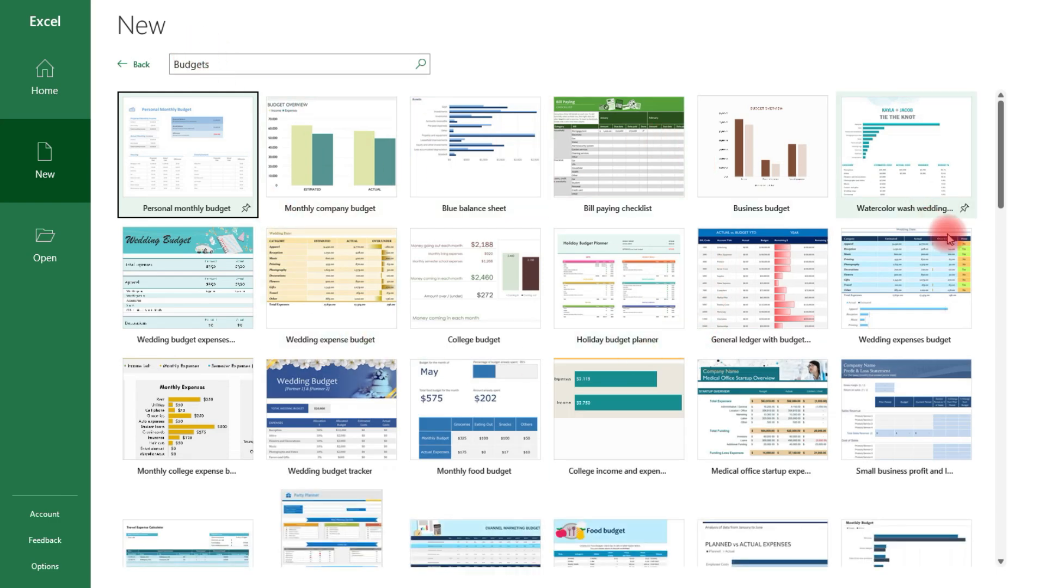
mouse_move(173, 26)
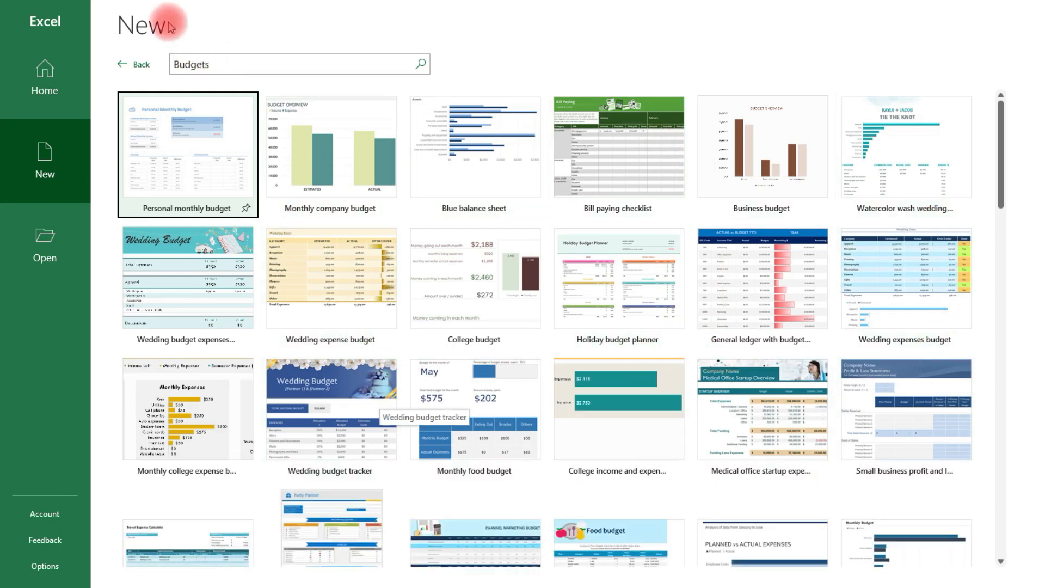
click(133, 65)
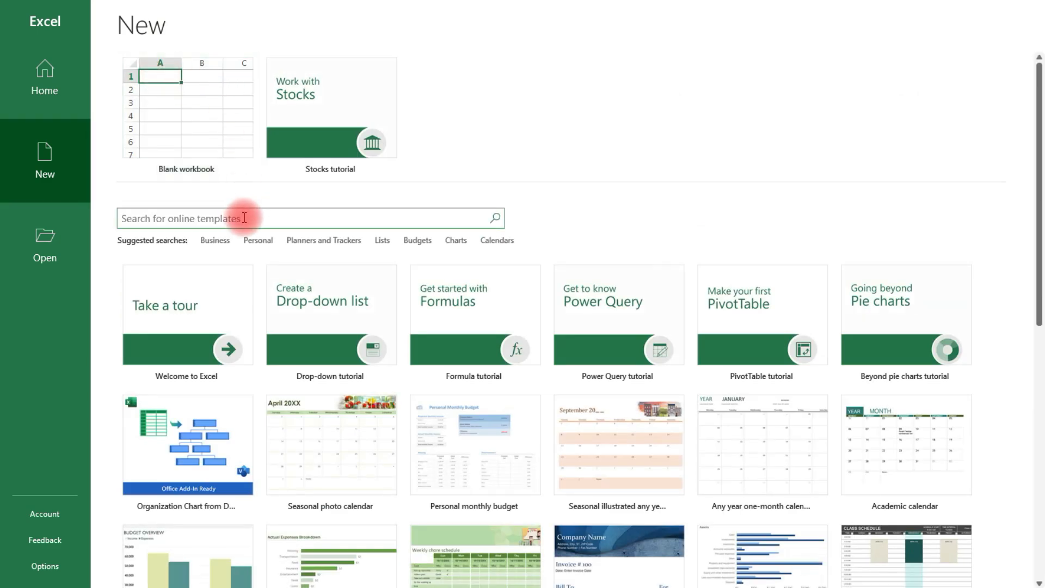
text(loan)
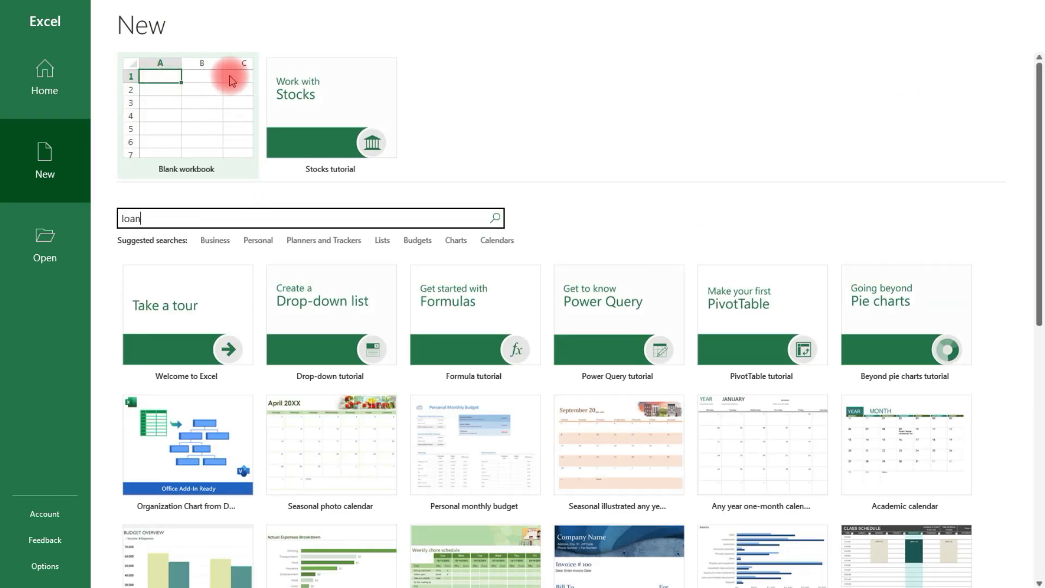
click(496, 218)
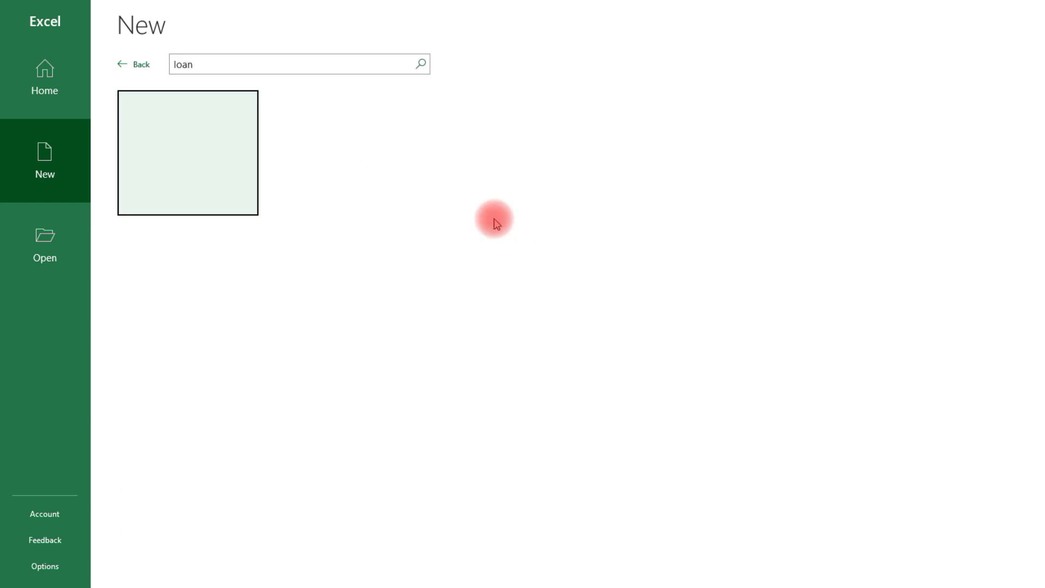
click(420, 64)
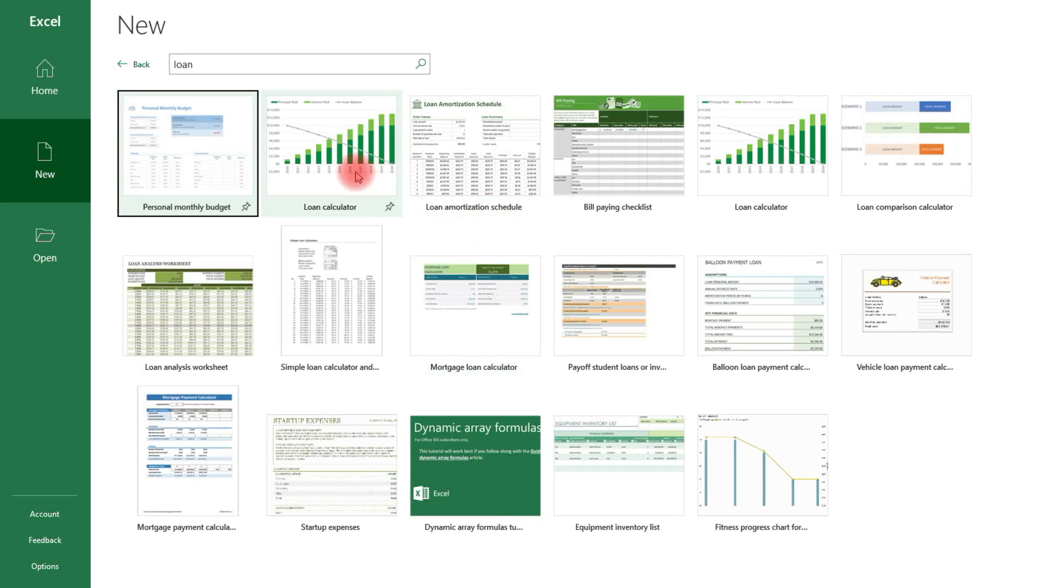
mouse_move(600, 277)
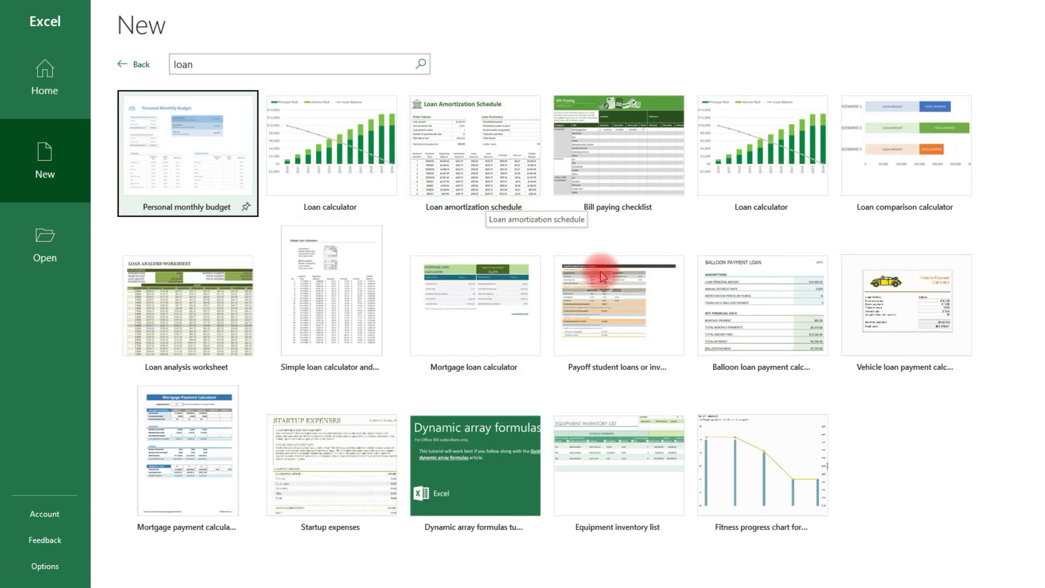
mouse_move(783, 381)
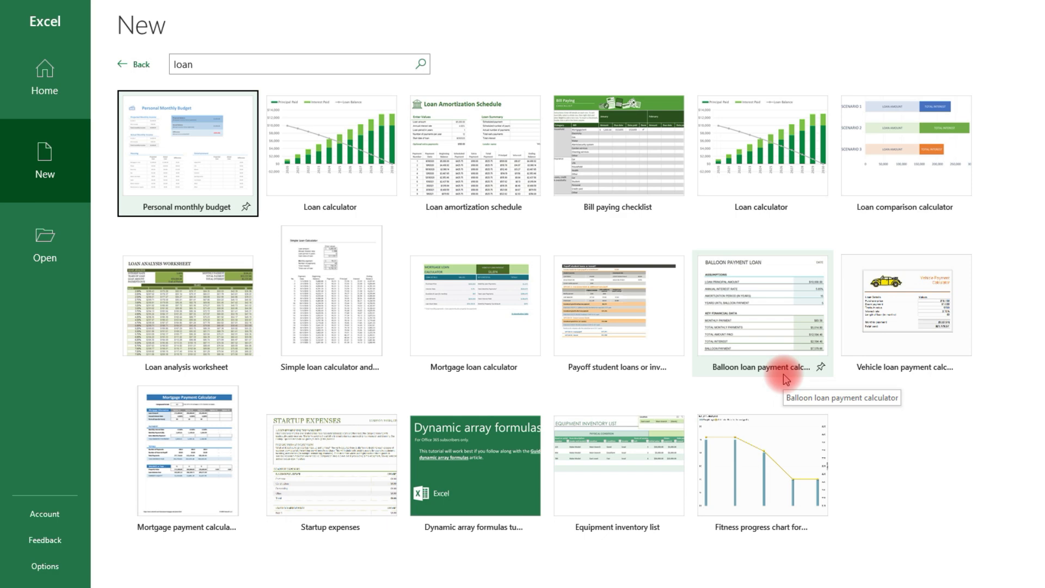
mouse_move(785, 377)
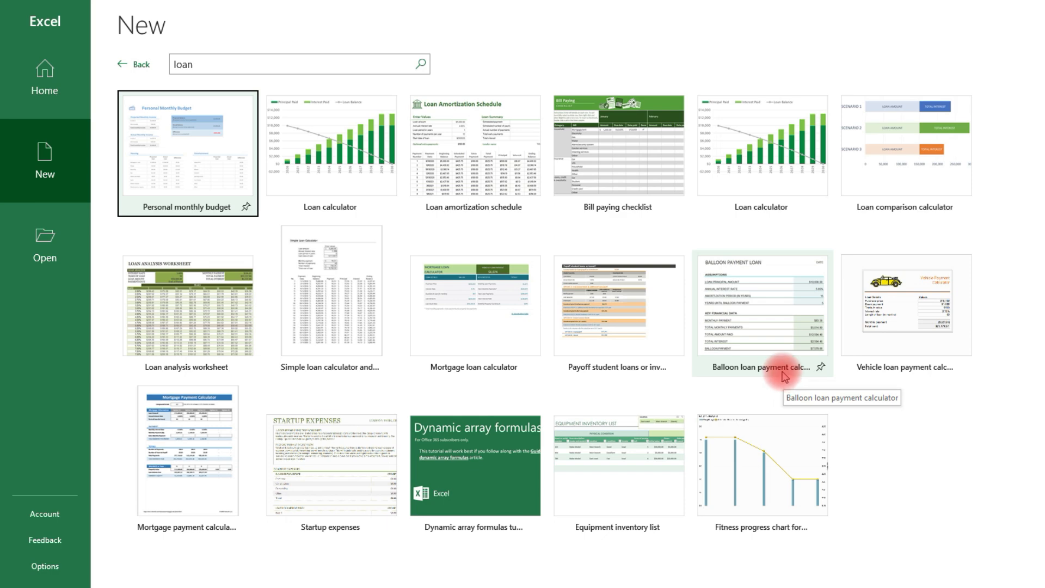
mouse_move(270, 107)
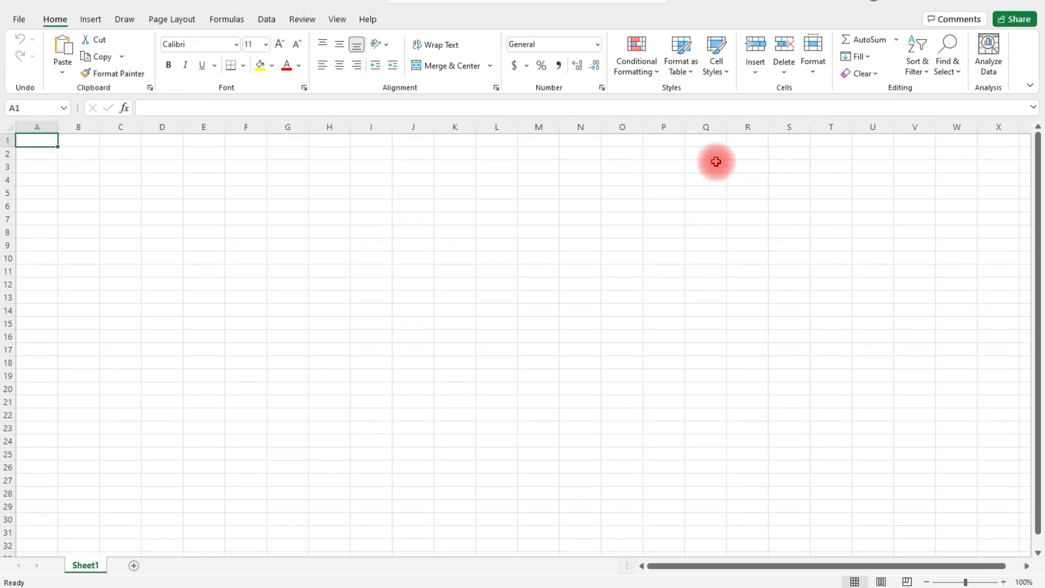
mouse_move(980, 534)
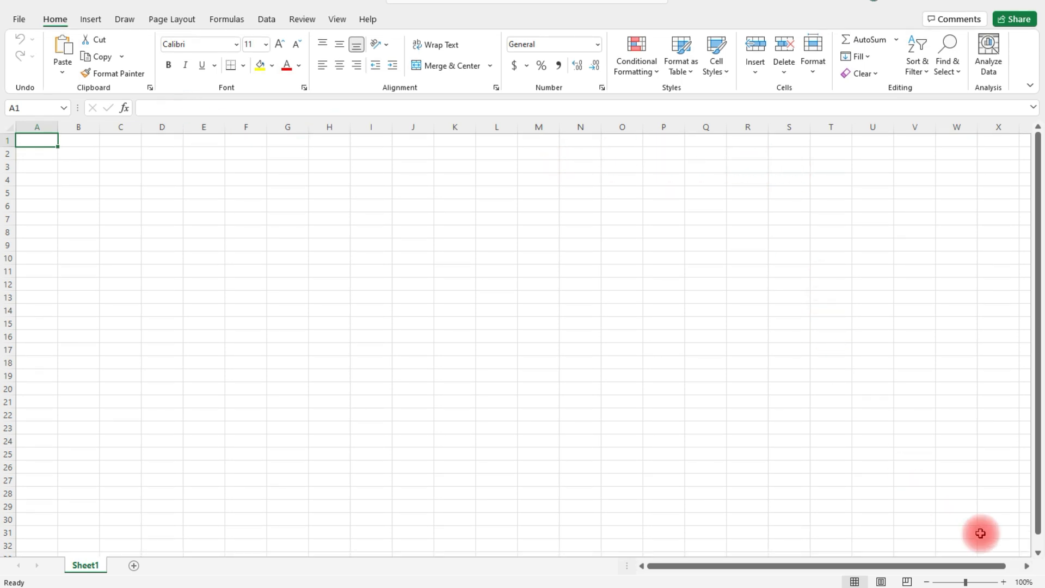
- Zoom the blank workbook's sheet in to about 170%
click(1005, 582)
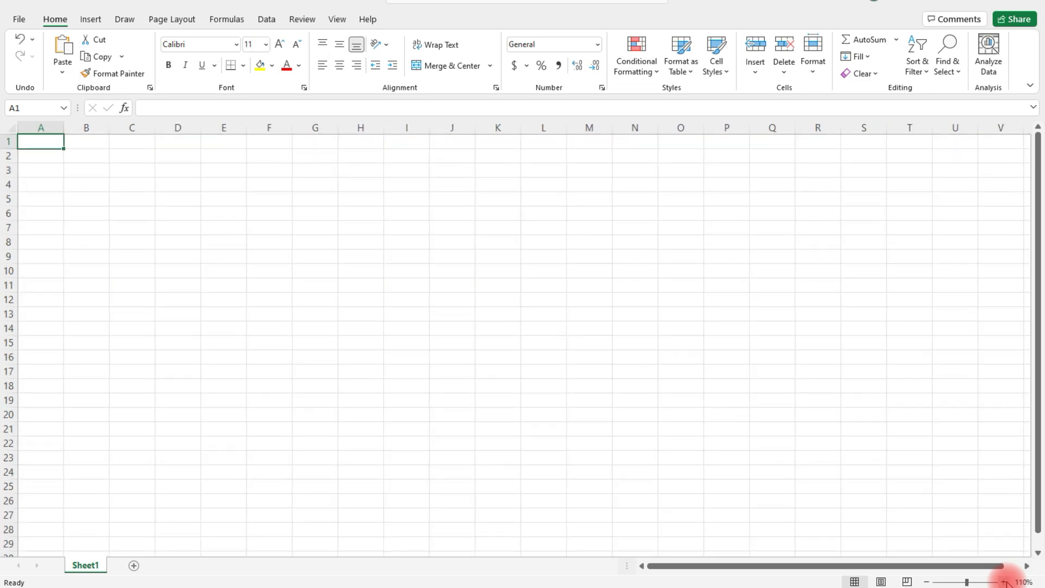
click(1003, 581)
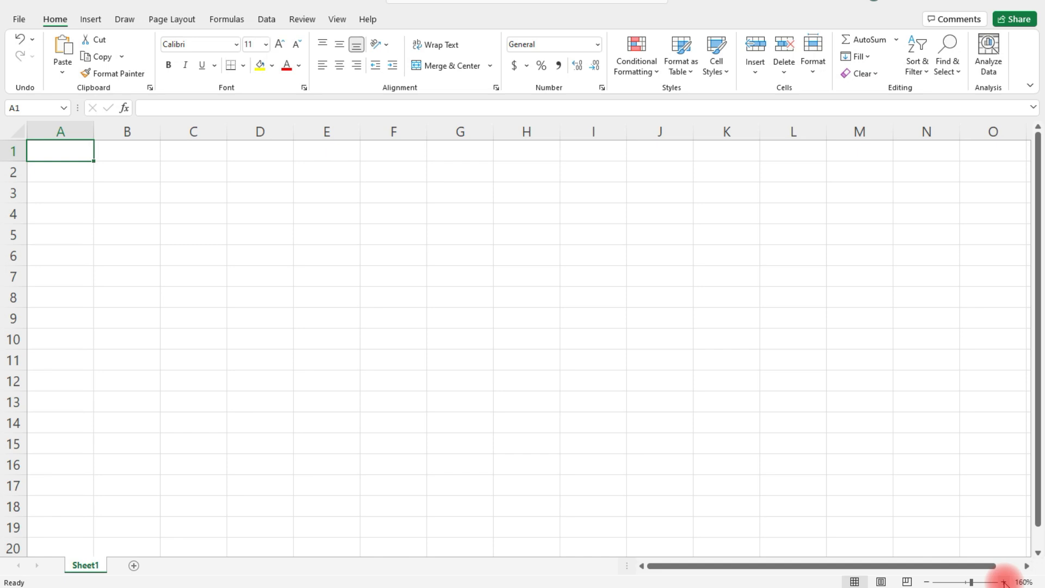
click(1003, 582)
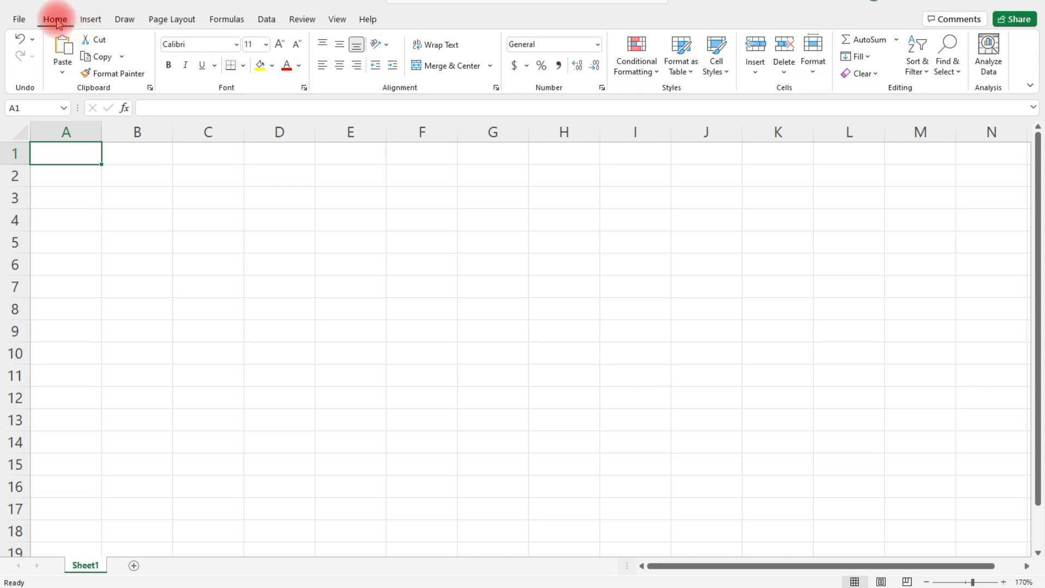
click(91, 19)
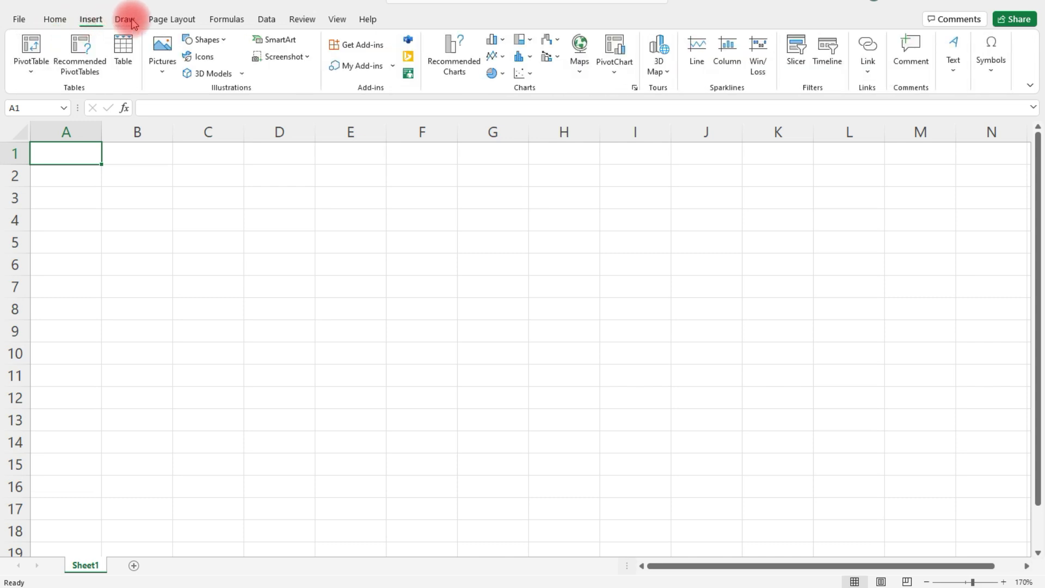
click(124, 19)
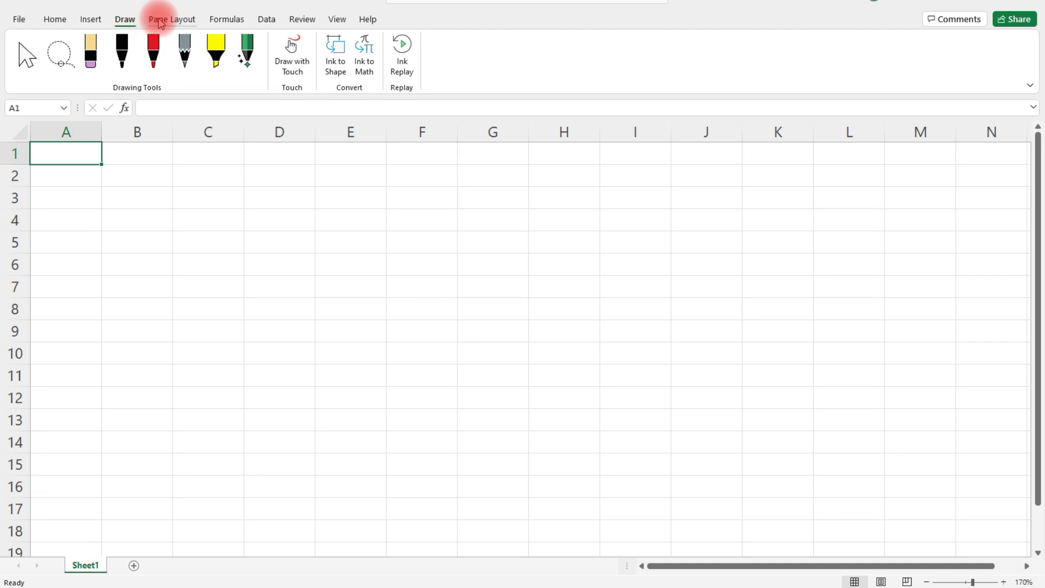
click(227, 18)
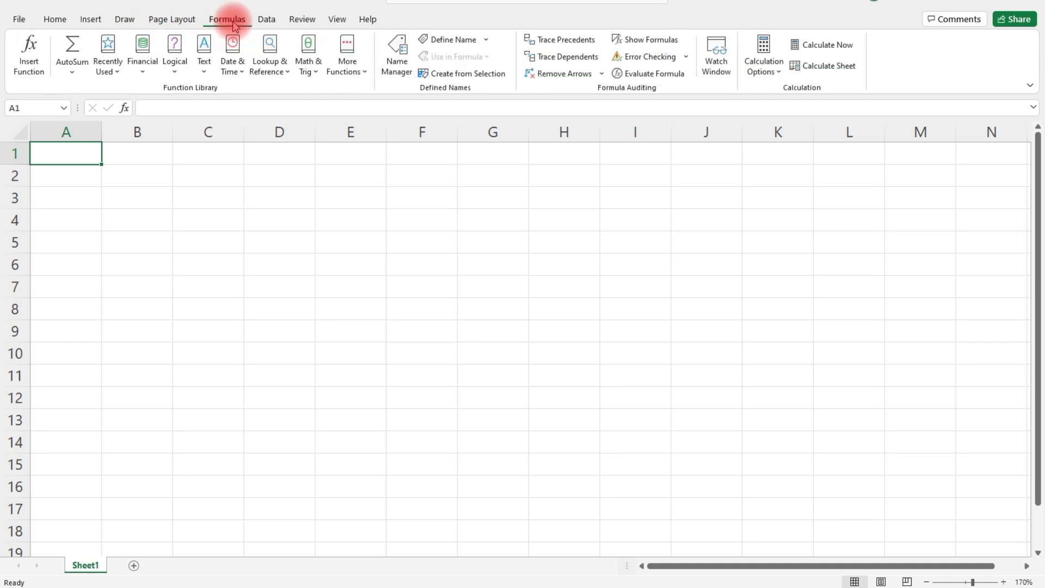
click(266, 19)
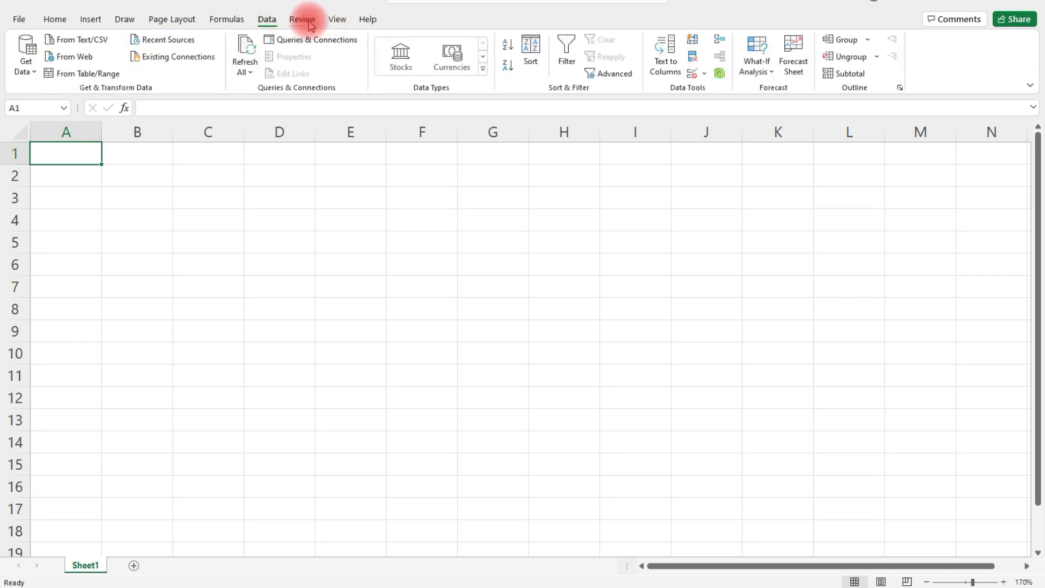
click(337, 19)
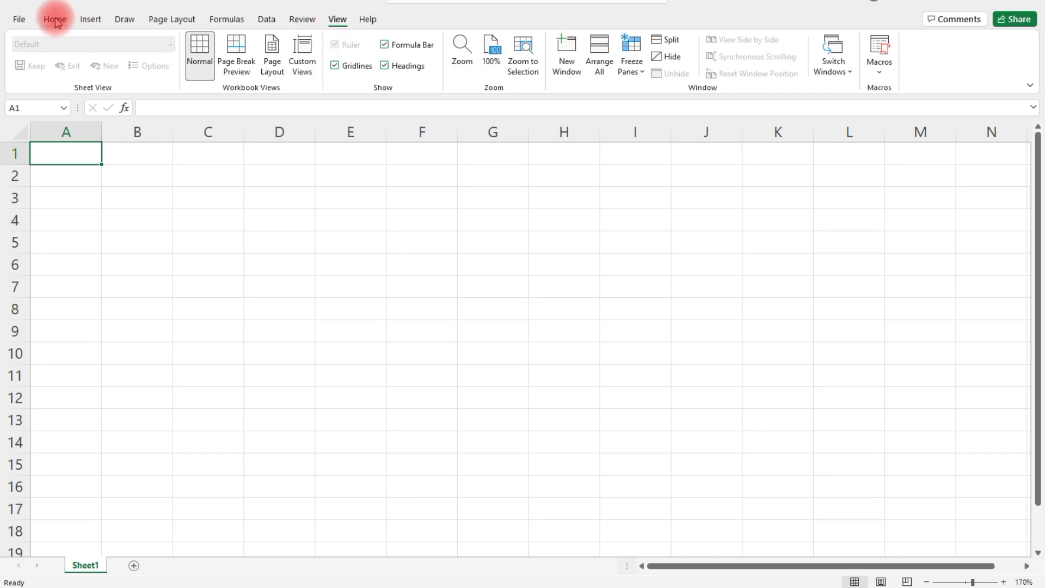
click(54, 18)
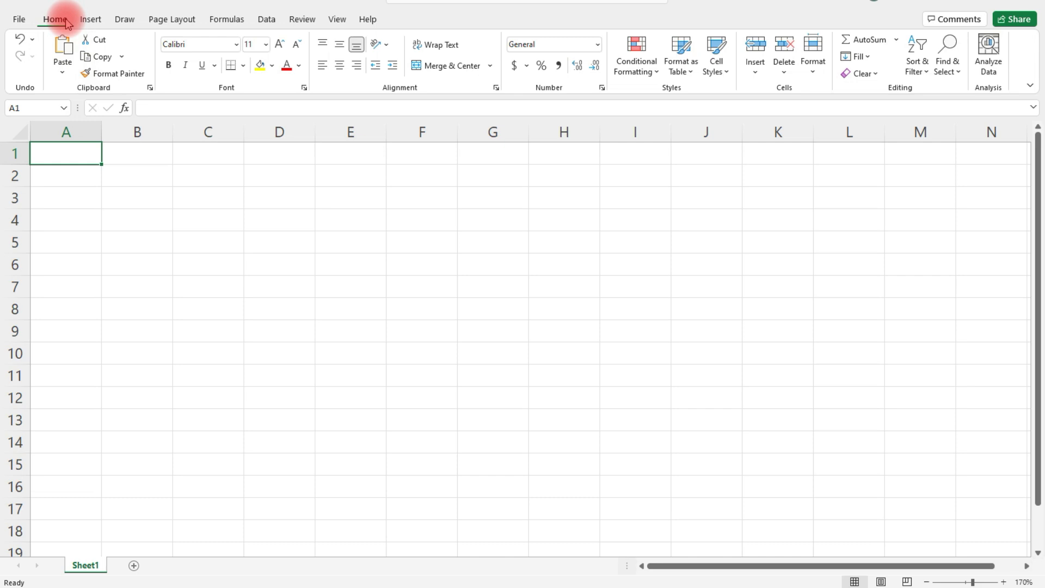
mouse_move(777, 74)
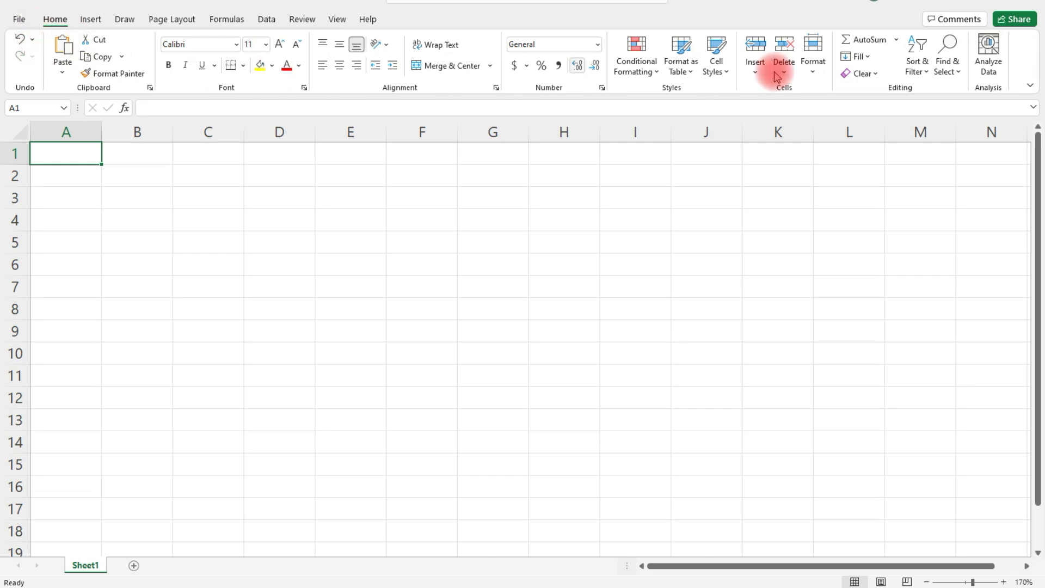
mouse_move(104, 74)
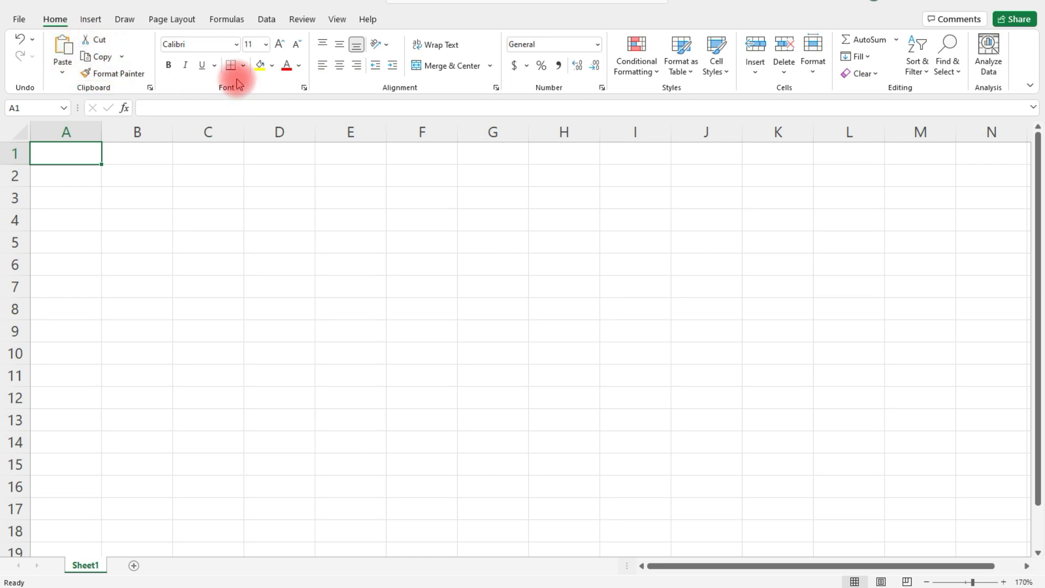
mouse_move(589, 86)
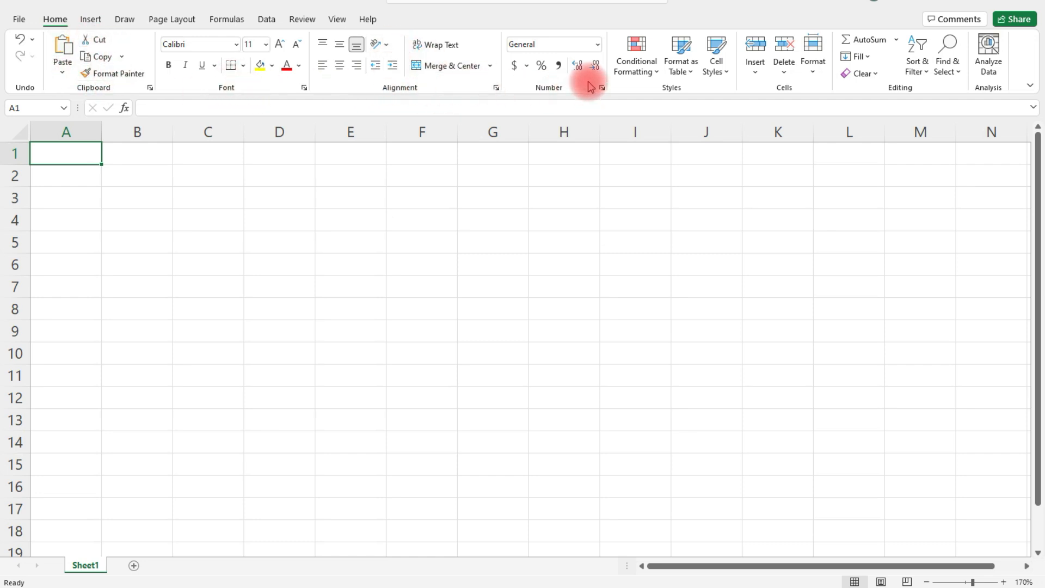
mouse_move(887, 79)
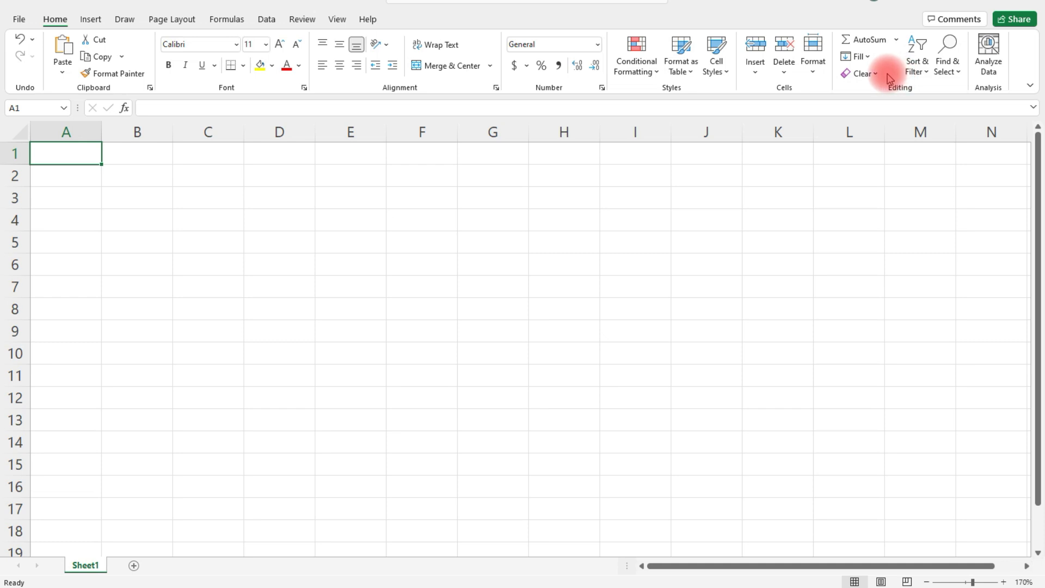
click(66, 131)
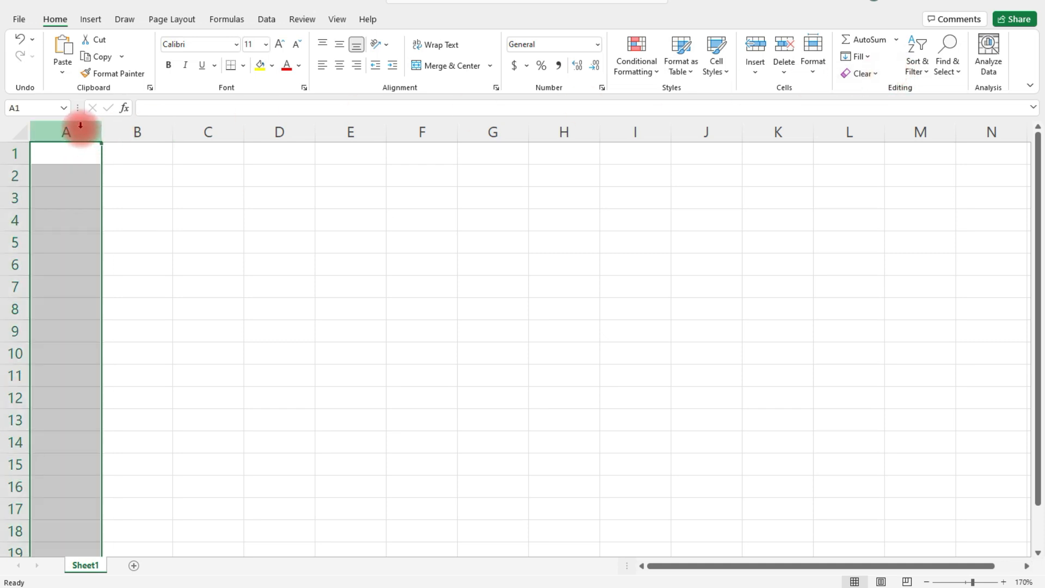
mouse_move(168, 124)
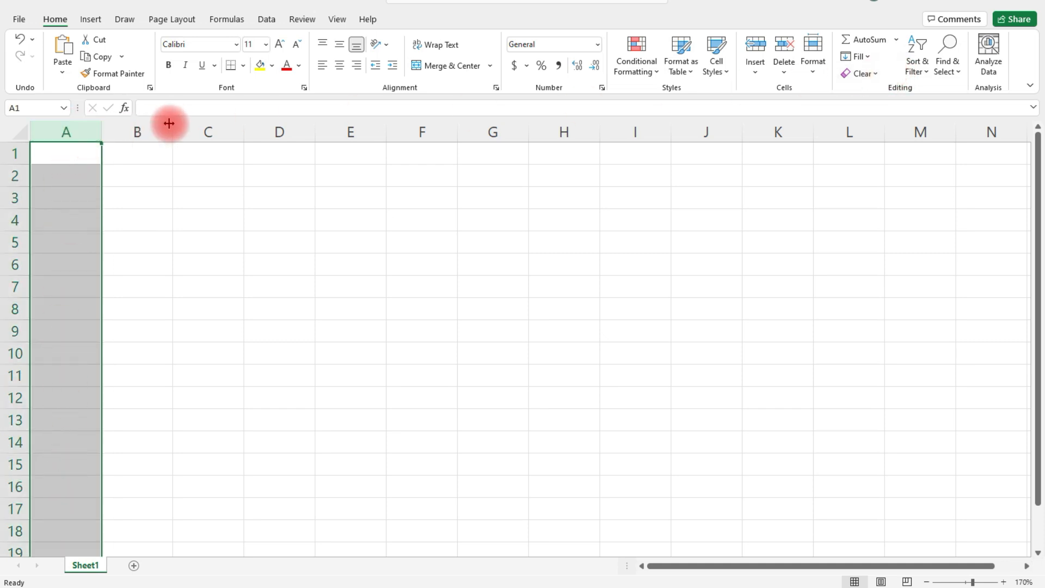
click(137, 131)
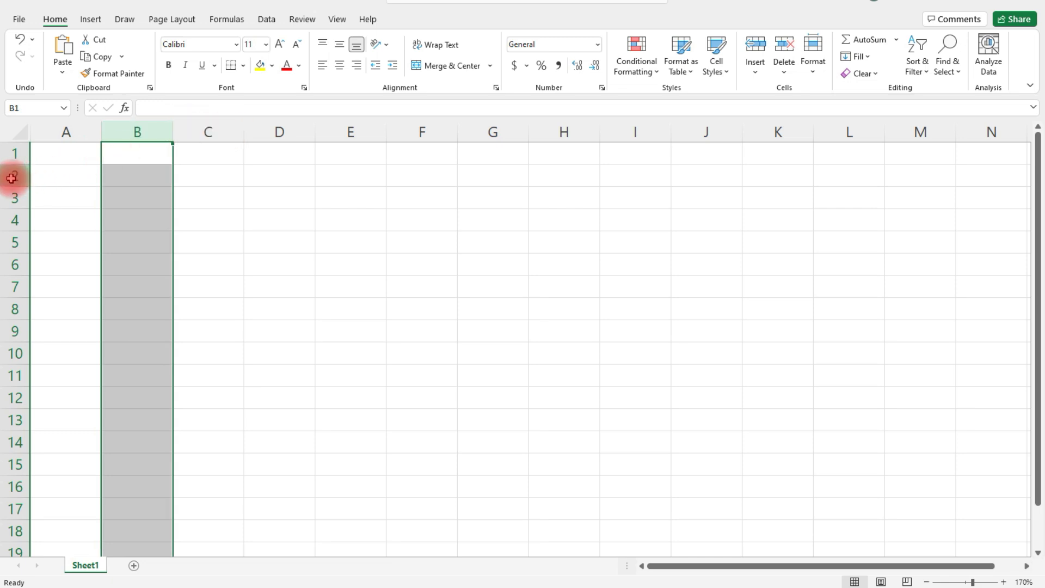
click(15, 198)
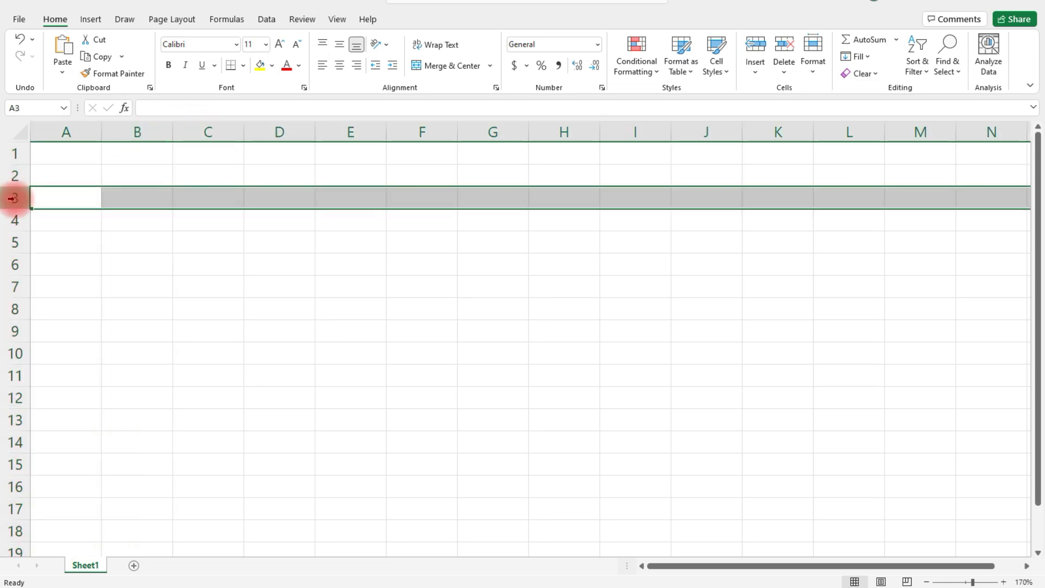
mouse_move(183, 176)
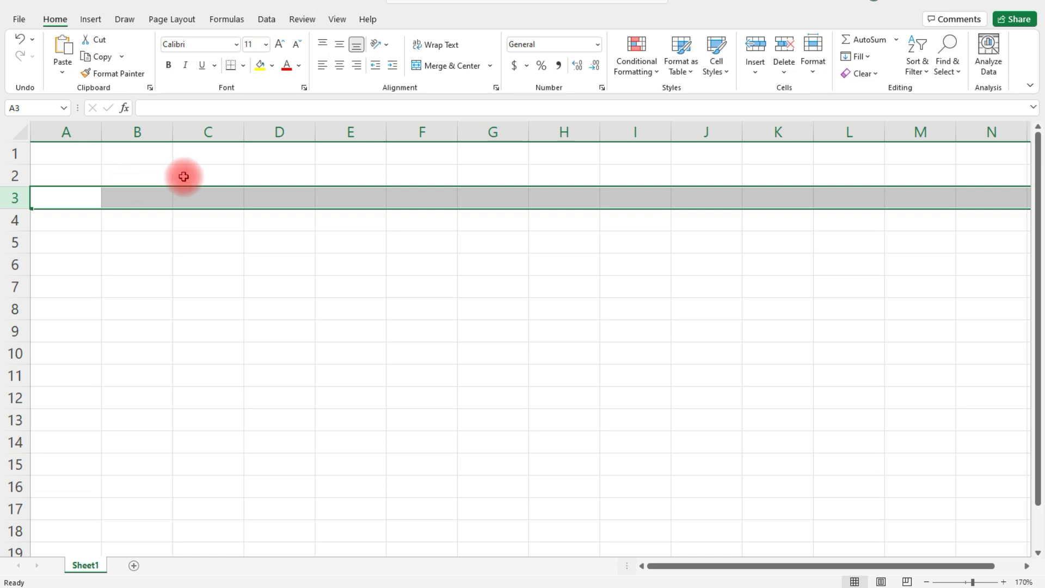
mouse_move(158, 178)
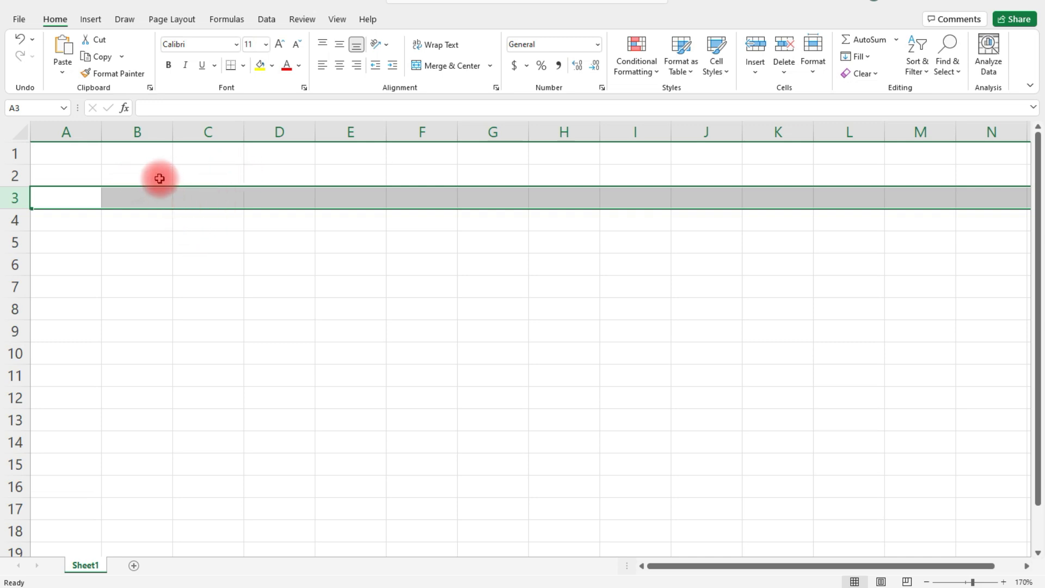
click(137, 220)
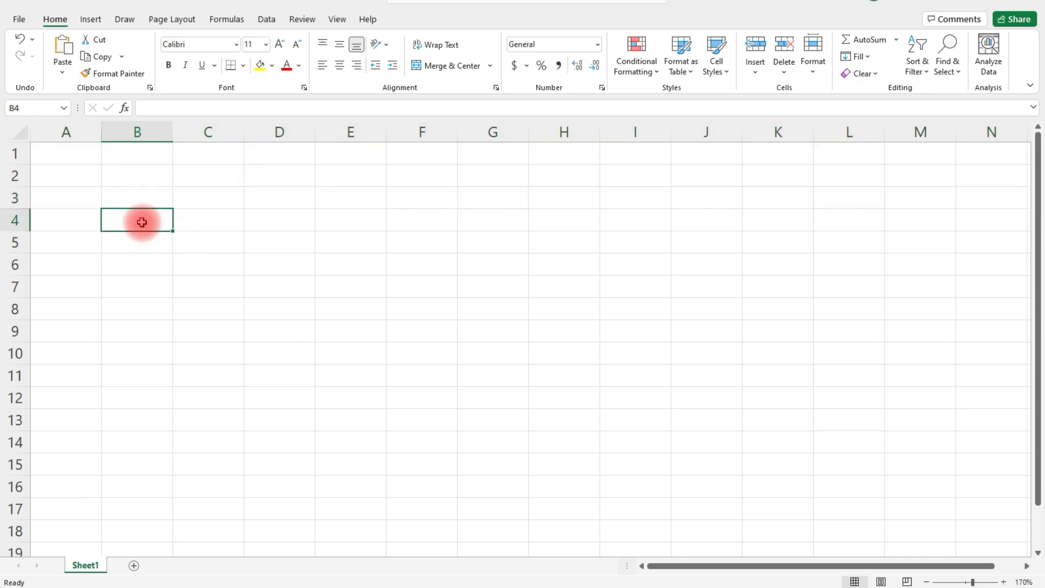
mouse_move(110, 212)
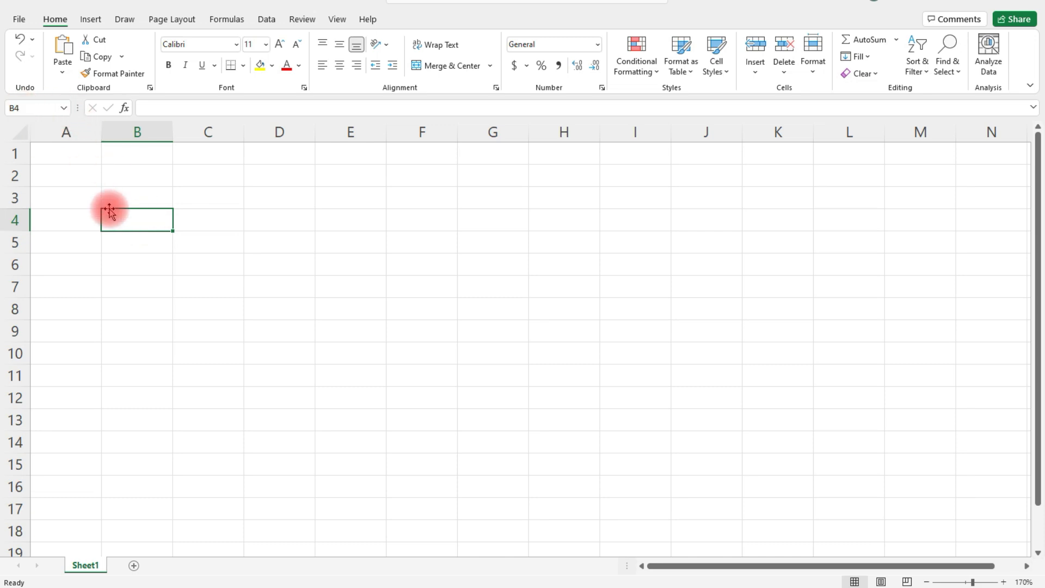
mouse_move(33, 221)
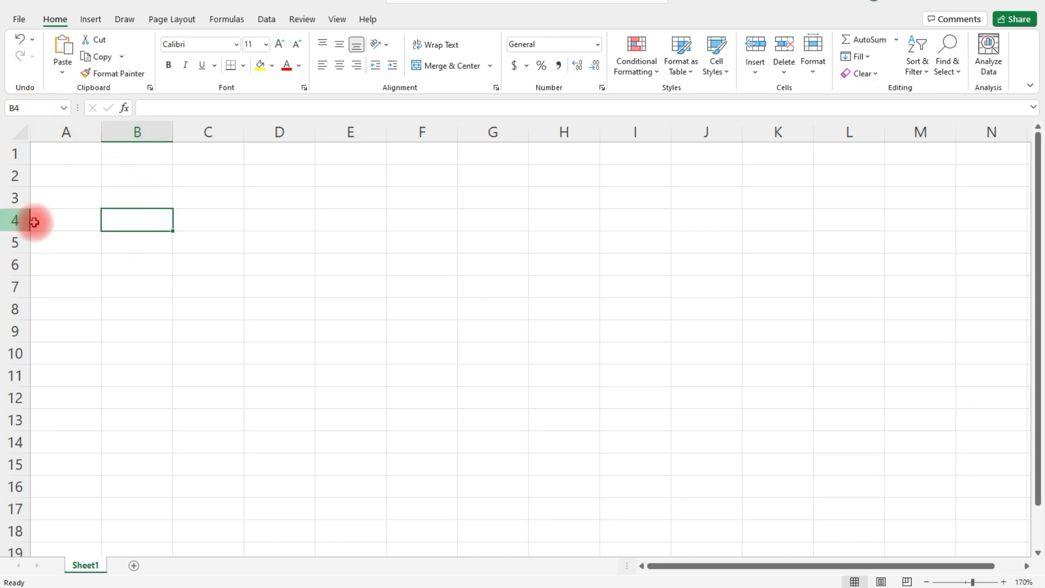
mouse_move(228, 267)
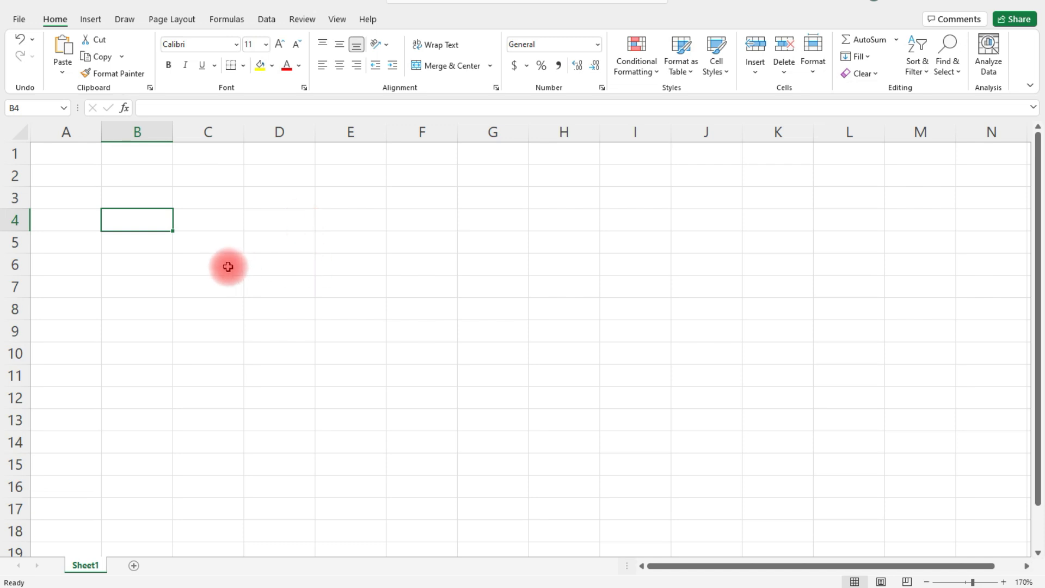
click(208, 265)
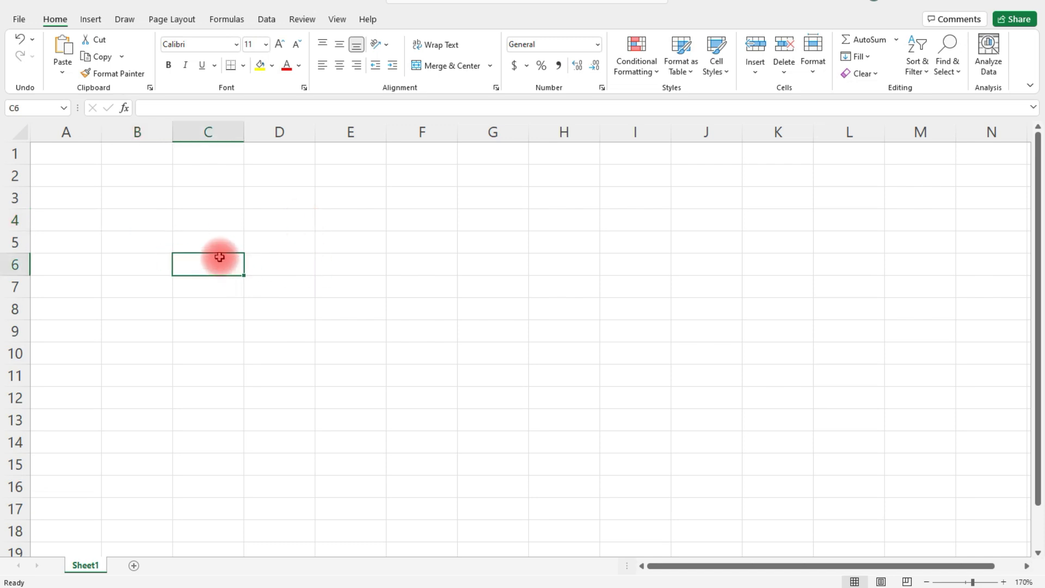
click(208, 132)
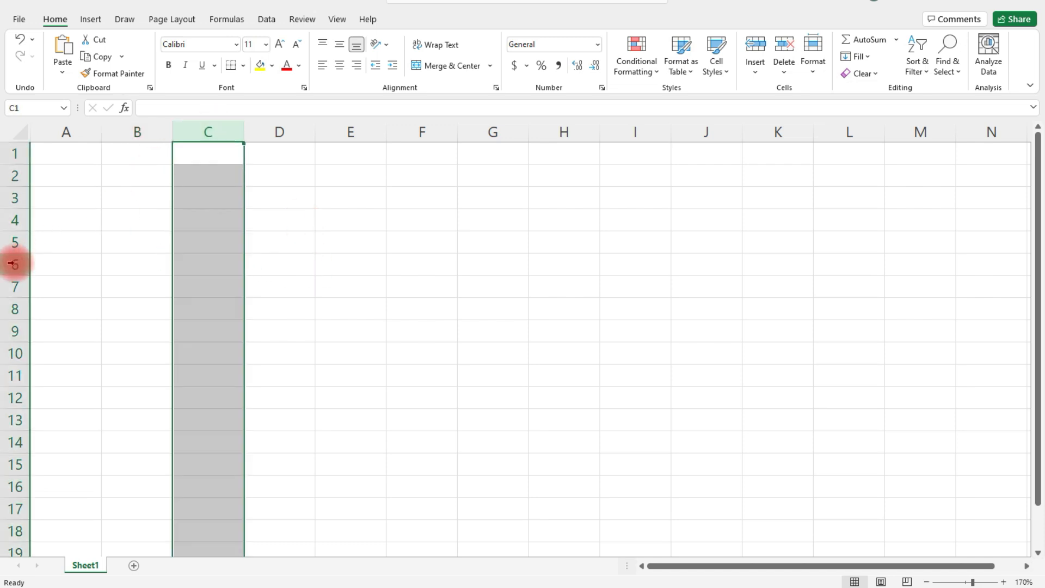
click(208, 263)
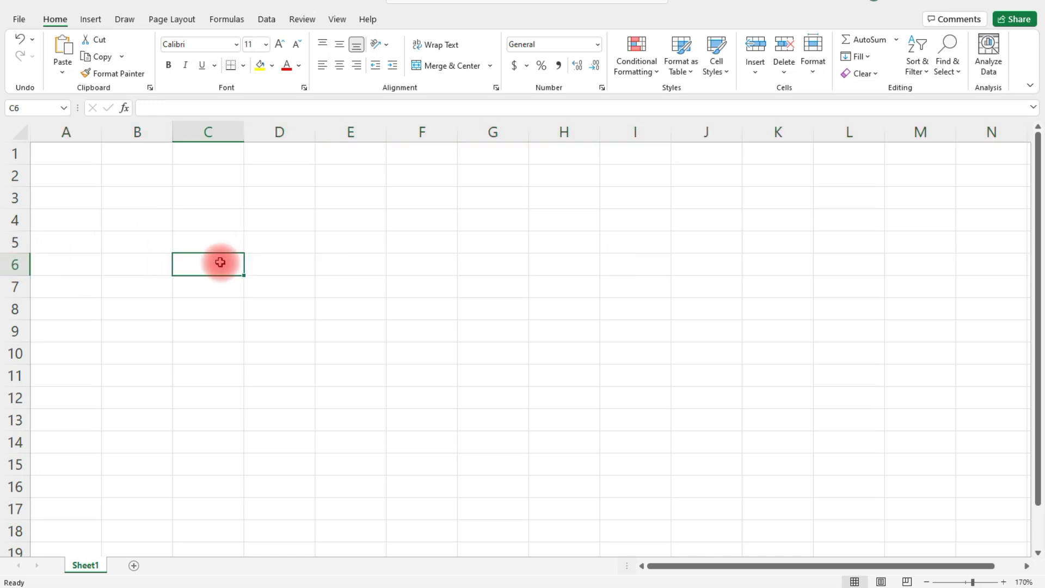
mouse_move(14, 108)
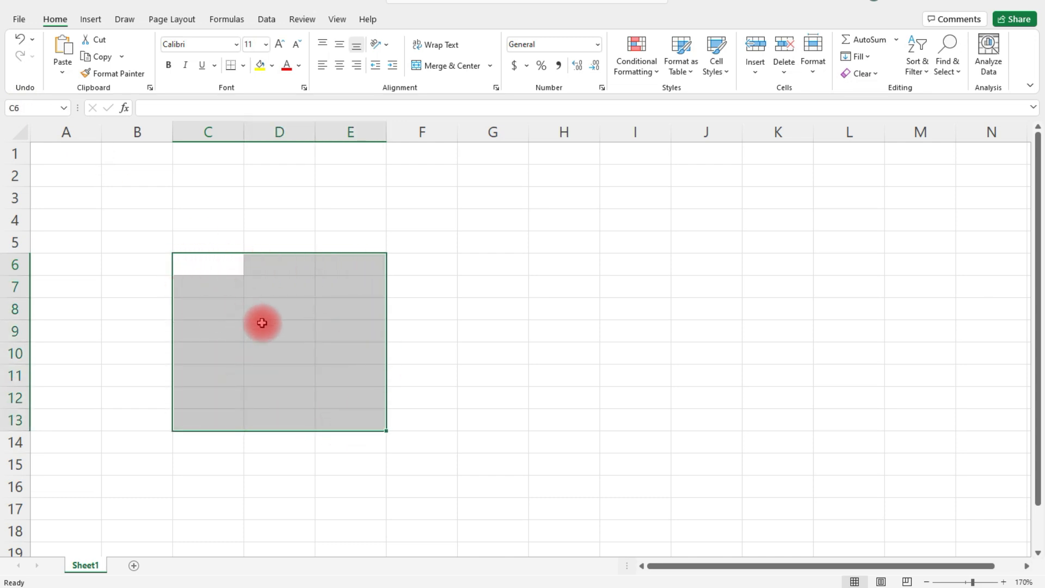
mouse_move(267, 315)
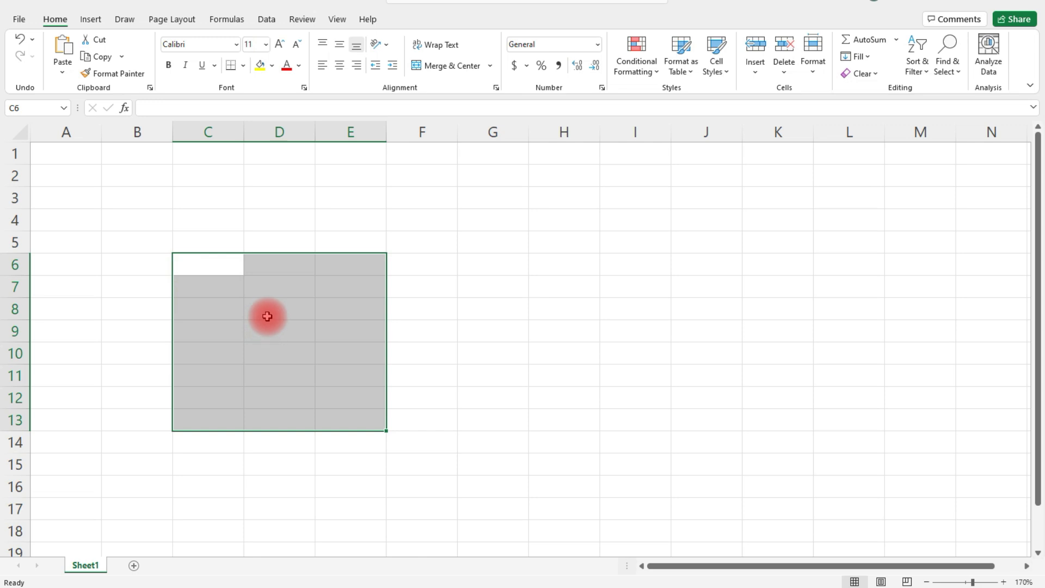
mouse_move(353, 291)
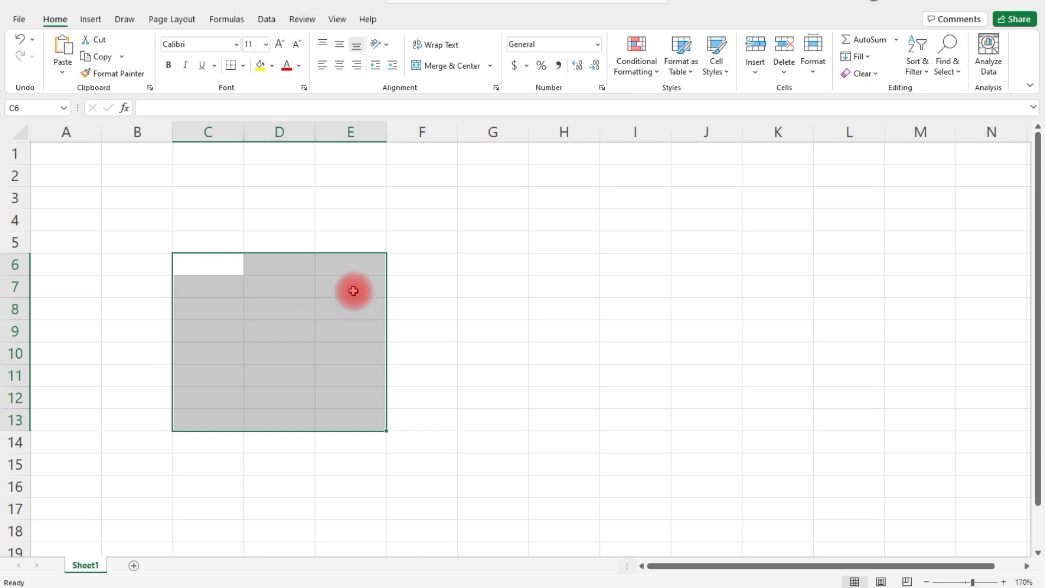
mouse_move(202, 264)
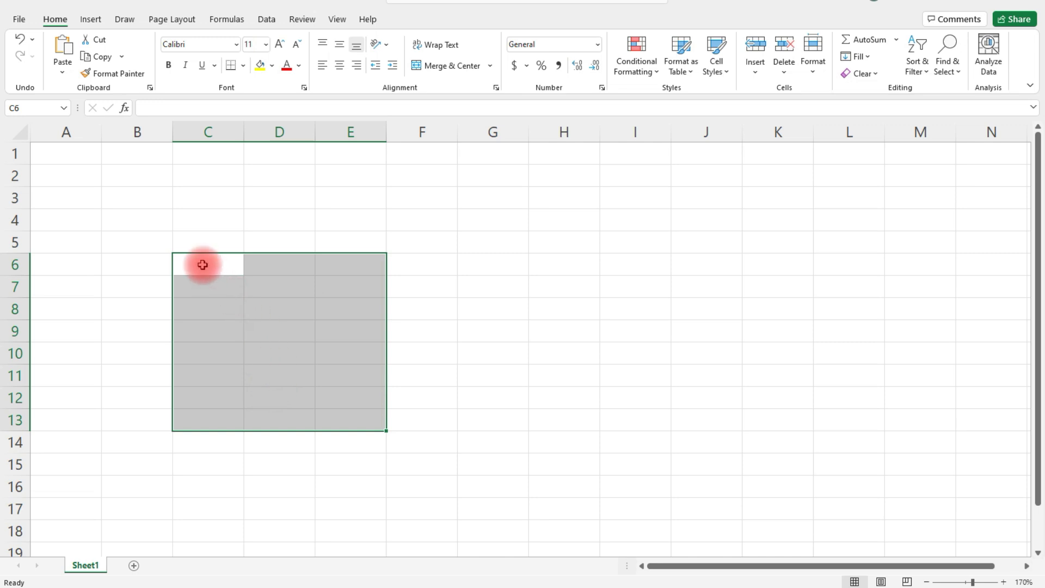
mouse_move(347, 422)
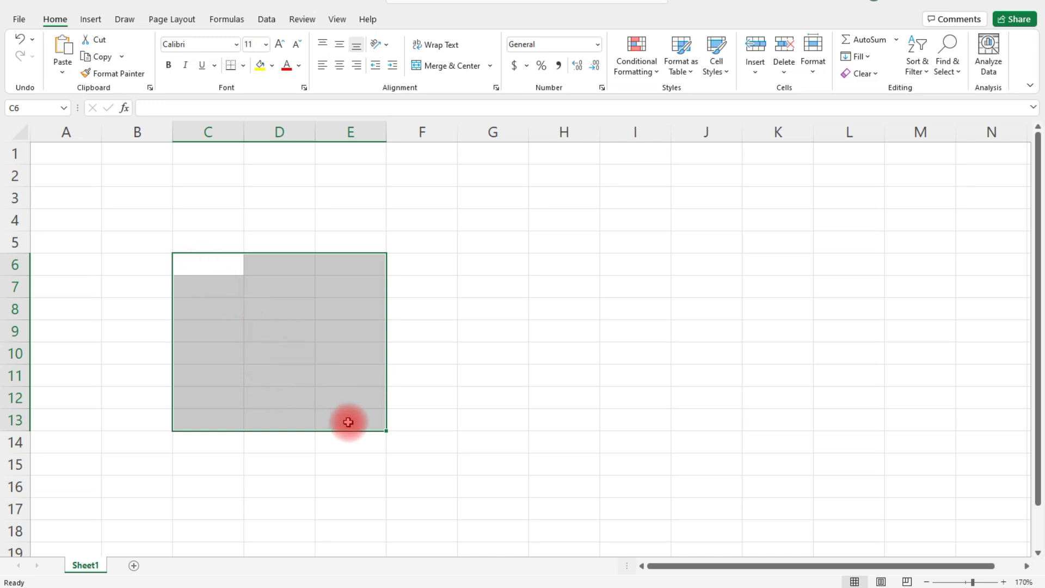
- Select D4:G14 by entering the range in the Name Box
click(32, 107)
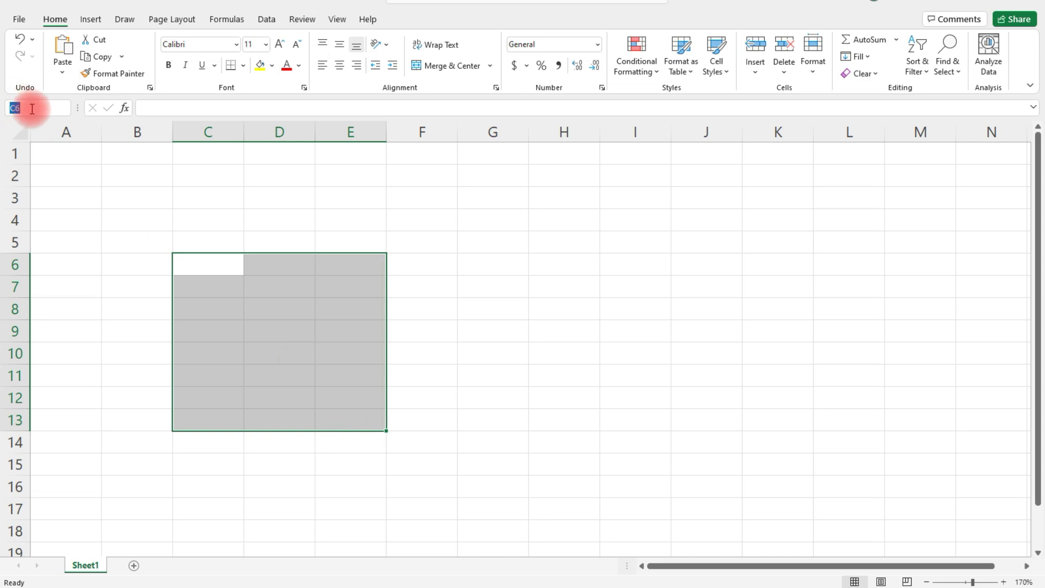
text(D)
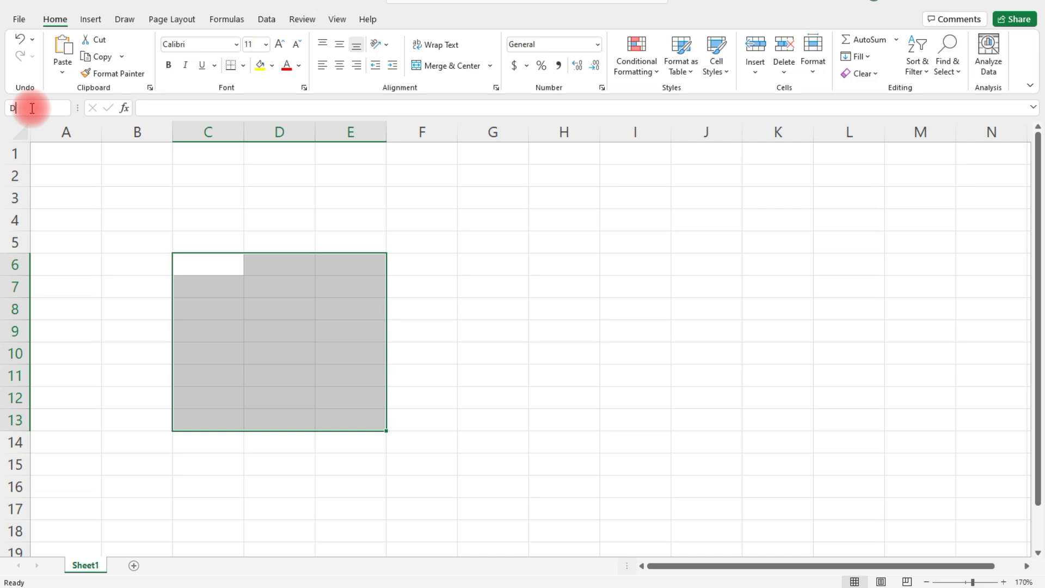
text(4:)
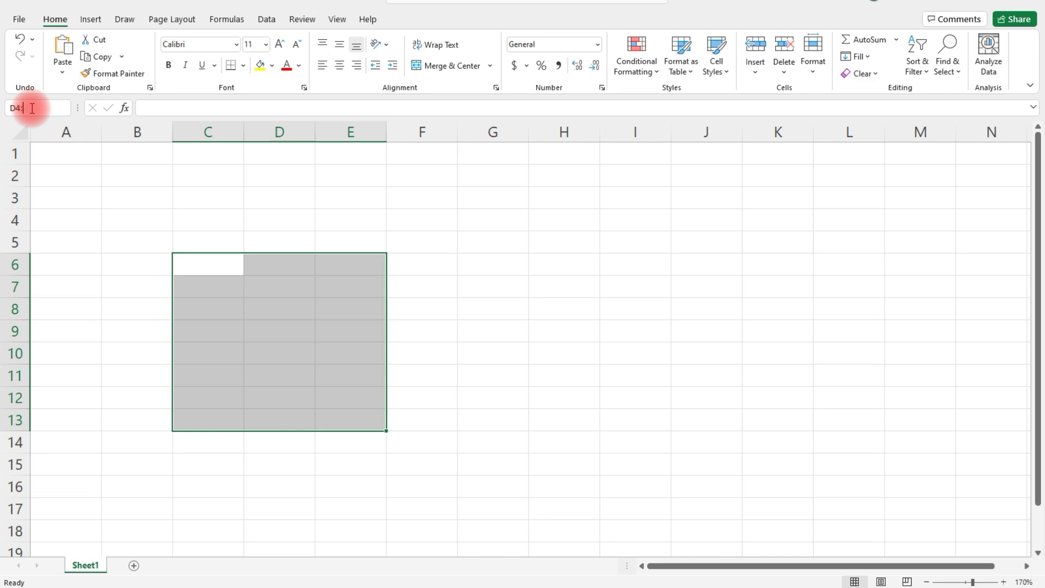
text(G)
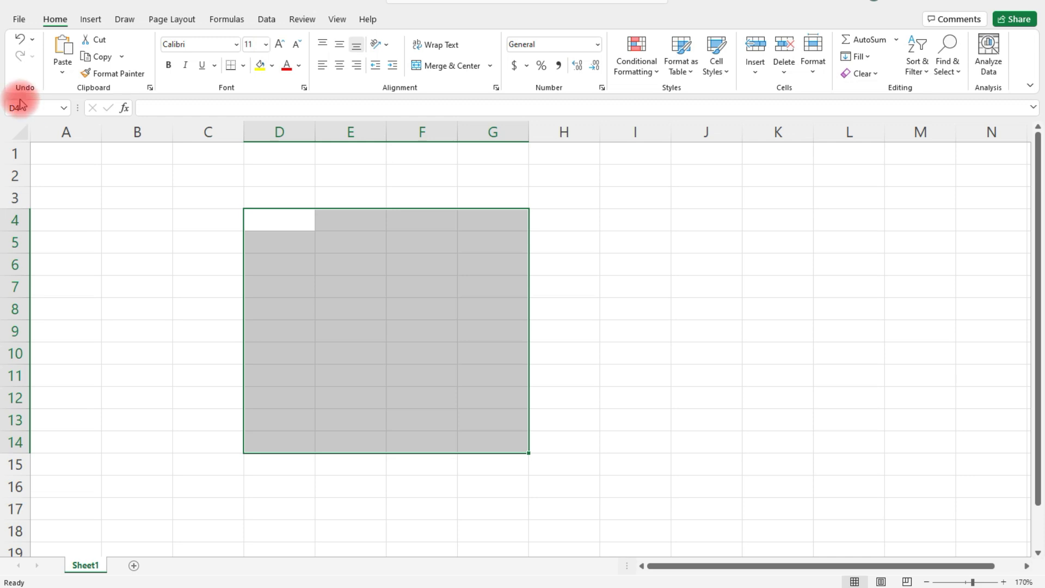
mouse_move(364, 418)
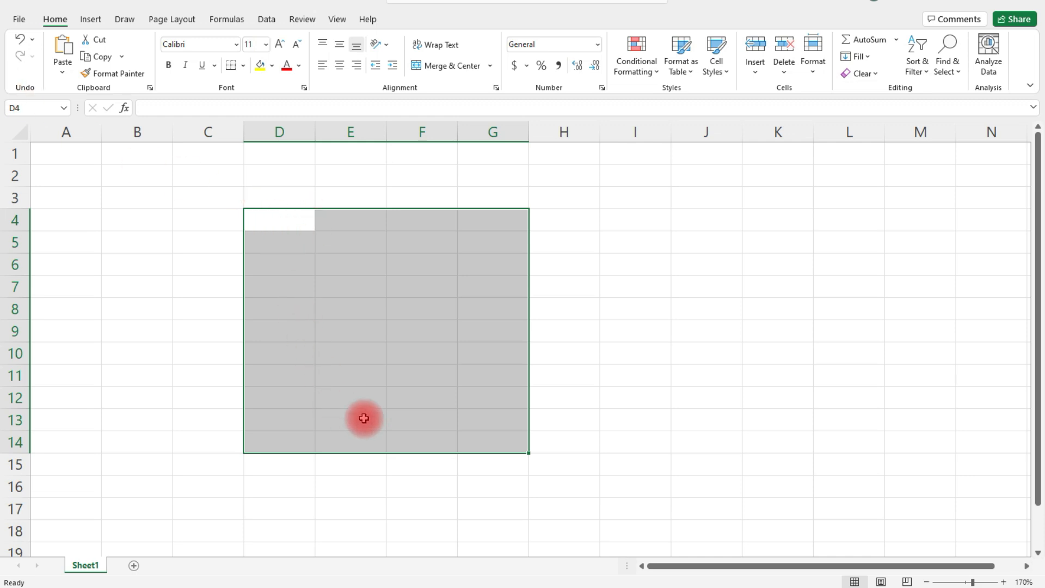
mouse_move(490, 447)
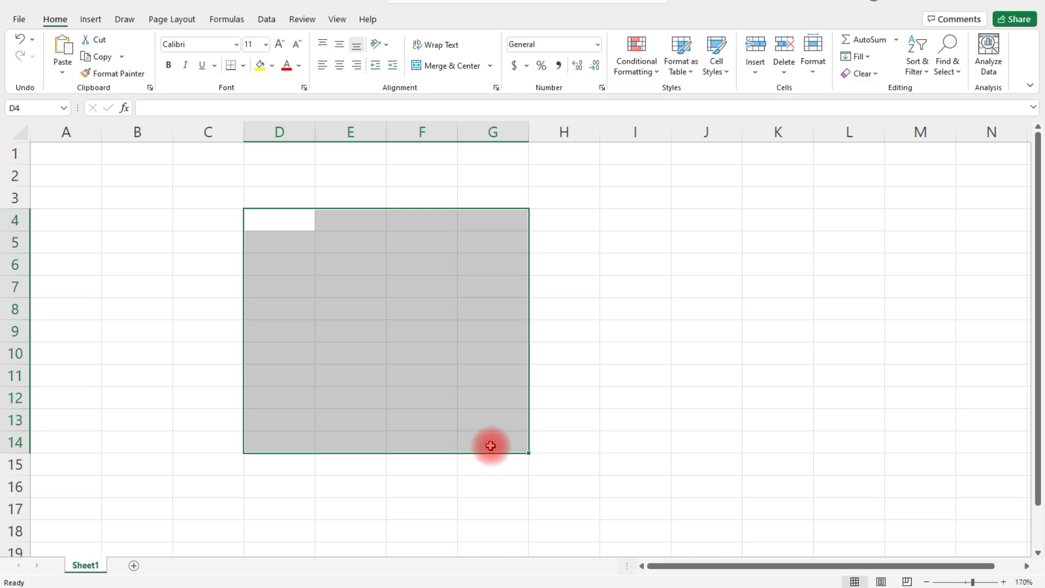
click(66, 154)
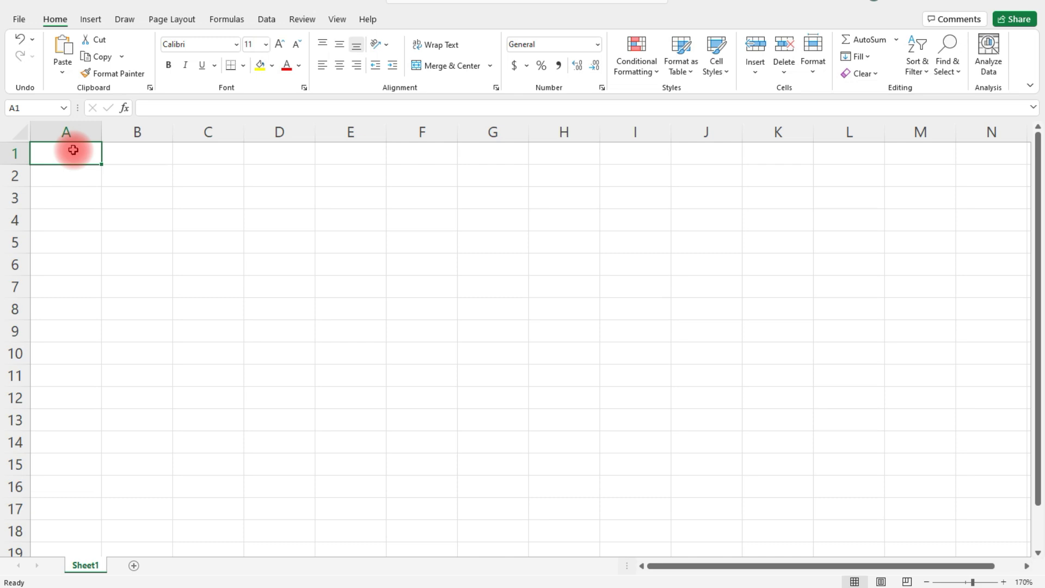
- Type 'Monthly Sales Tracker' in A1 and merge and center it across A1:F1
double_click(65, 153)
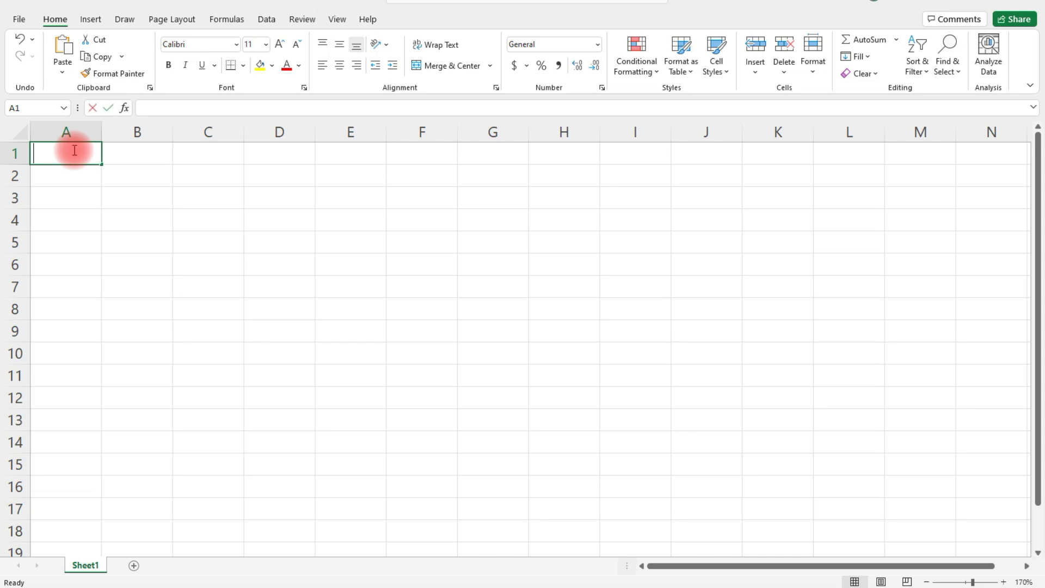
text(Monthly)
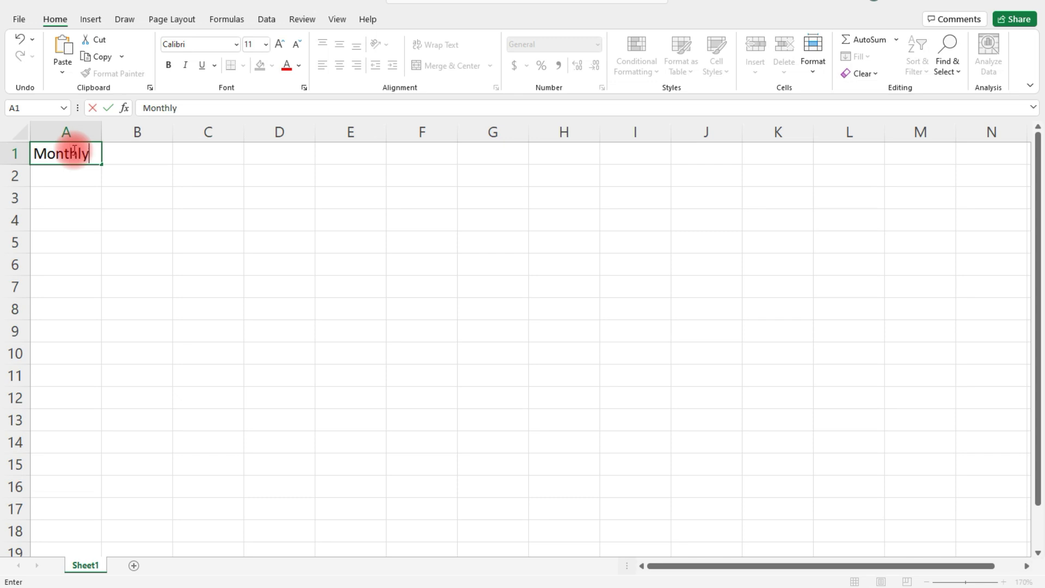
text(Sales)
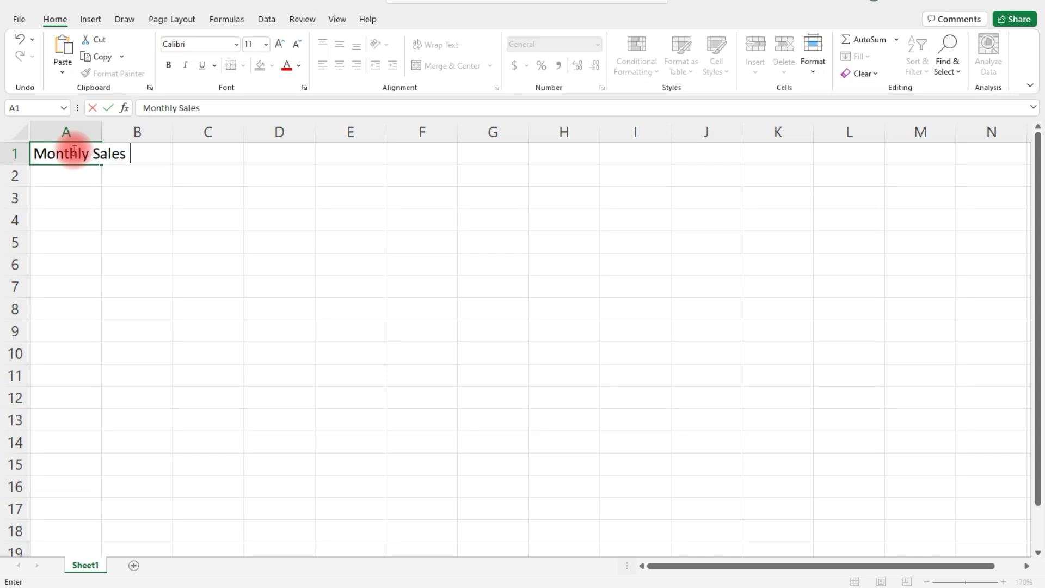
text(Tracker)
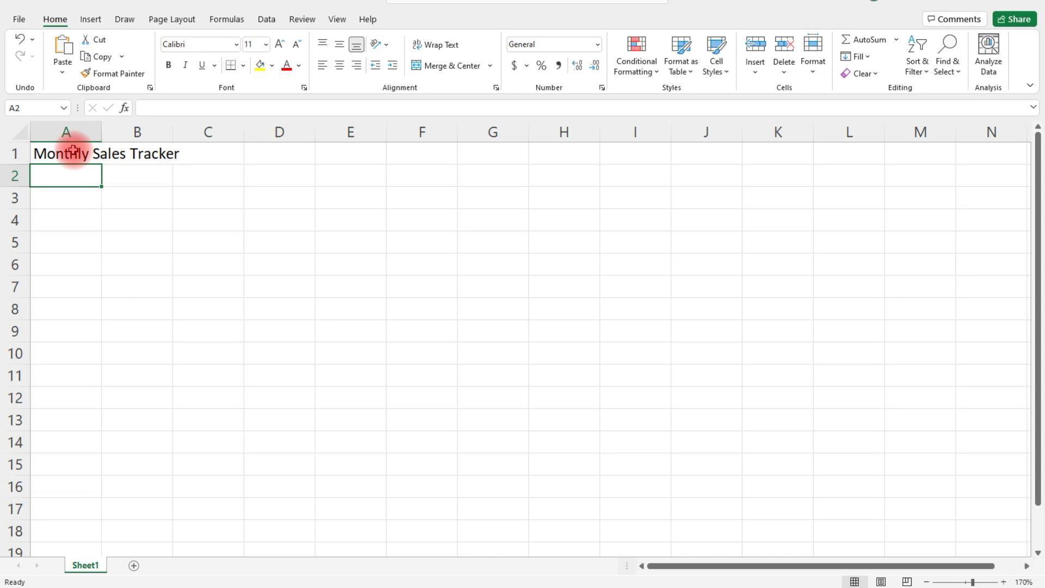
mouse_move(255, 146)
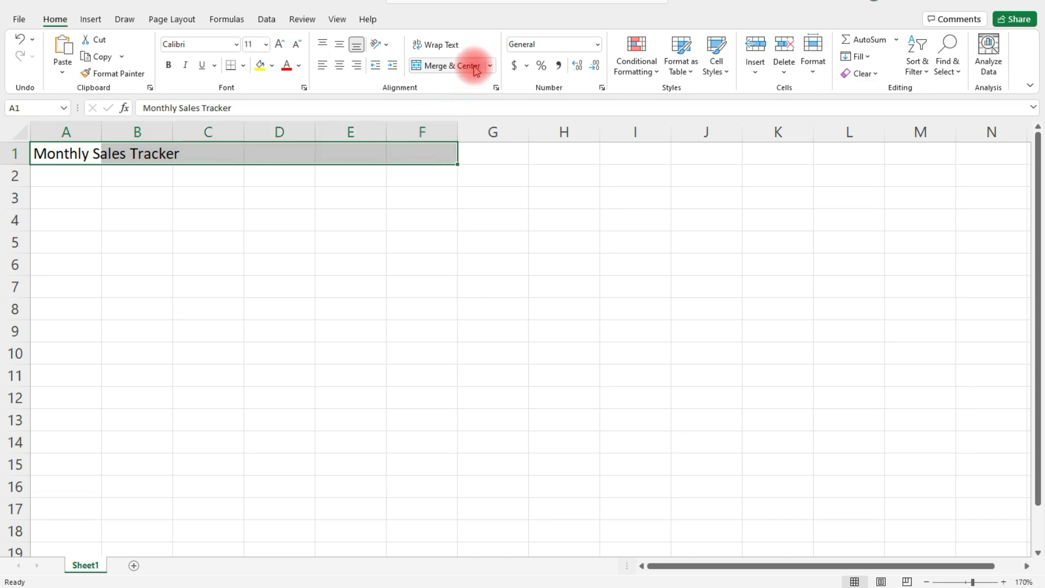
click(449, 65)
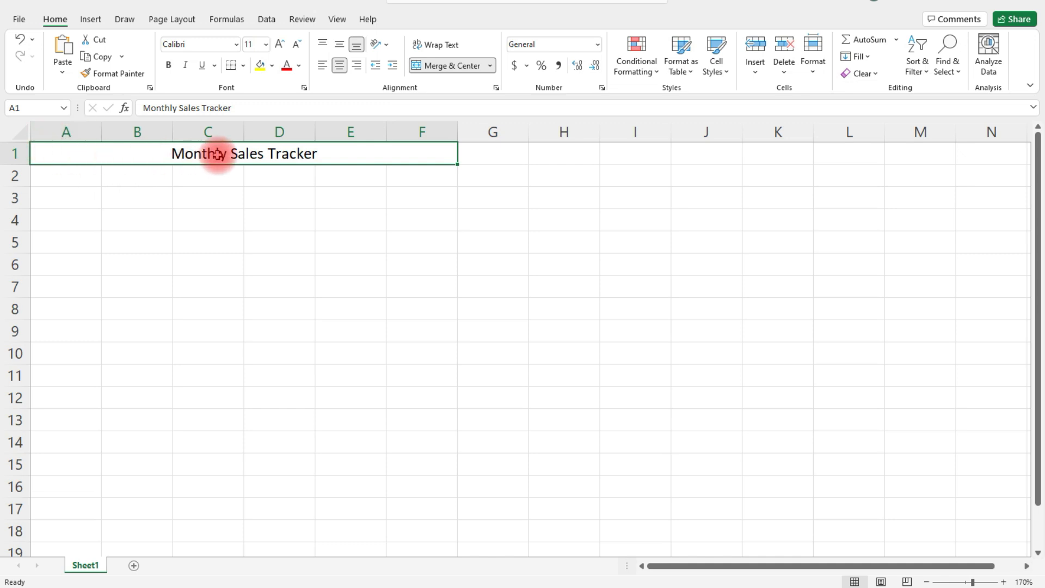
mouse_move(421, 153)
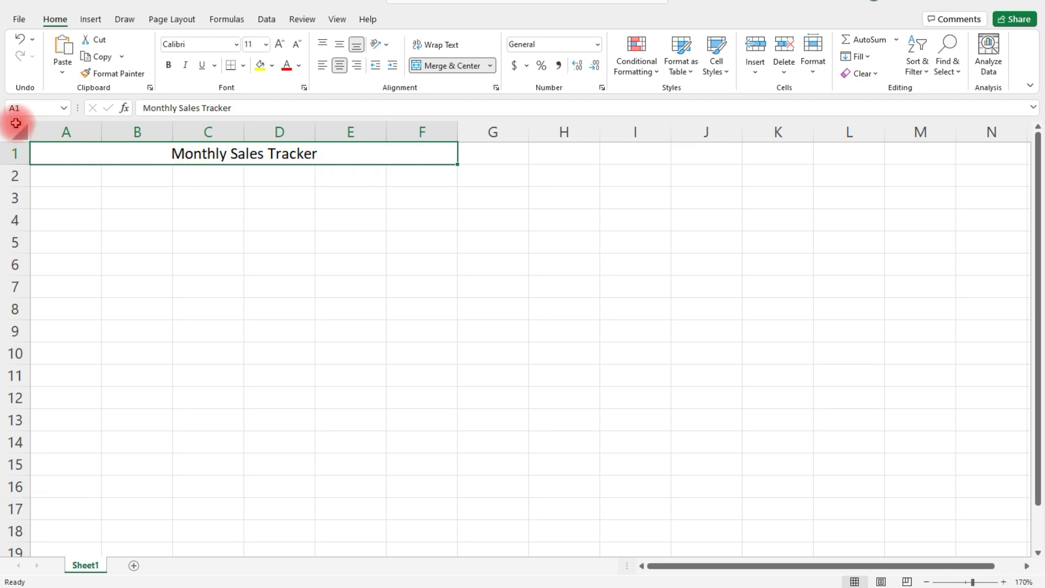
mouse_move(194, 238)
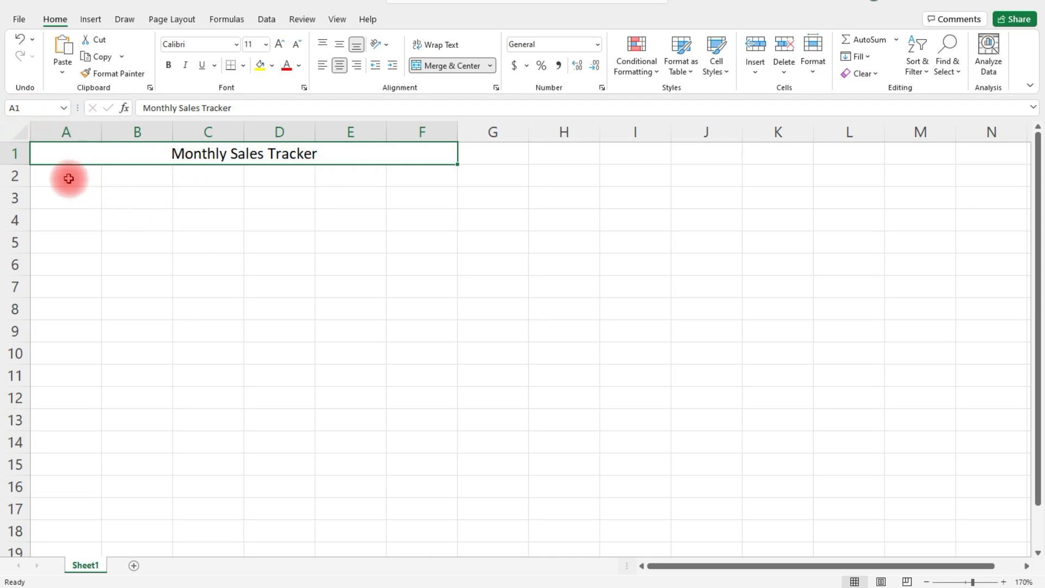
- Enter the Item #, Description, Price and # of units sold headers in row 2
click(65, 176)
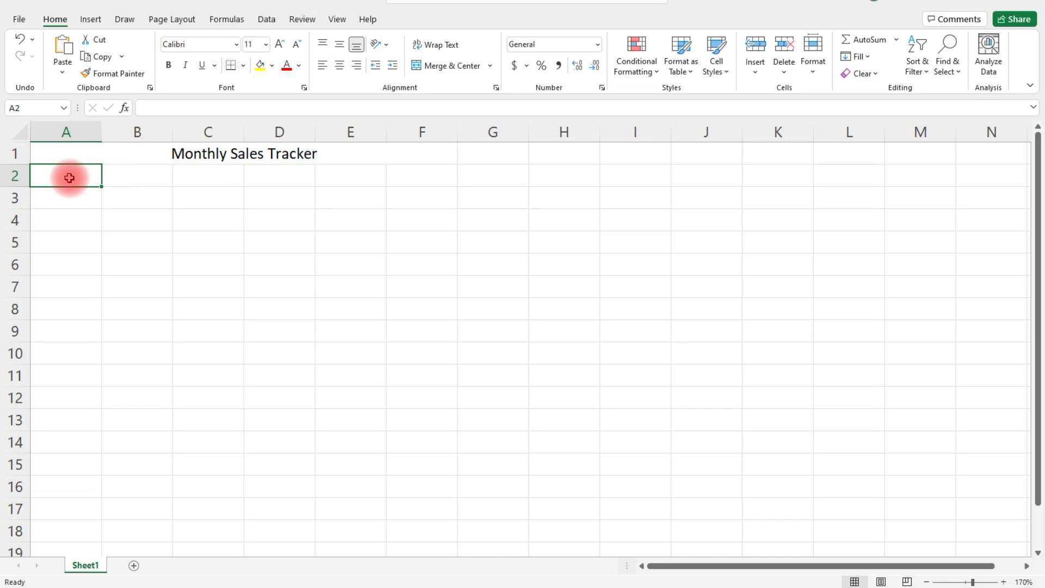
text(Item)
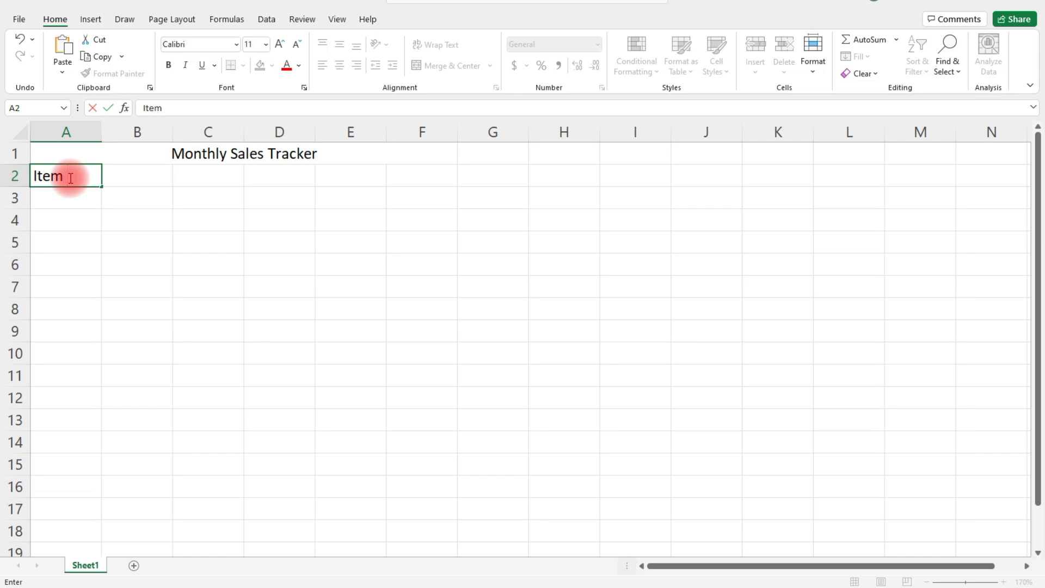
key(Tab)
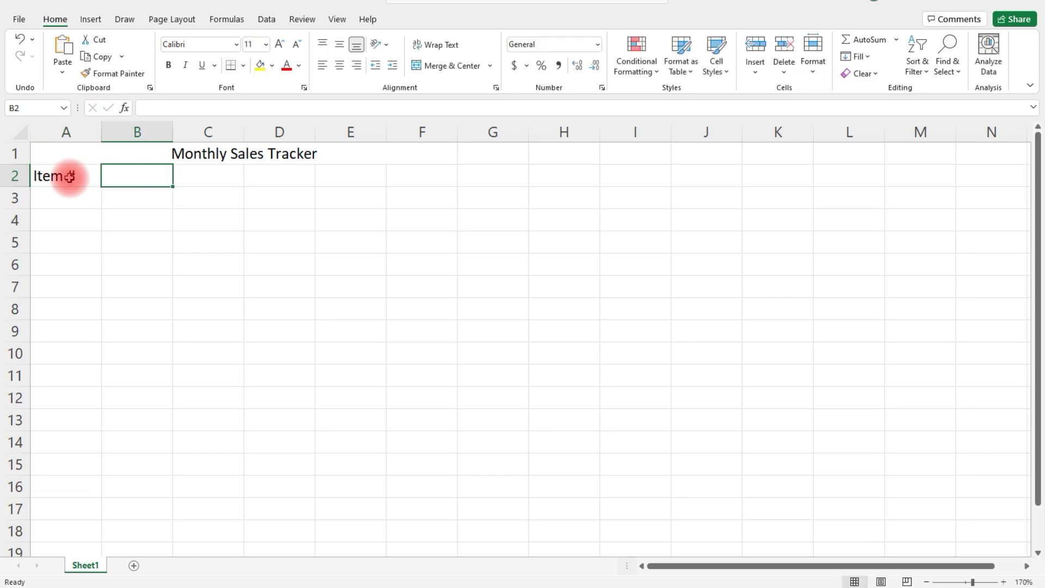
text(Description)
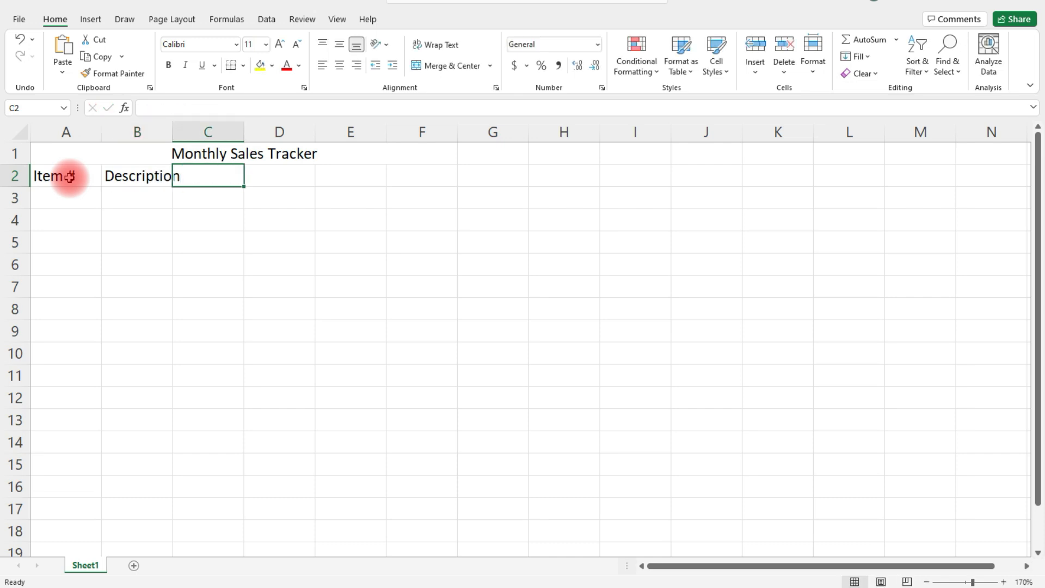
text(Price)
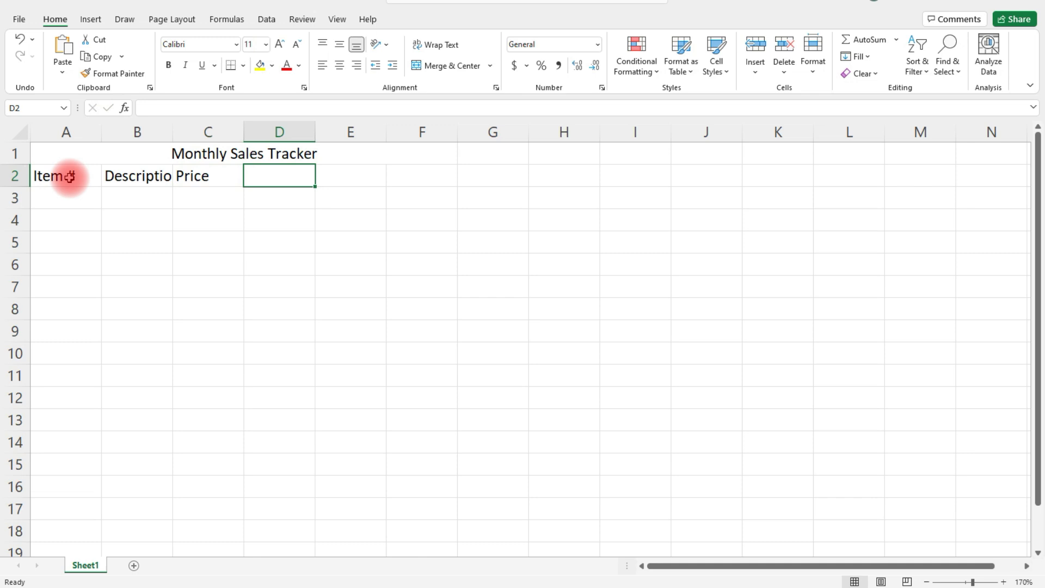
text(# of units sold)
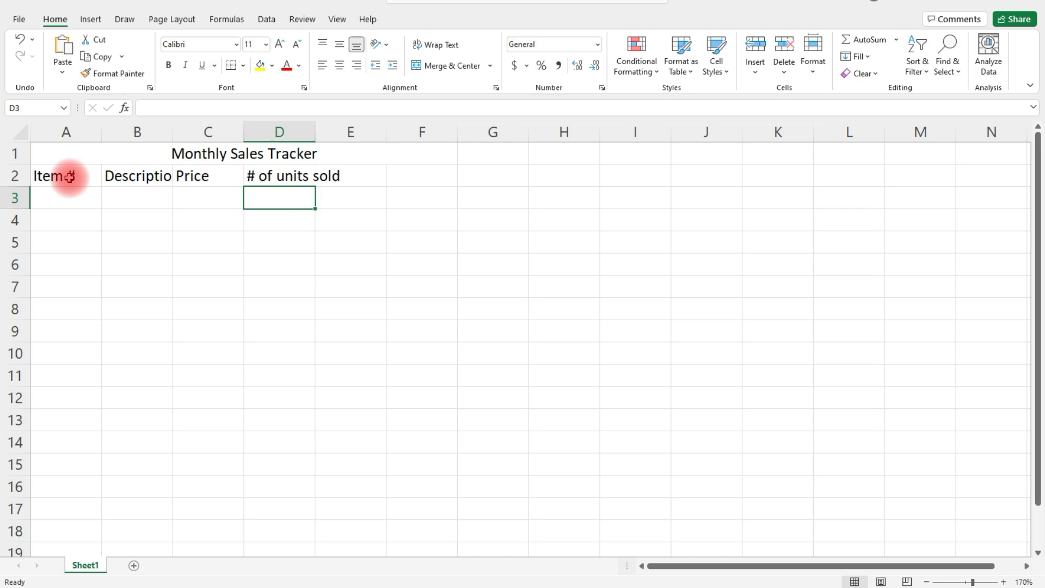
- Add the Sales and Sales Tax headers to finish the header row
click(349, 175)
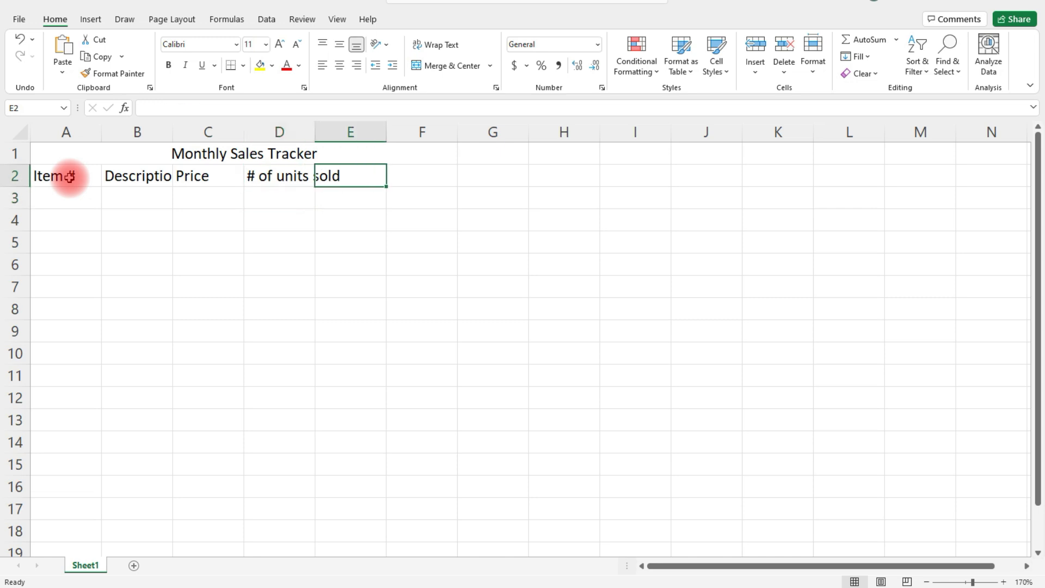
text(Sales)
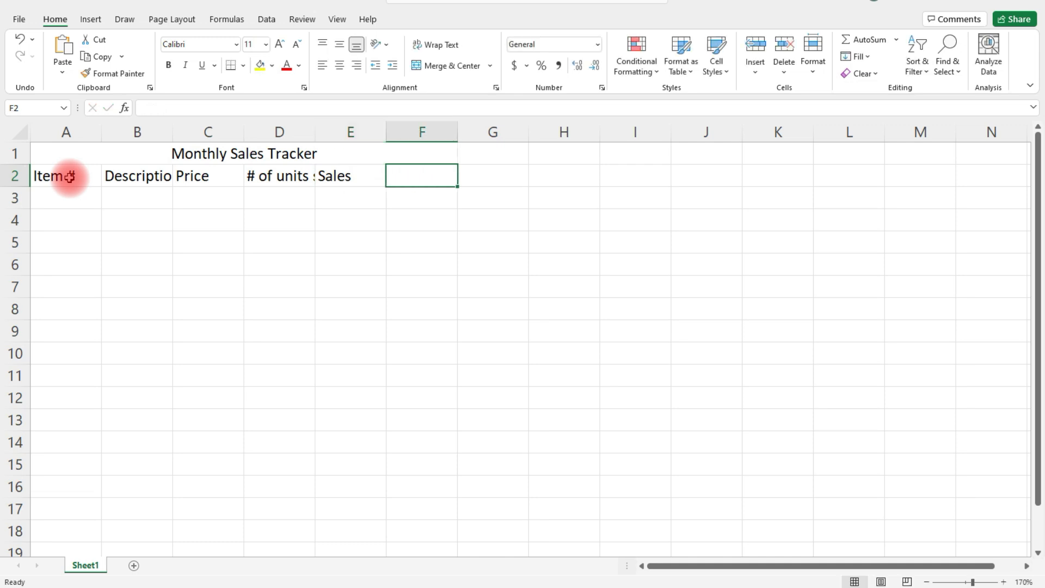
text(Sales T)
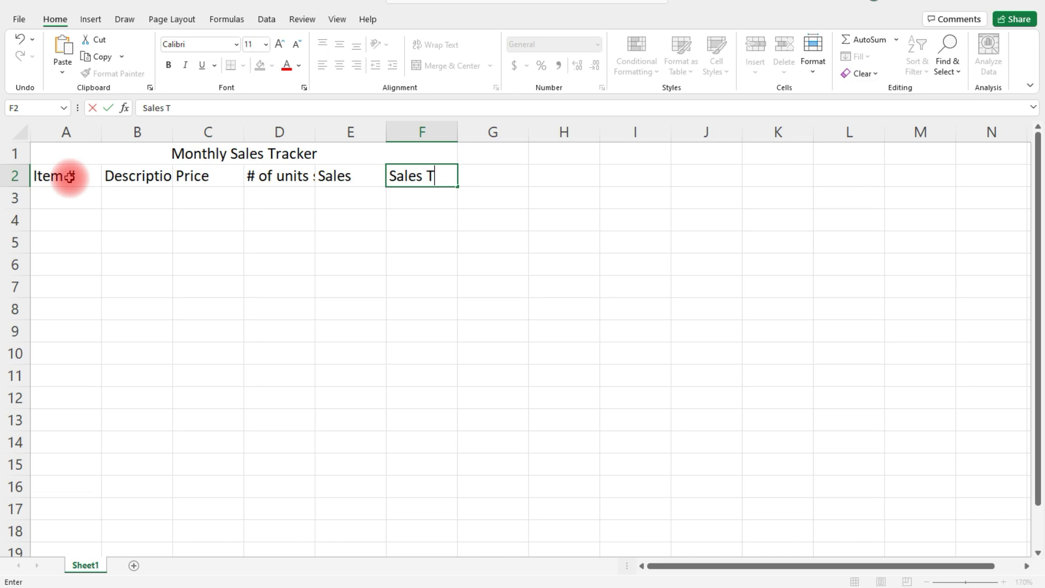
text(ax)
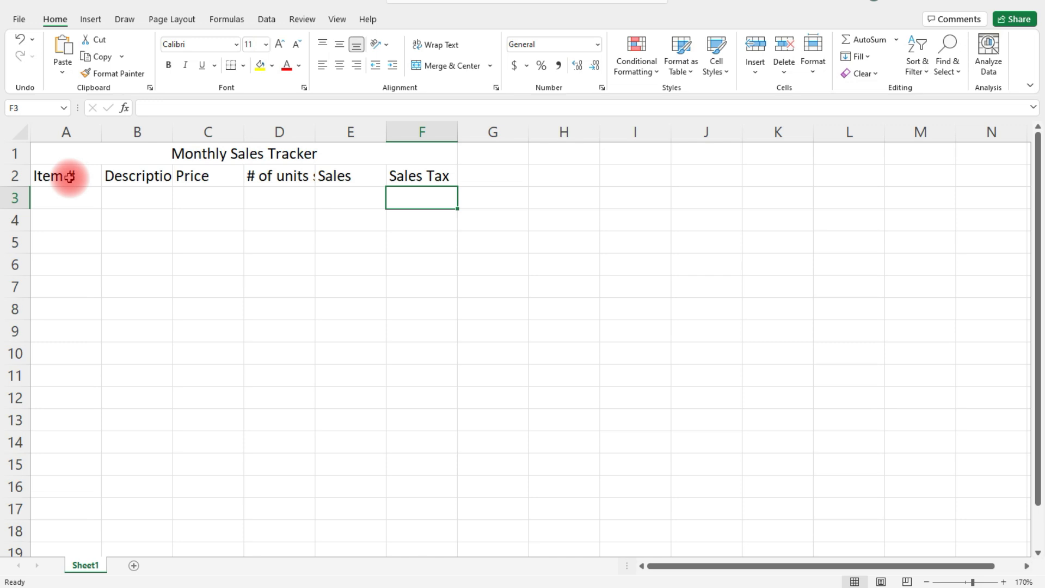
click(349, 197)
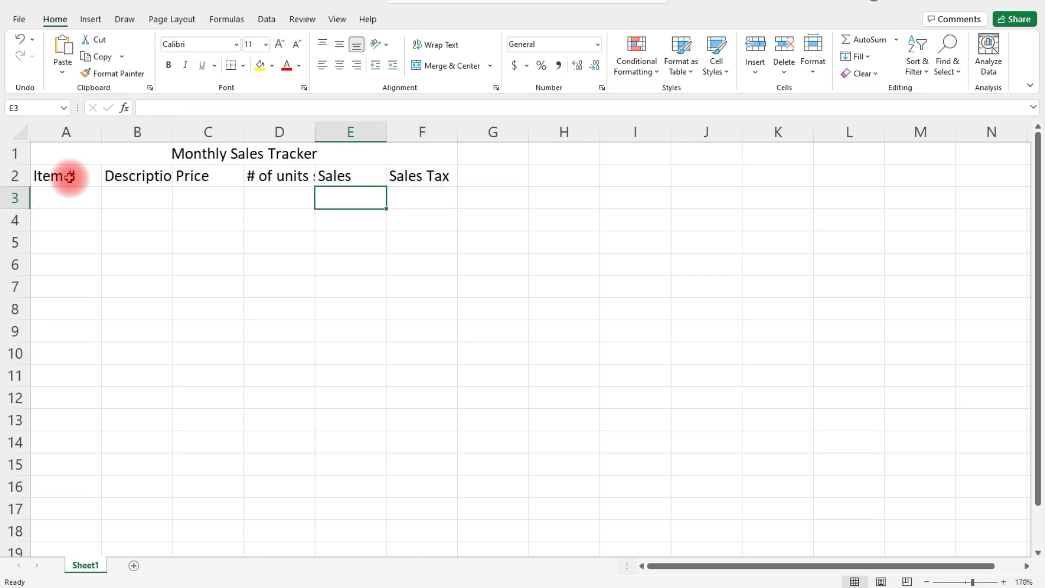
click(421, 220)
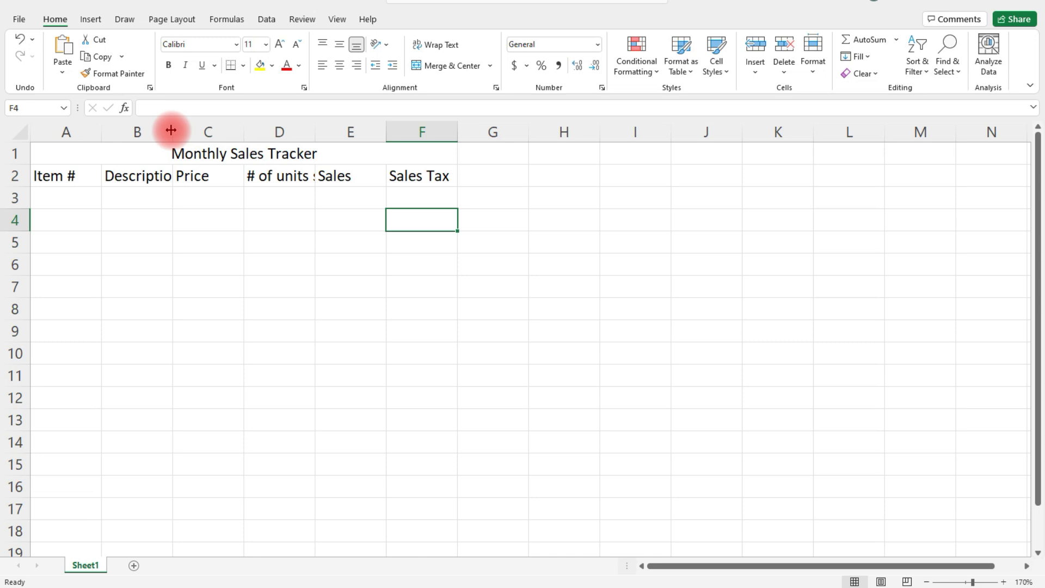
- Widen columns B and D to fit their headers and adjust the title row height
drag(172, 130, 172, 131)
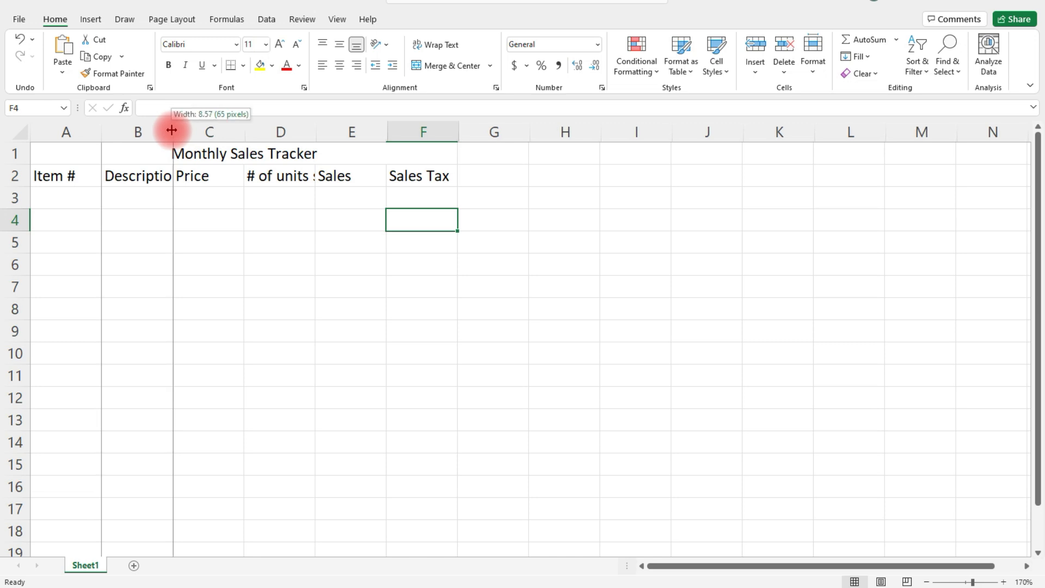
drag(172, 130, 181, 131)
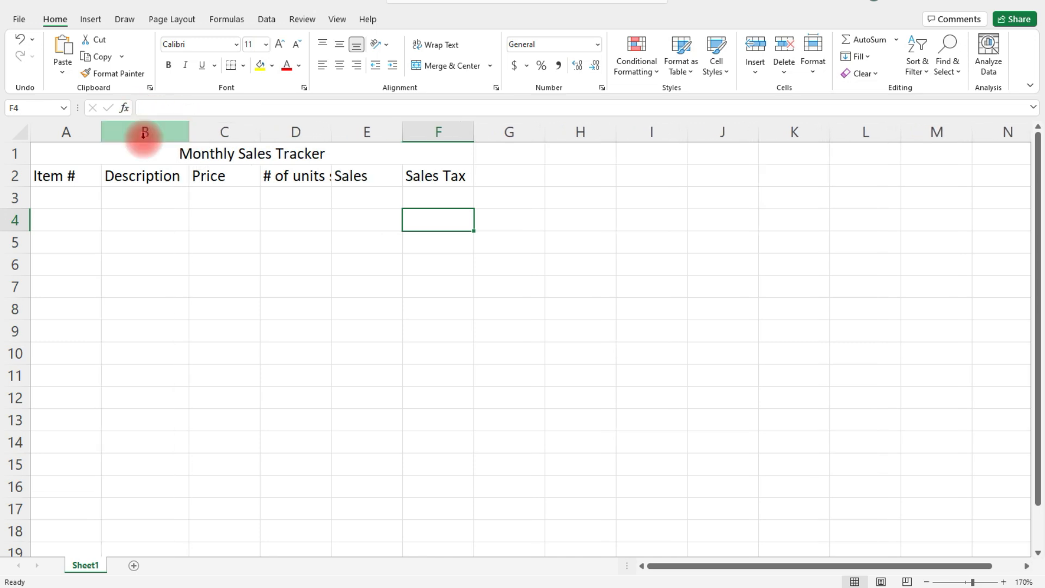
drag(325, 131, 350, 132)
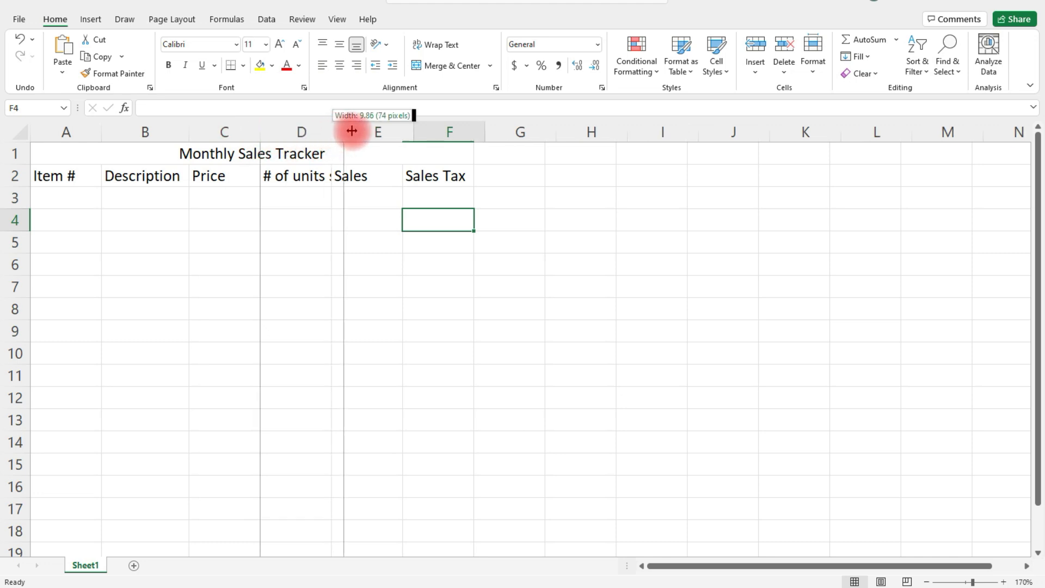
drag(344, 131, 369, 131)
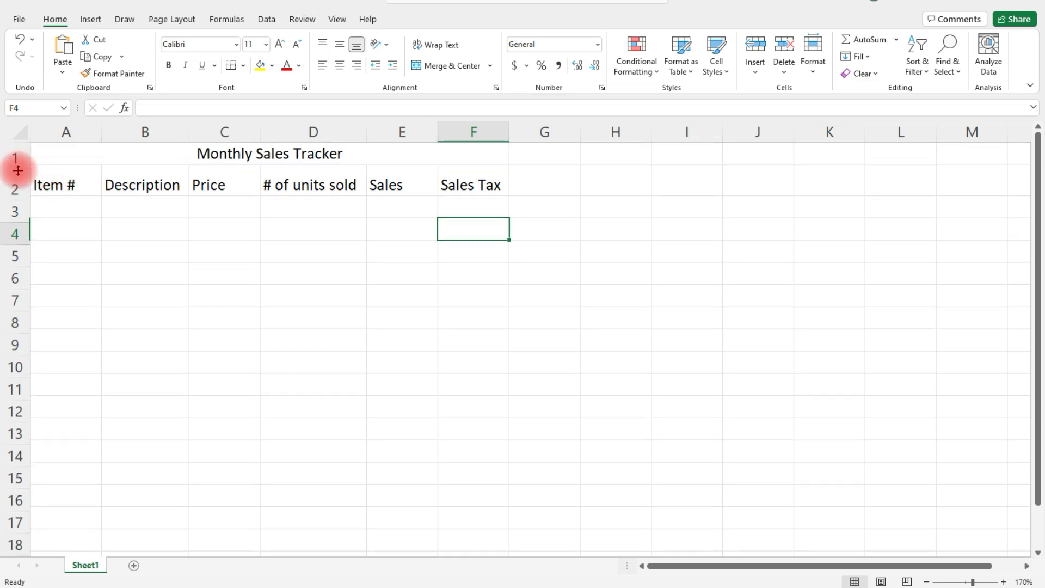
click(312, 276)
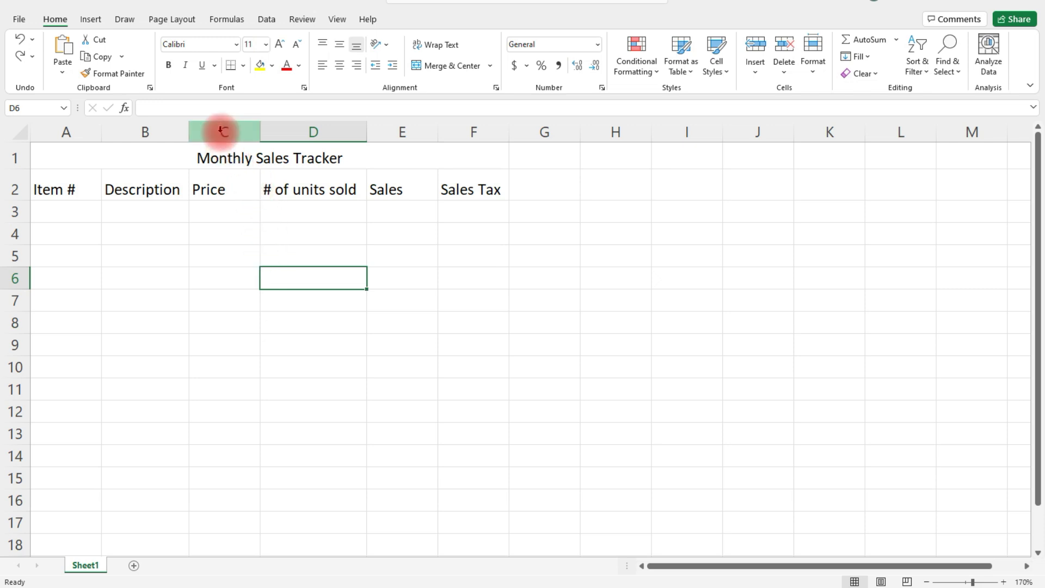
click(224, 131)
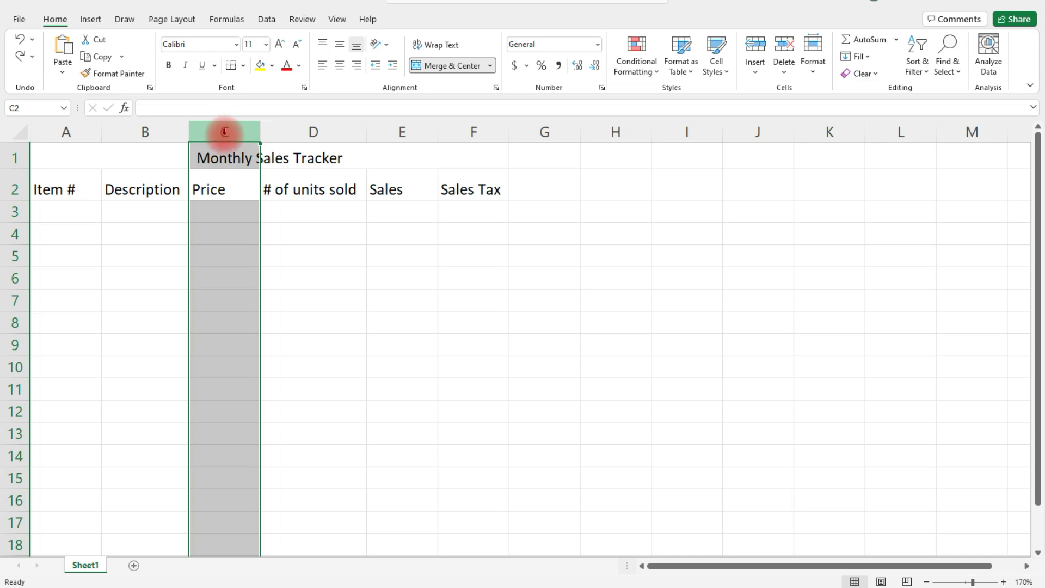
right_click(224, 131)
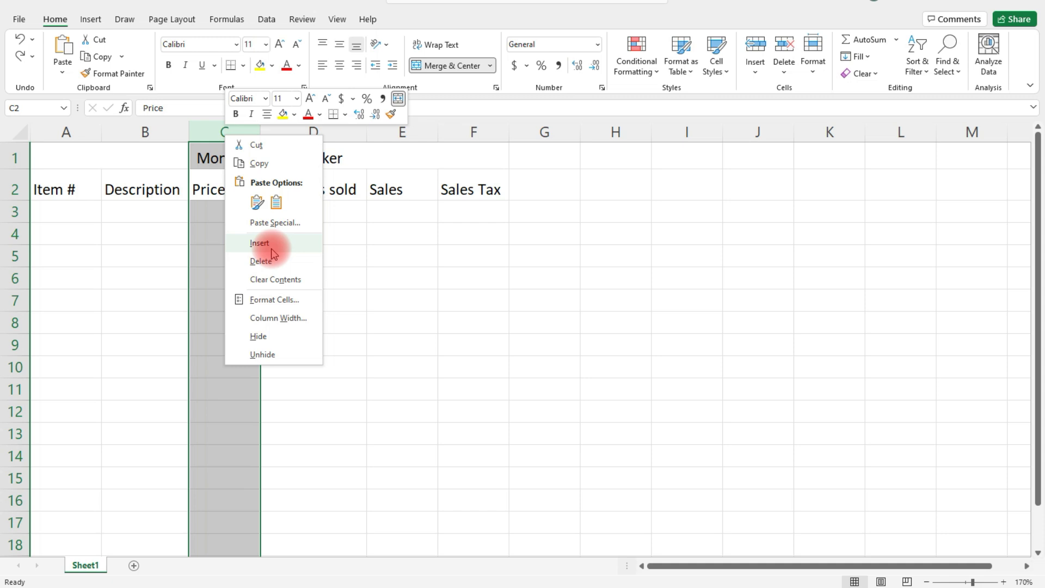
click(260, 243)
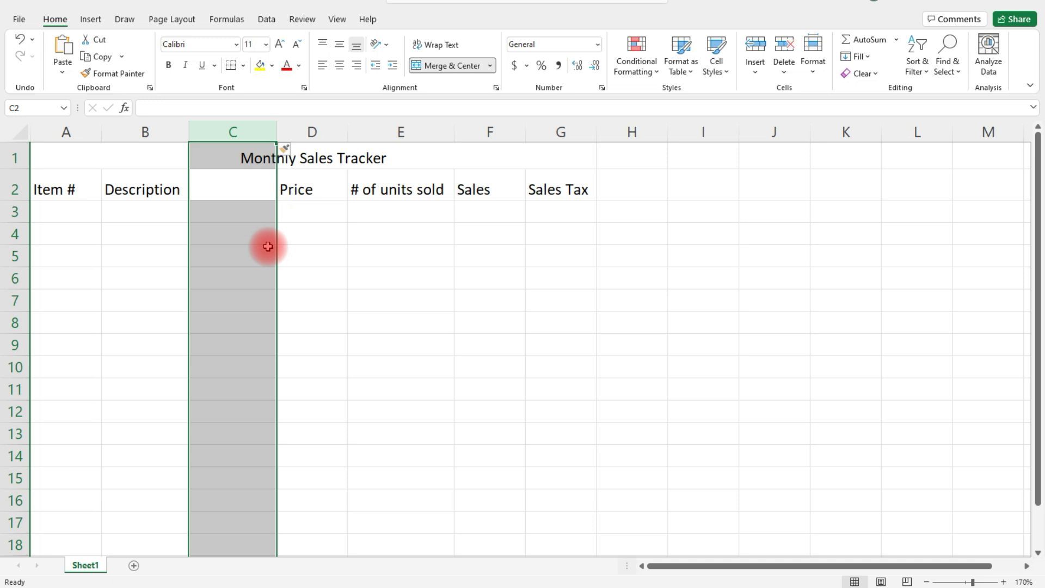
mouse_move(166, 168)
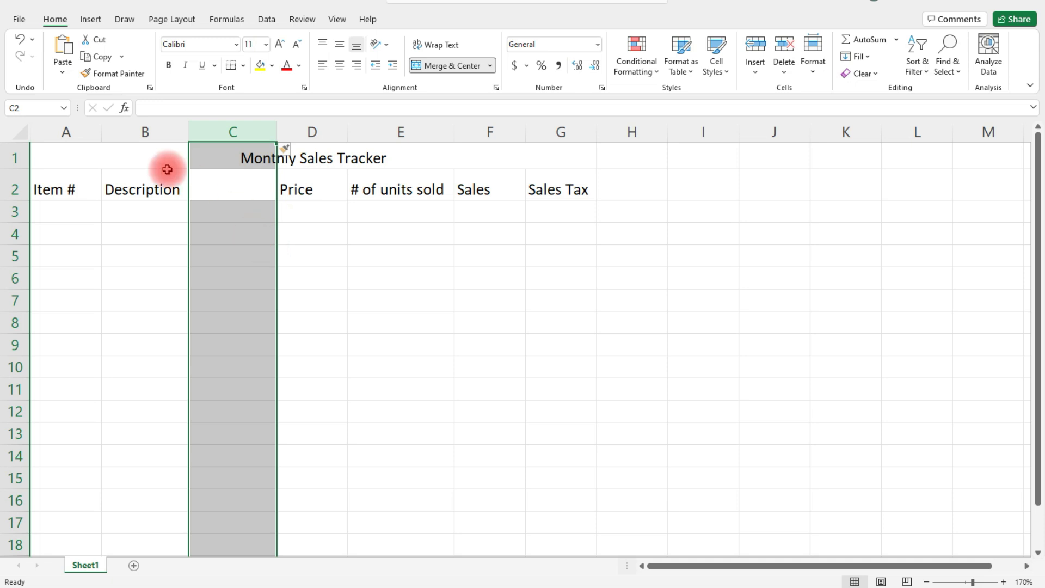
mouse_move(20, 41)
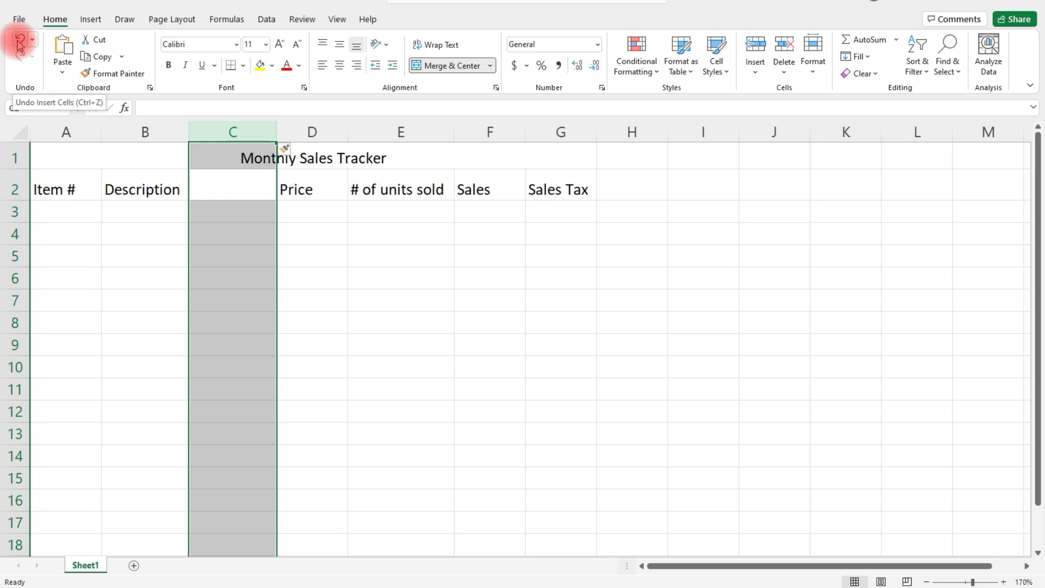
click(20, 39)
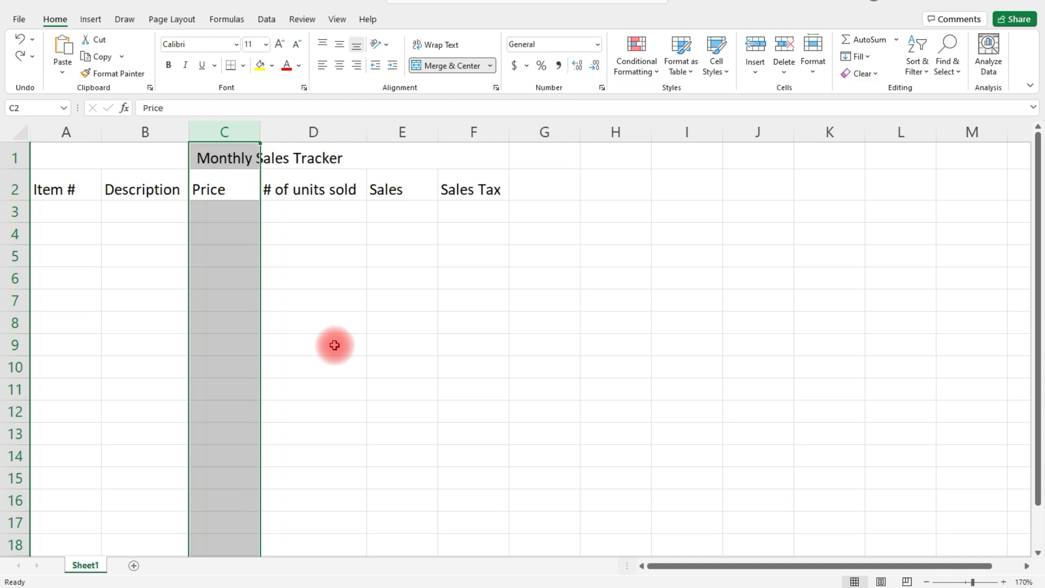
mouse_move(14, 190)
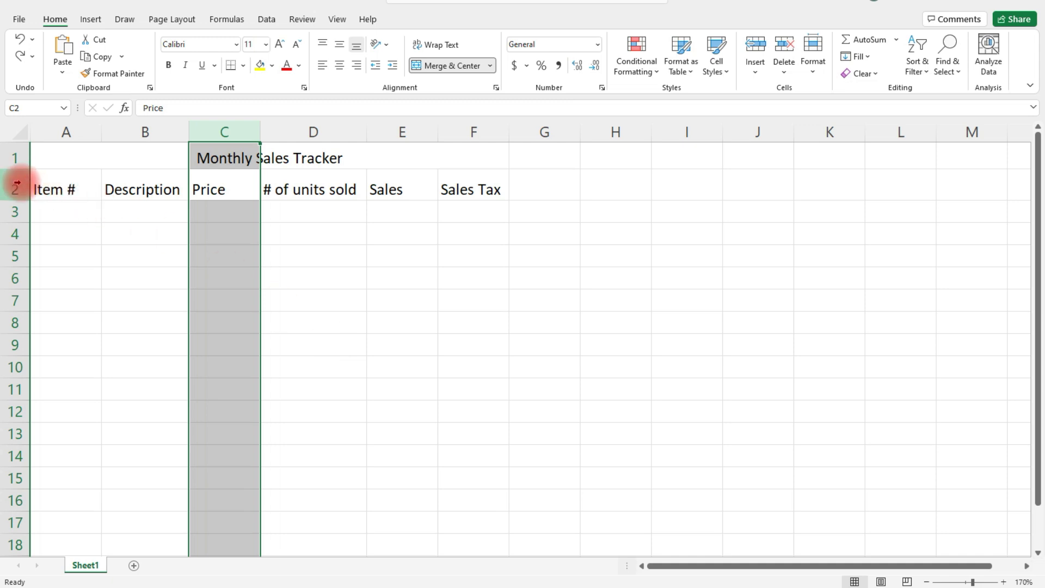
- Insert a blank row above the header row, then undo the insertion
click(14, 190)
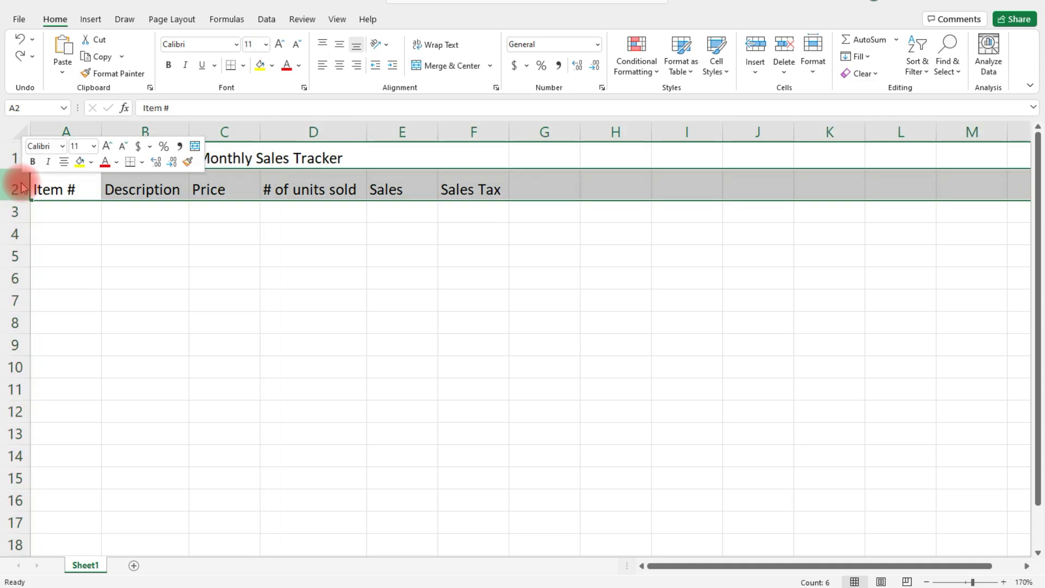
right_click(13, 189)
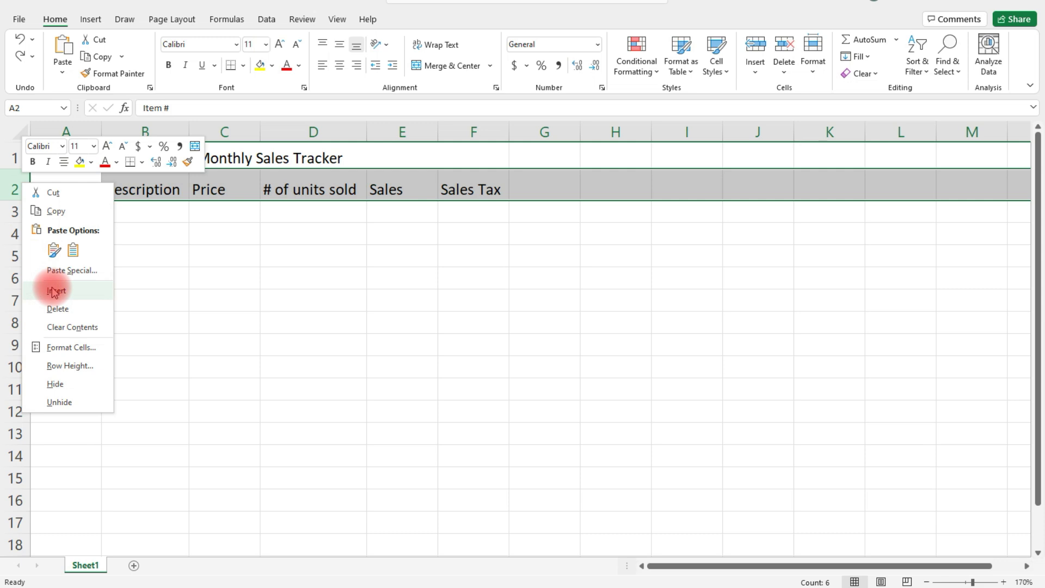
click(57, 290)
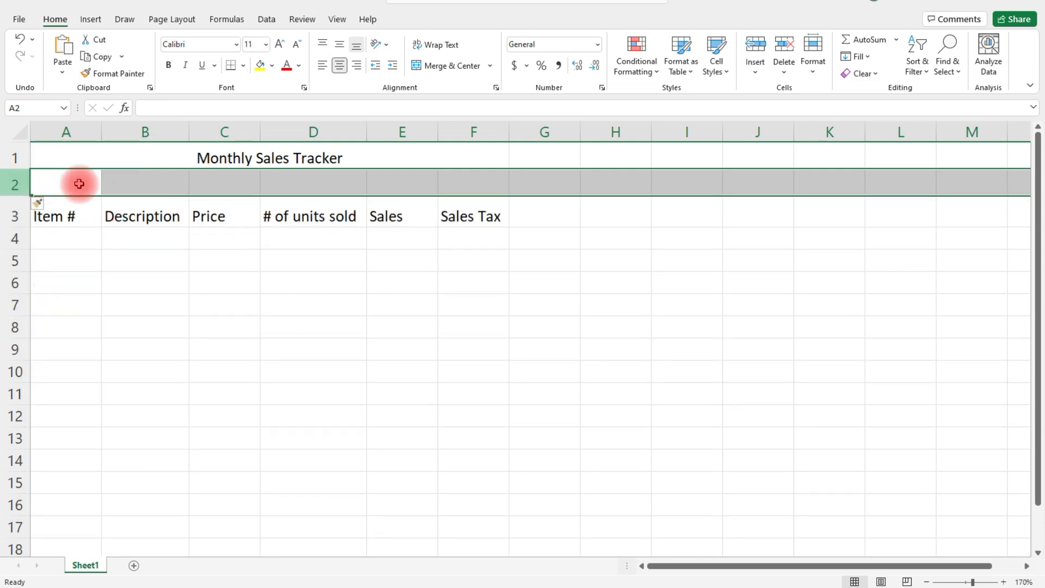
mouse_move(448, 182)
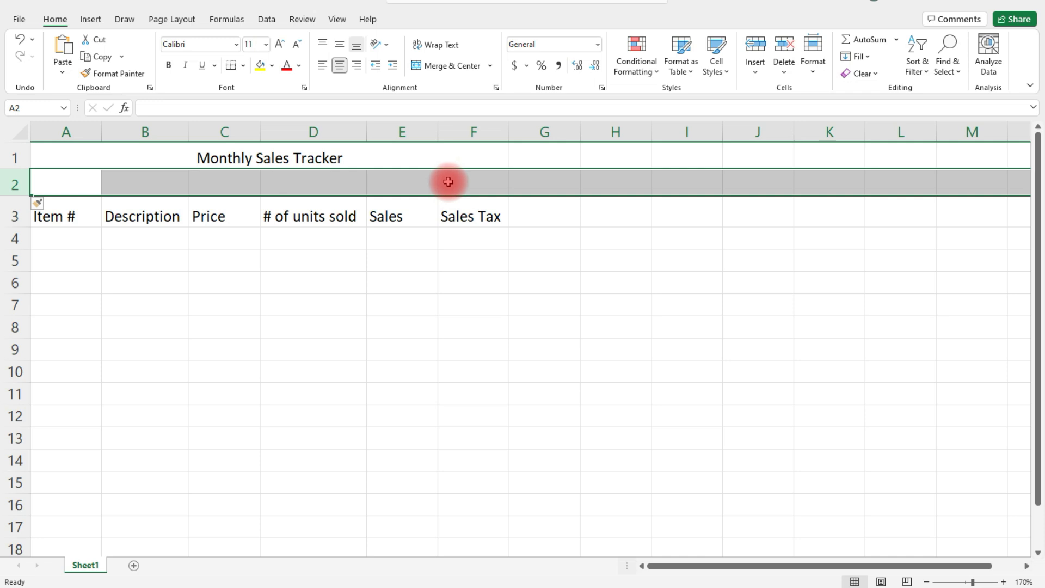
click(20, 42)
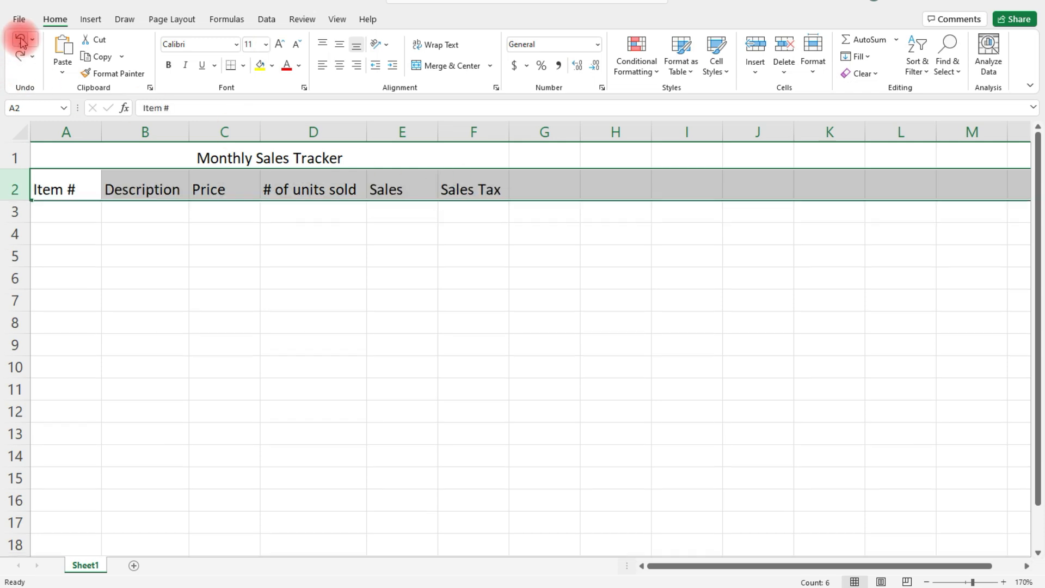
- Enter item numbers 1, 2 and 3 in A3:A5
click(66, 210)
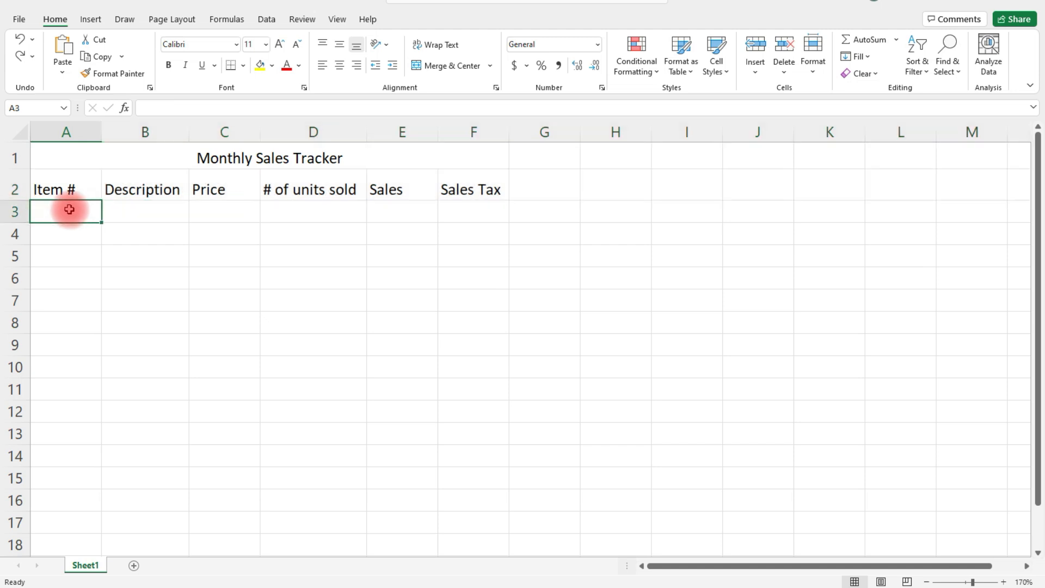
text(1)
click(67, 234)
text(2)
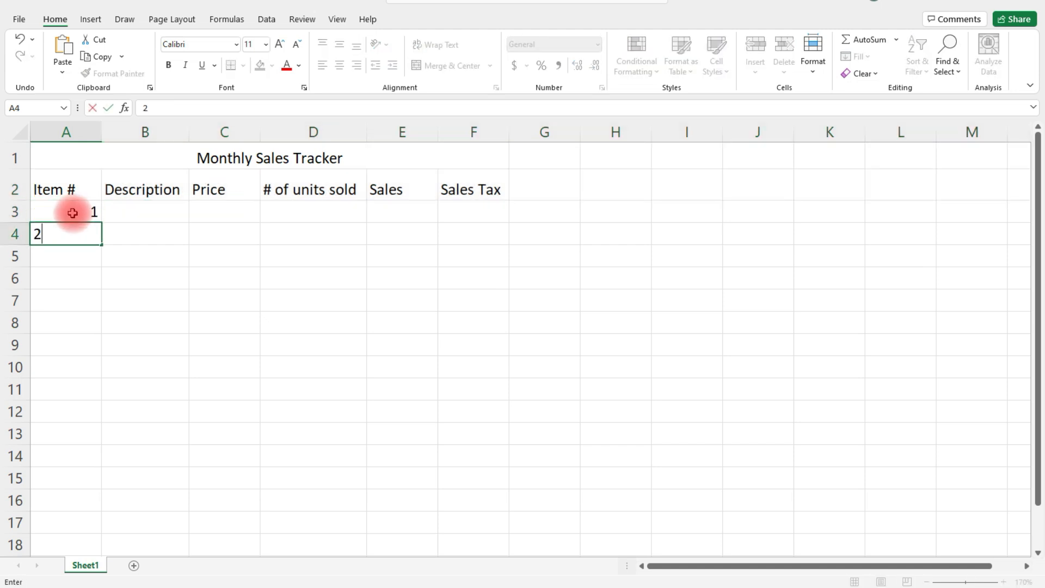
key(enter)
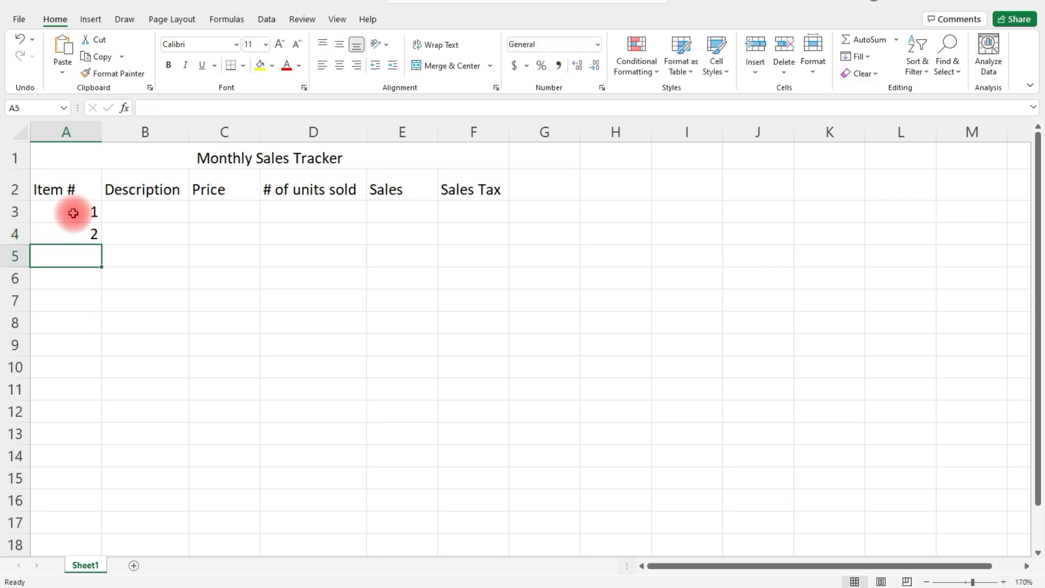
text(3)
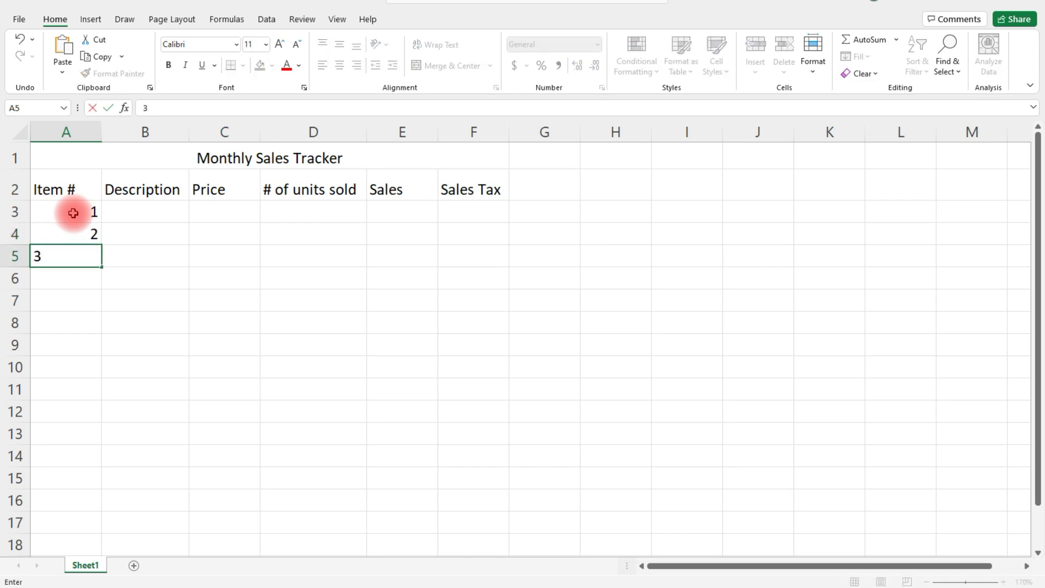
key(enter)
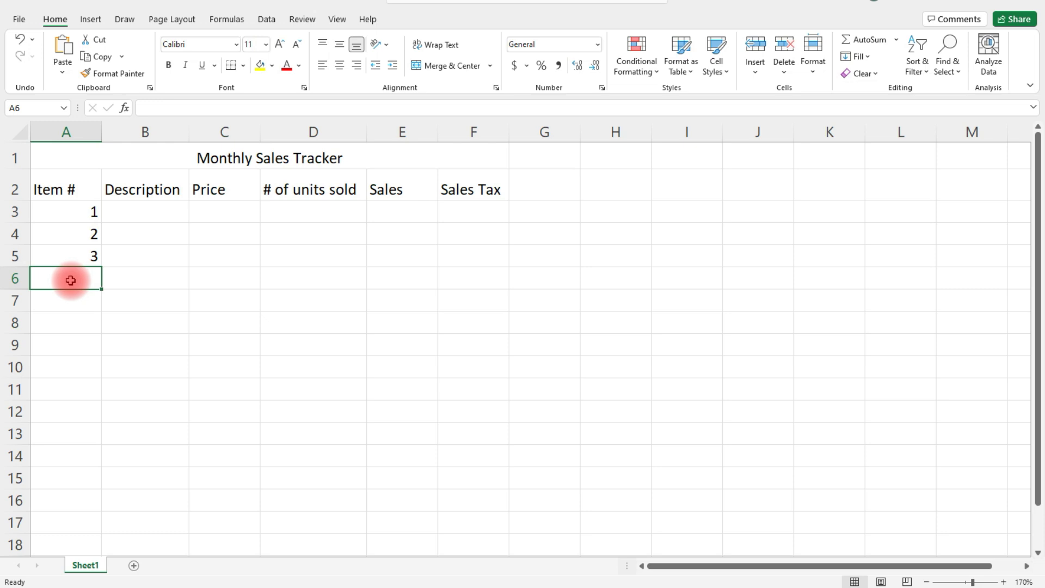
mouse_move(75, 210)
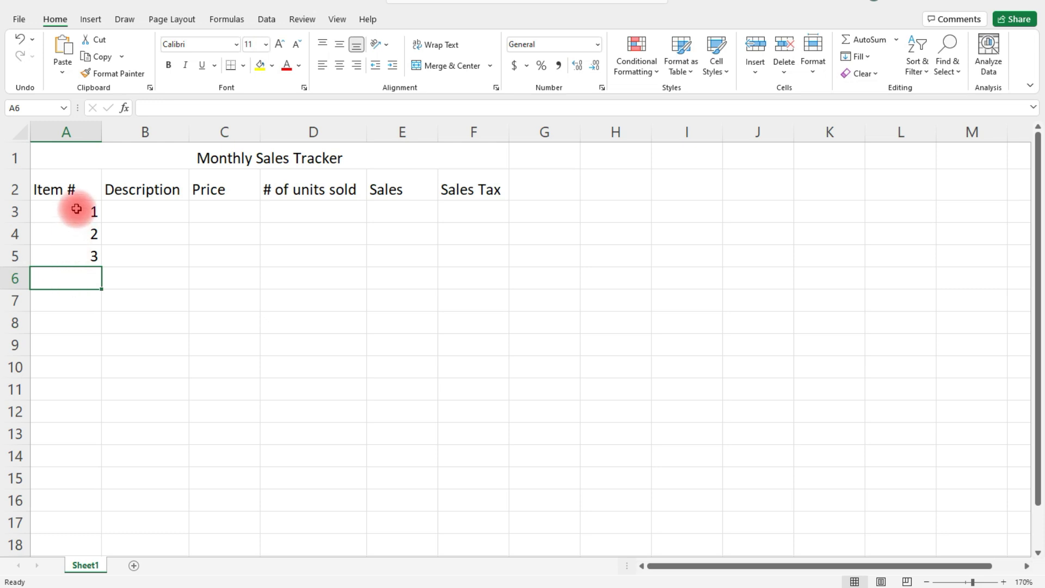
- Extend the numbering with the fill handle, then undo the overlong series
drag(77, 211, 77, 255)
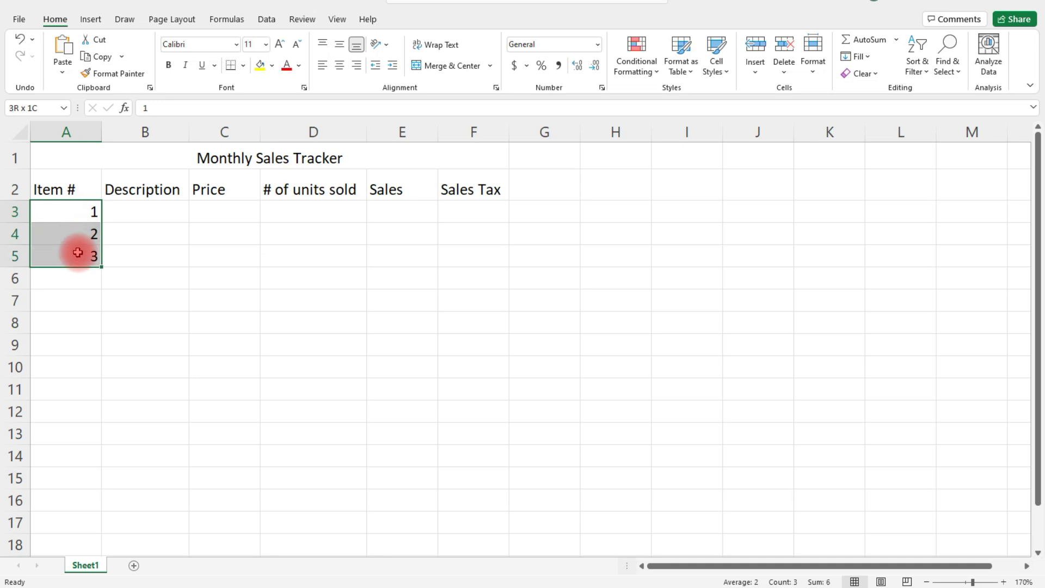
drag(77, 252, 83, 270)
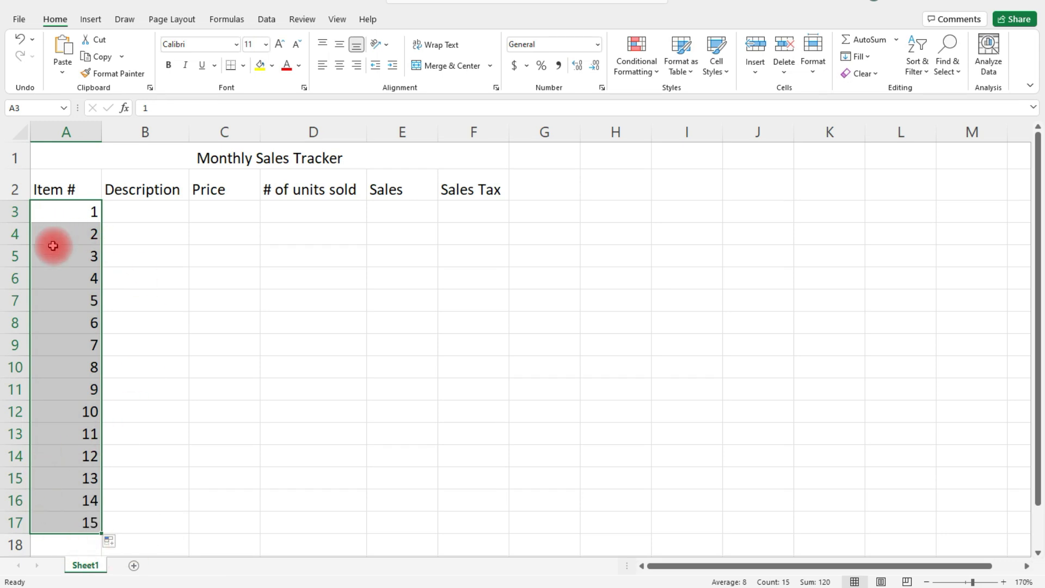
mouse_move(90, 518)
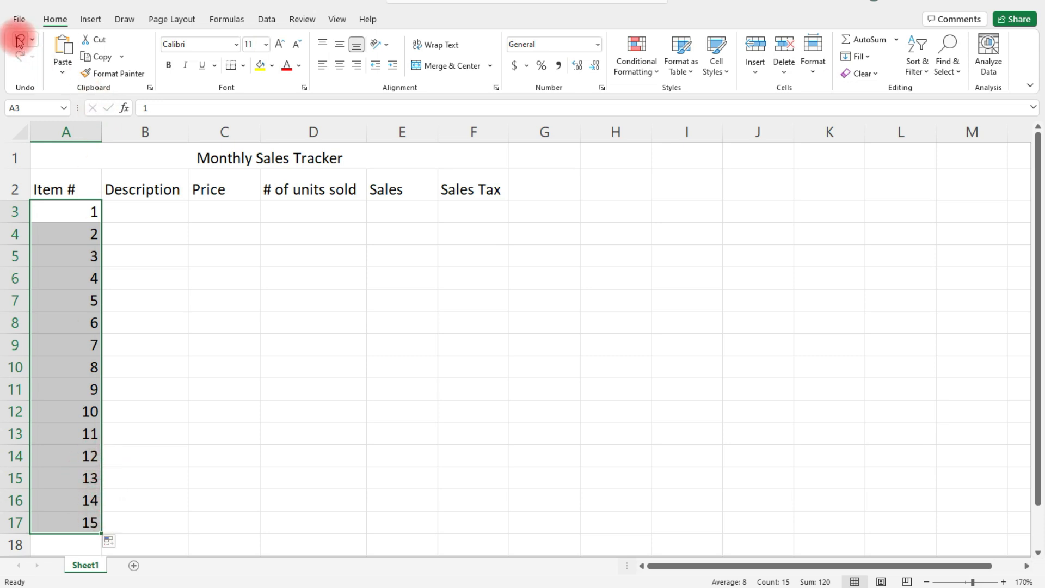
click(20, 54)
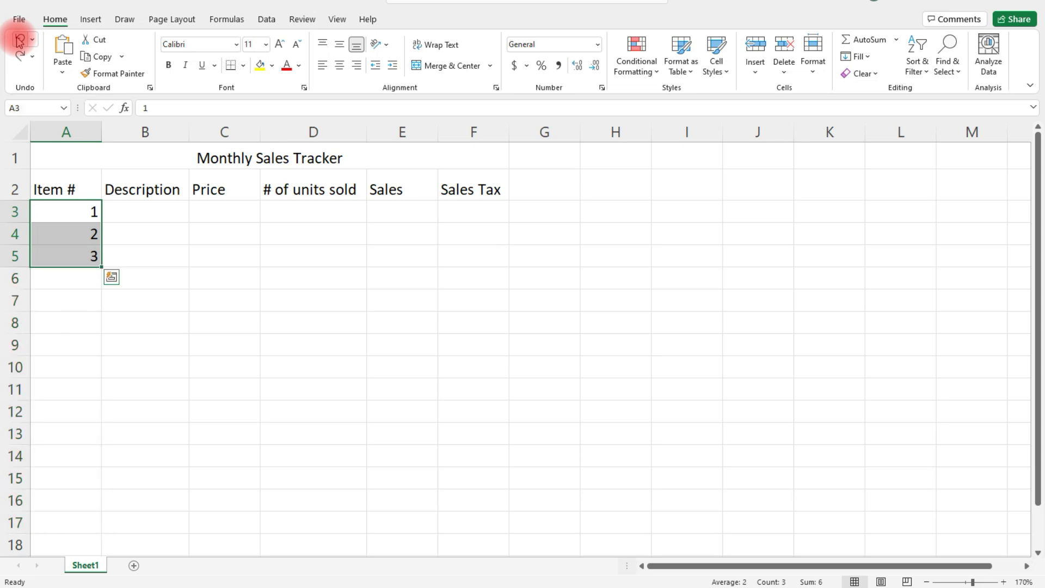
mouse_move(99, 268)
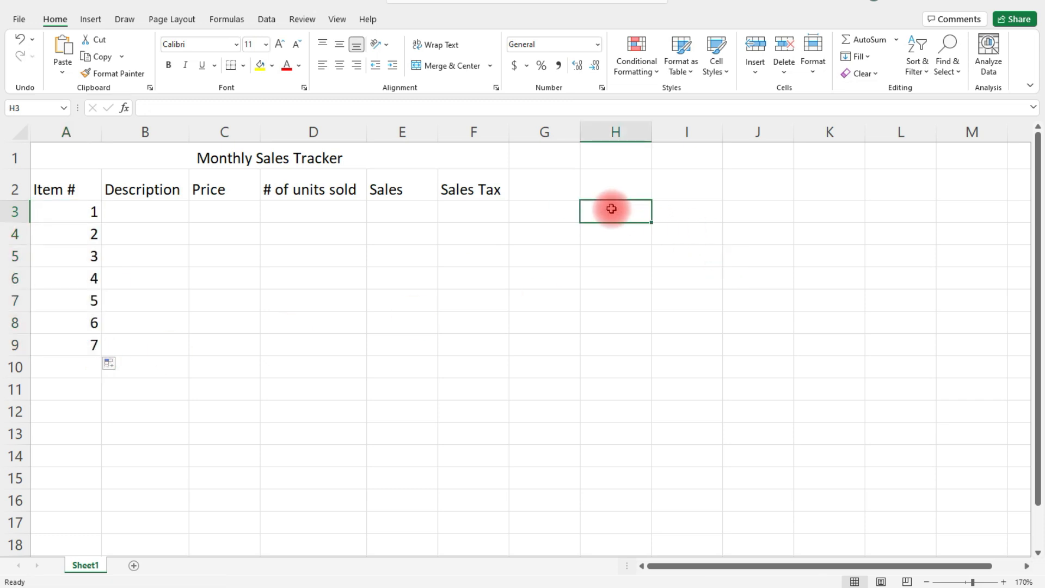
click(65, 211)
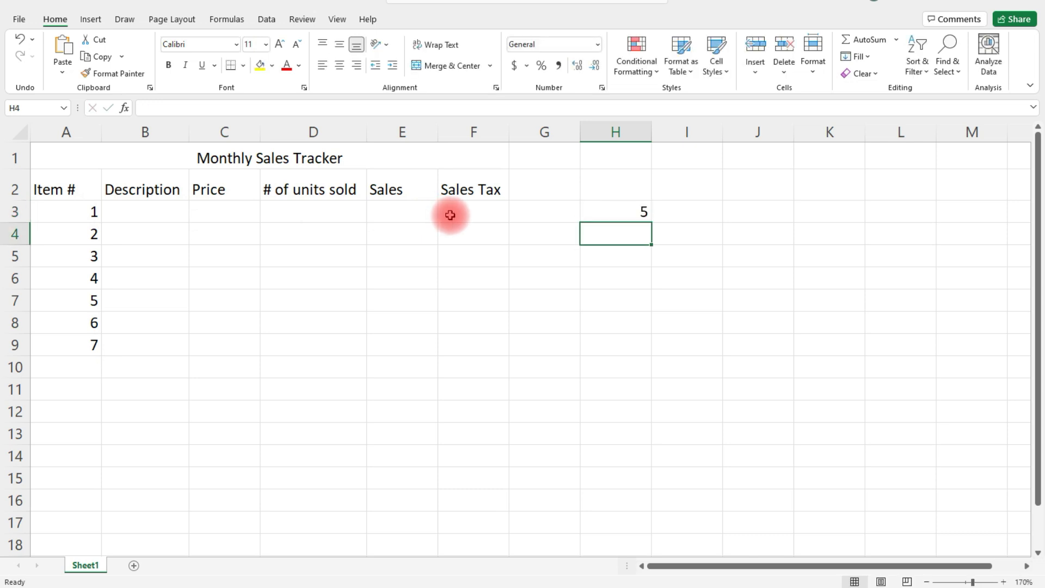
text(15)
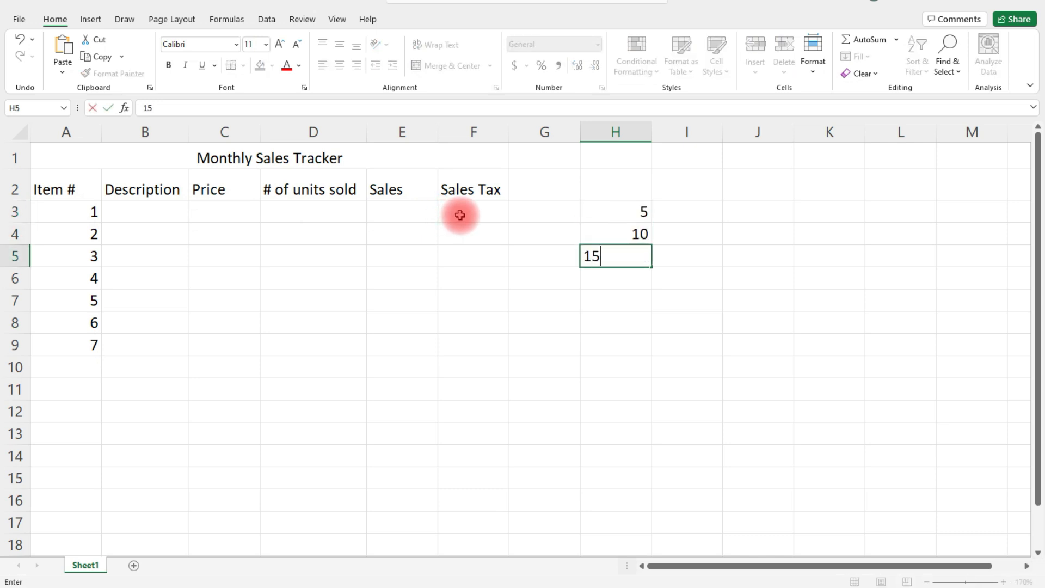
key(Enter)
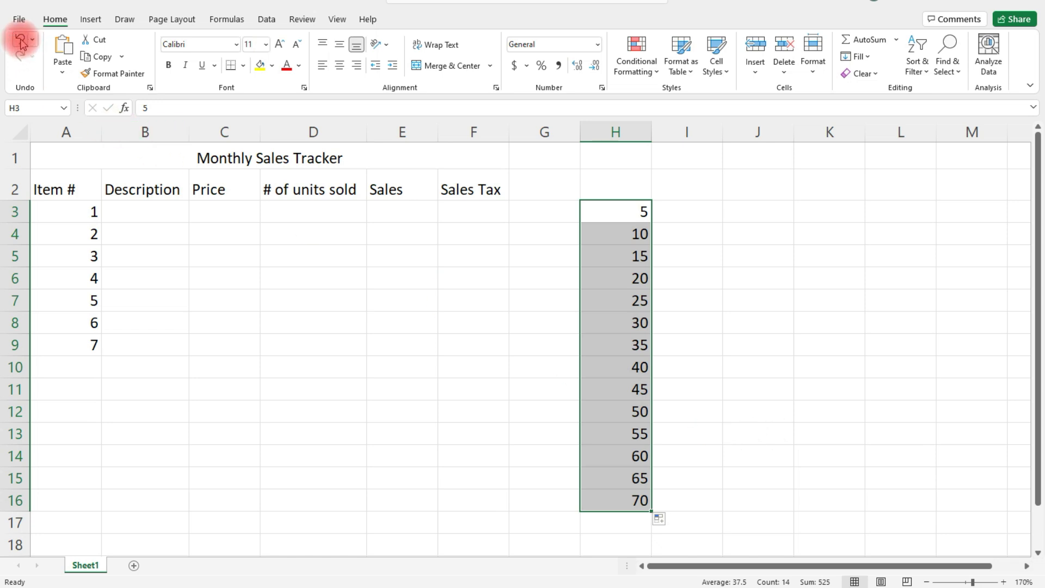
click(21, 38)
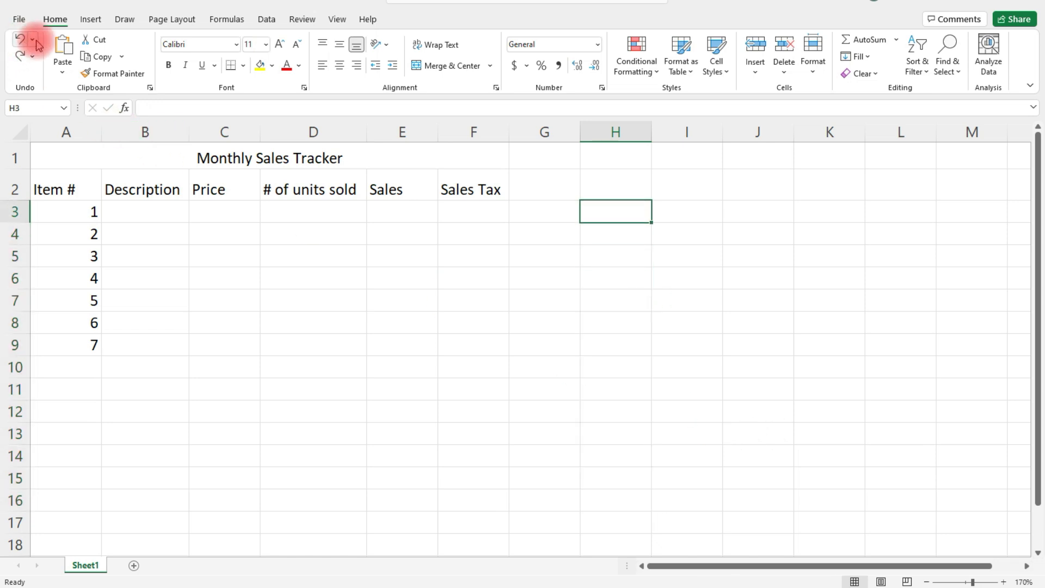
- Type descriptions Laptop through Lampstand down B3:B9
click(145, 211)
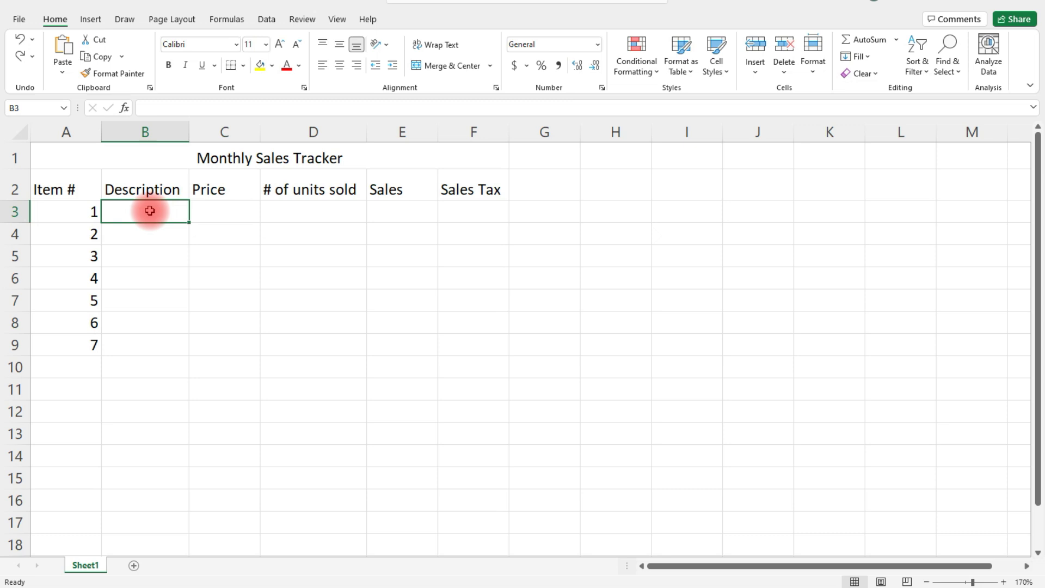
text(Laptop)
click(145, 278)
text(Bookbag)
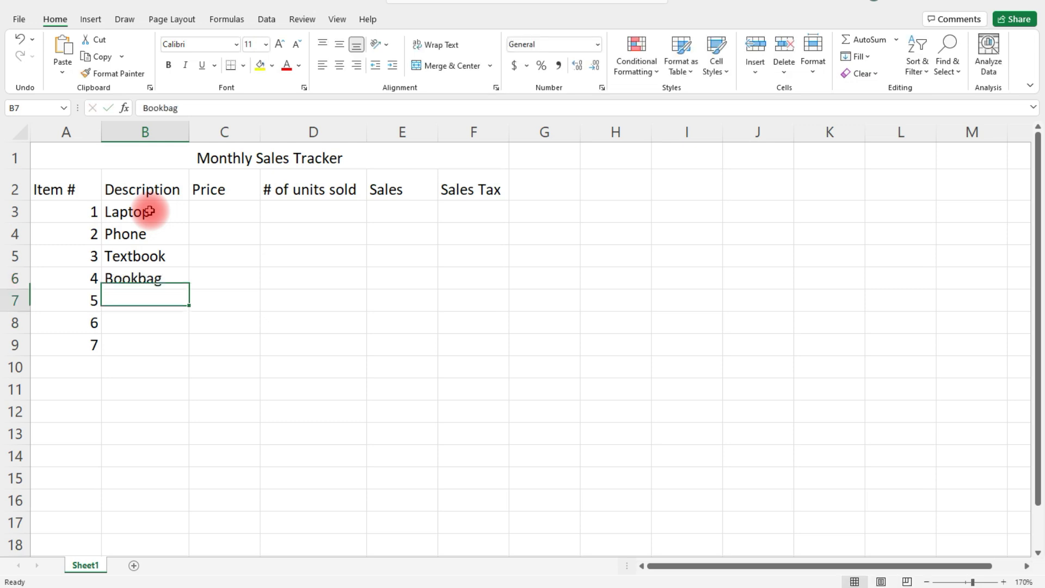
text(Calculator)
click(146, 323)
text(Mic)
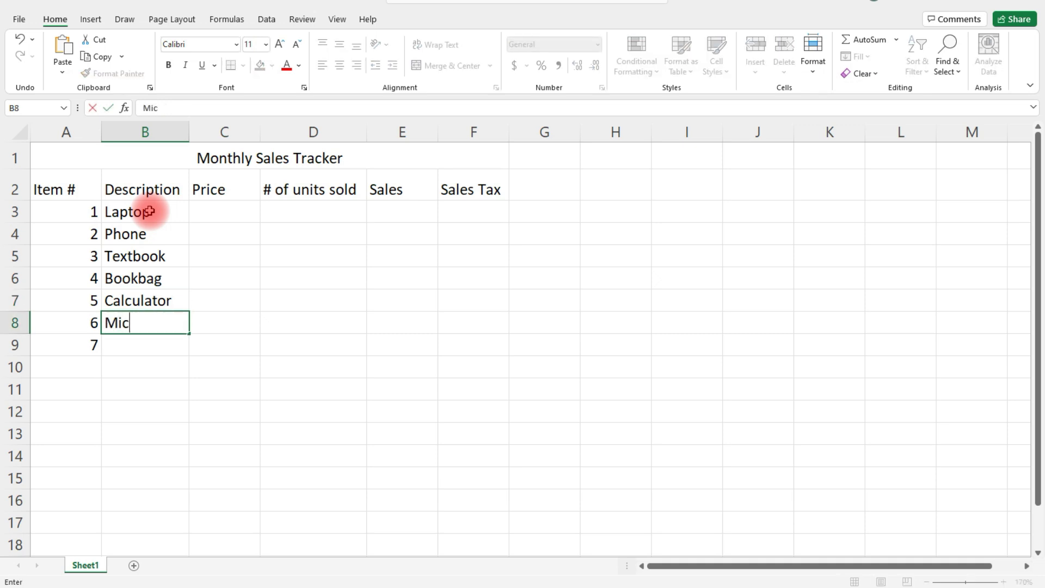
key(enter)
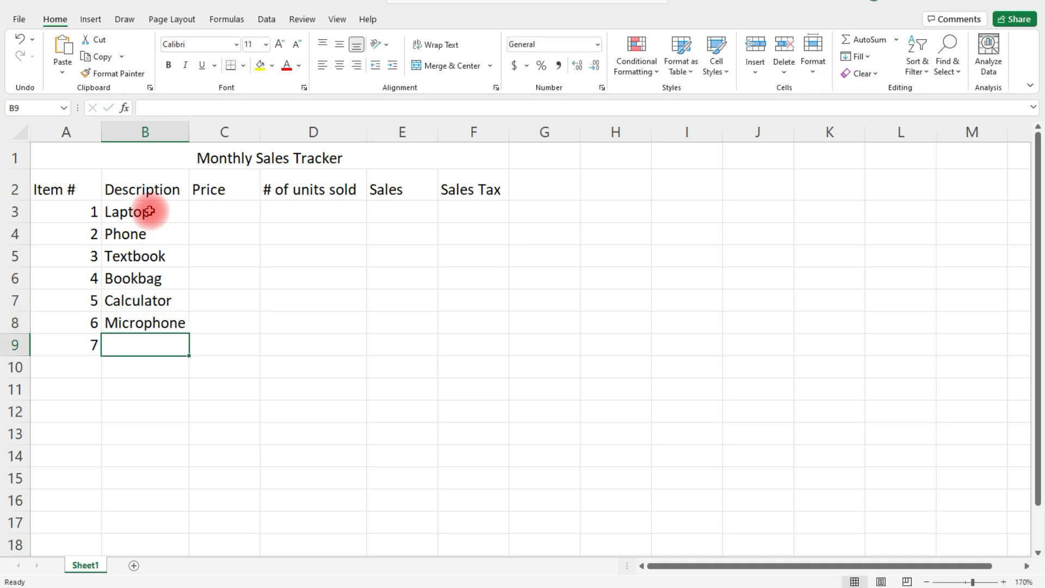
text(Lampstand)
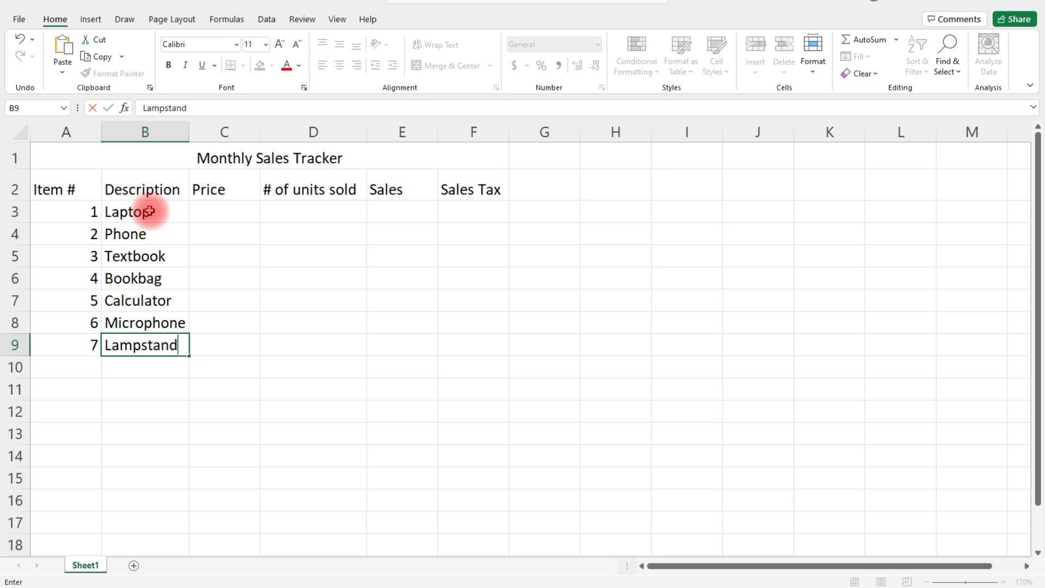
key(enter)
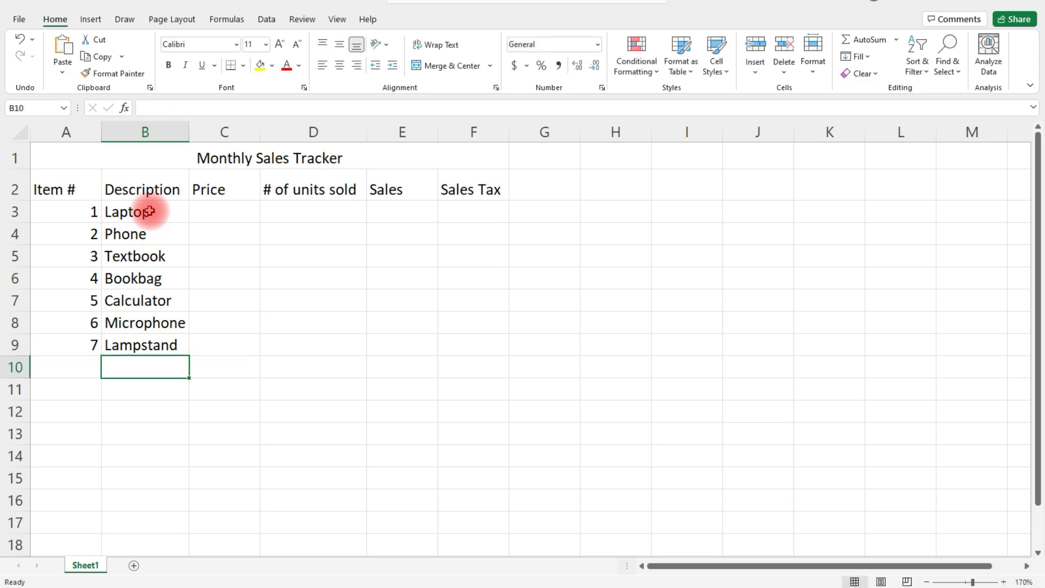
mouse_move(66, 190)
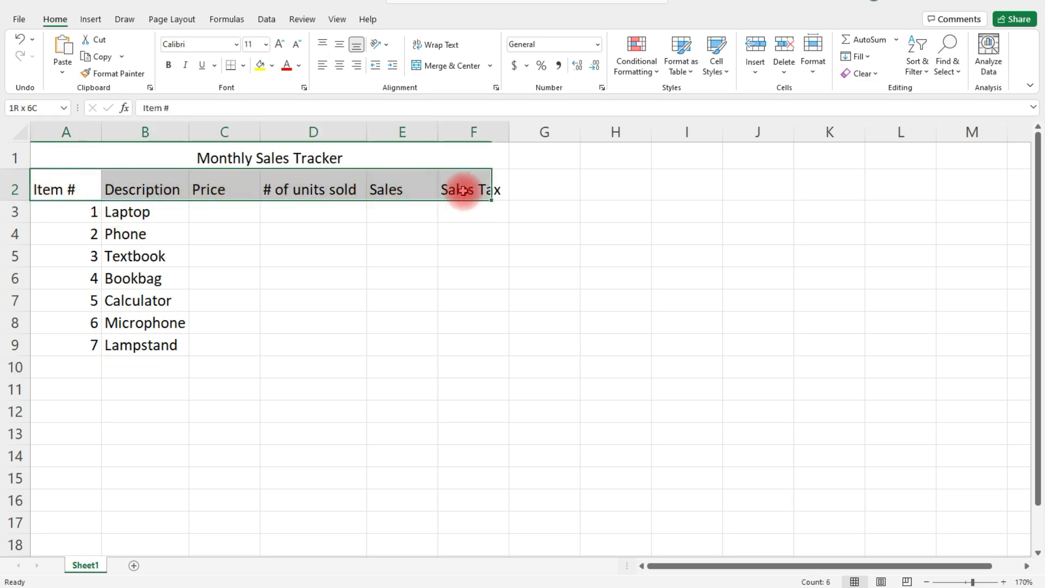
- Set the header row, Item # through Sales Tax, in Comic Sans MS
click(66, 189)
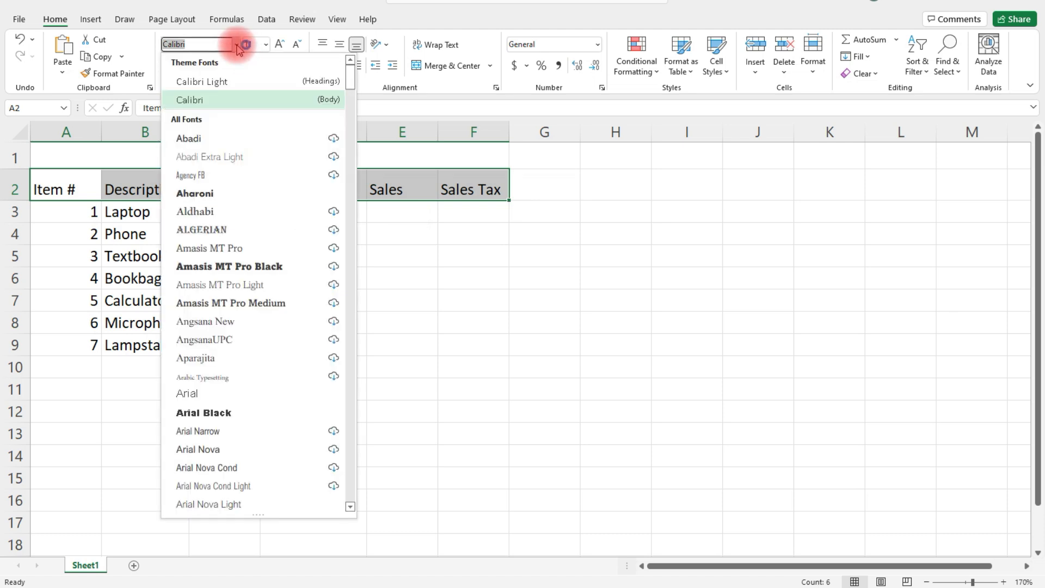
mouse_move(208, 249)
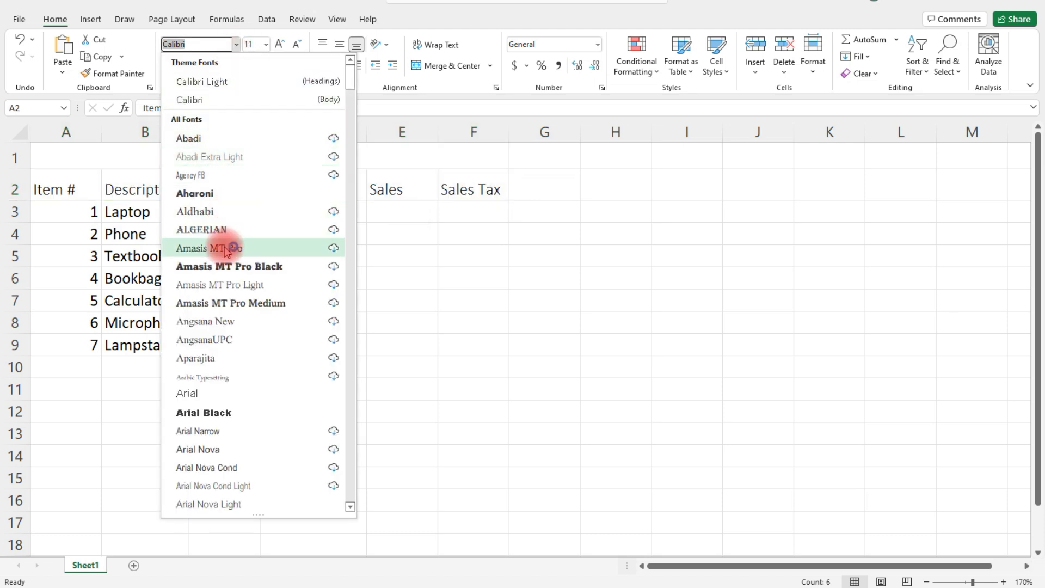
click(194, 212)
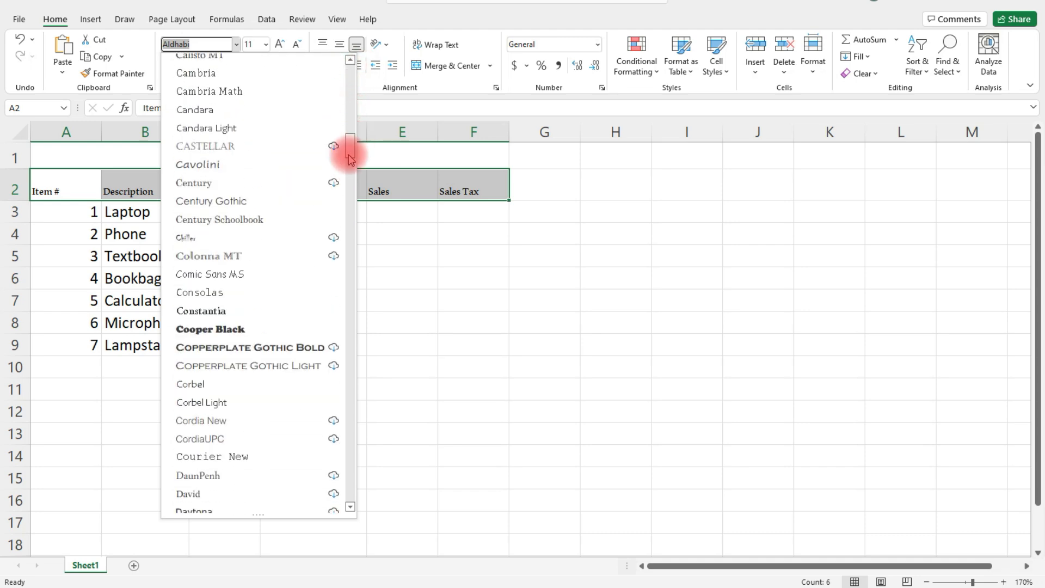
click(209, 274)
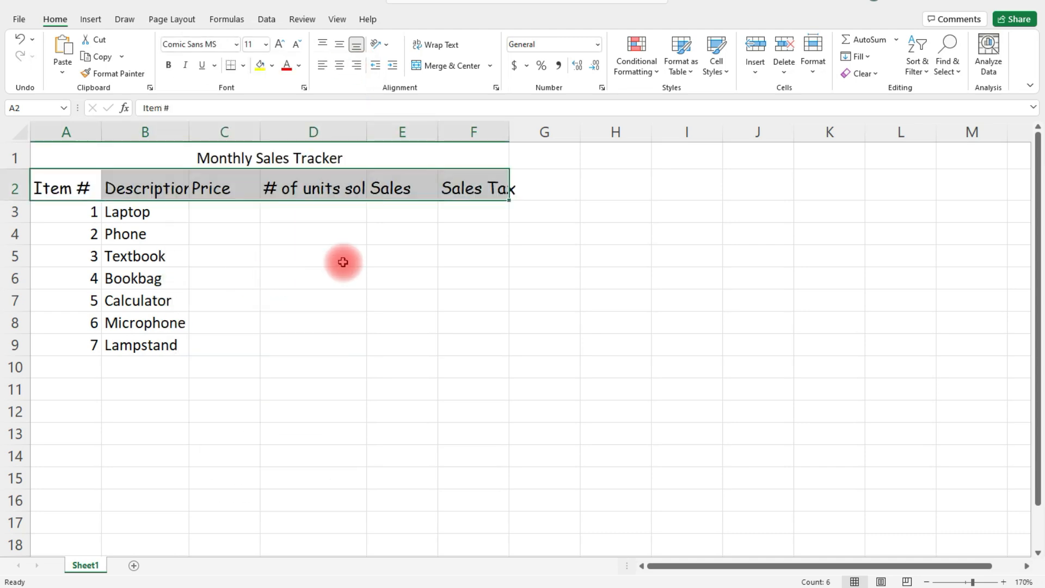
mouse_move(341, 246)
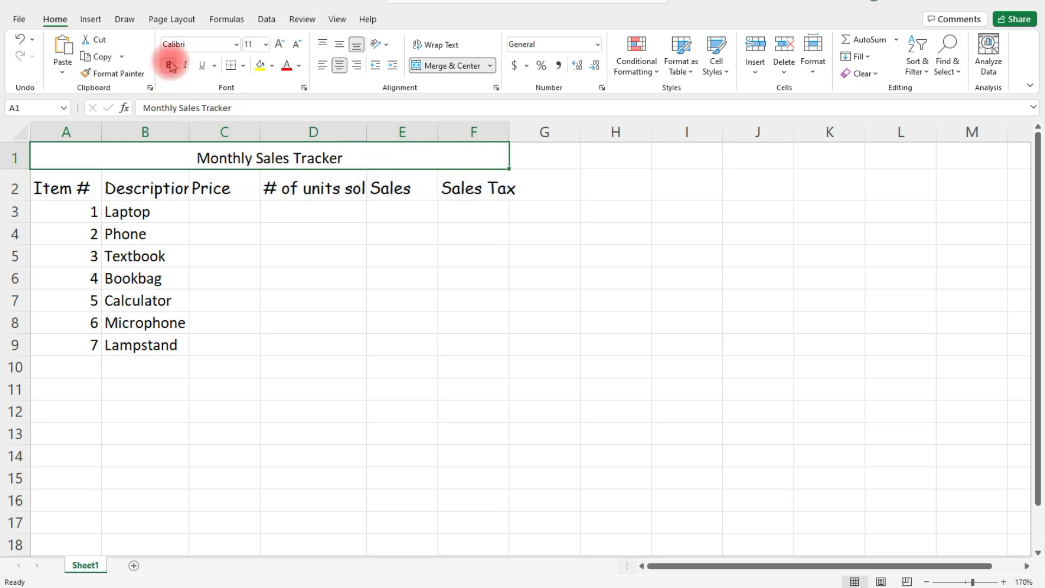
click(185, 65)
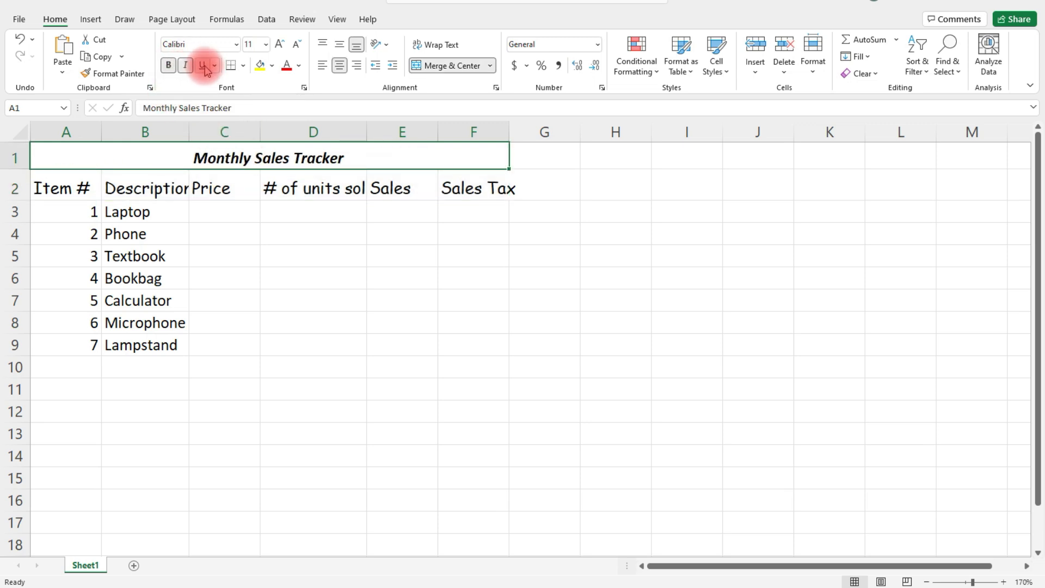
click(265, 44)
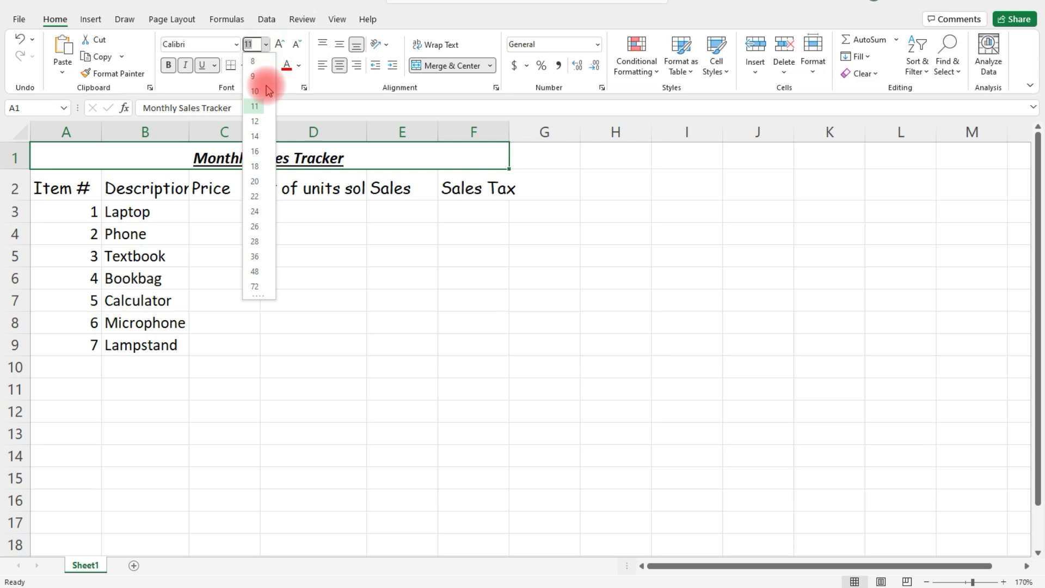
click(254, 136)
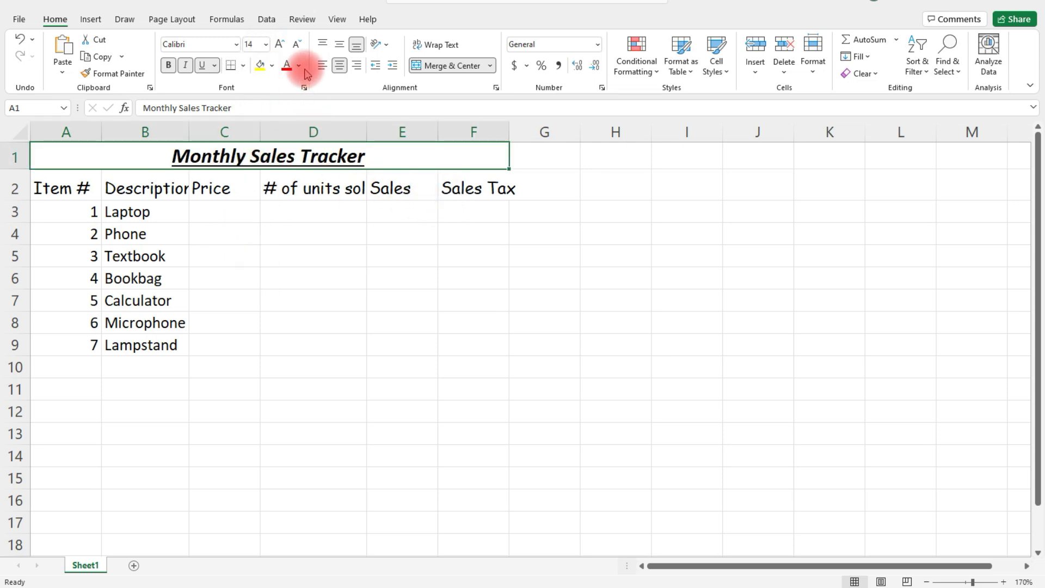
click(294, 66)
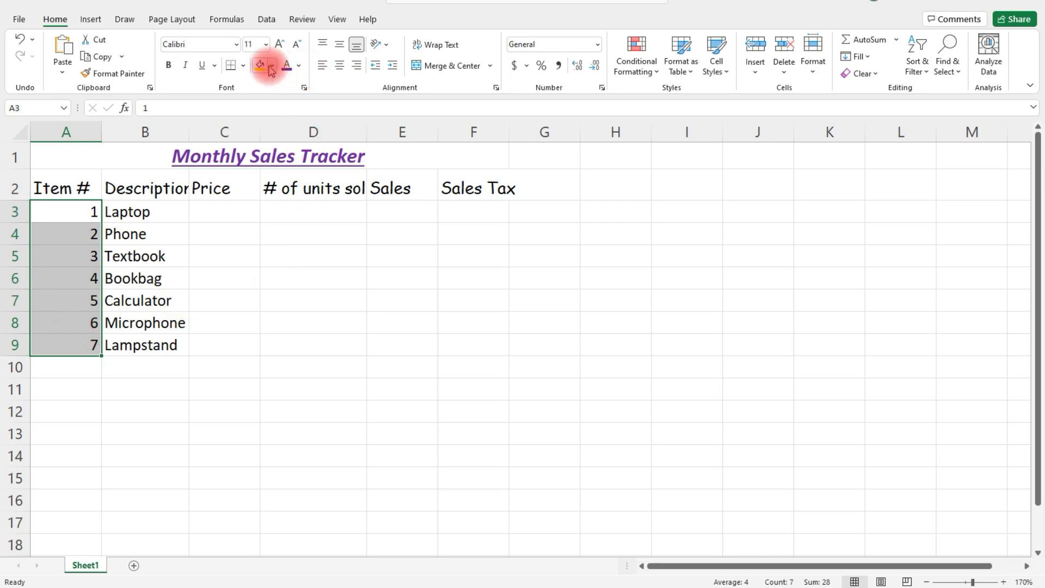
mouse_move(259, 66)
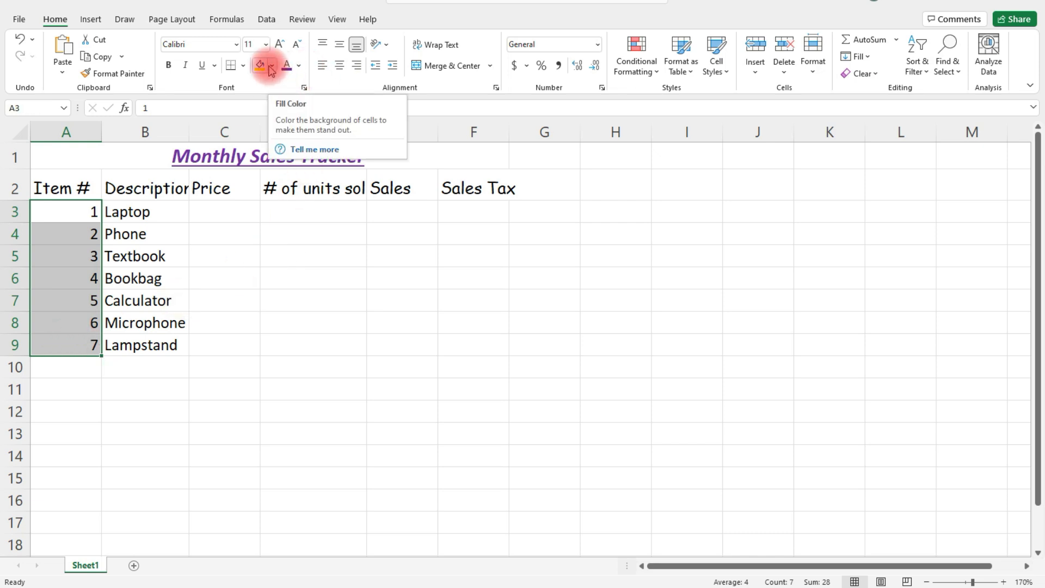
click(271, 65)
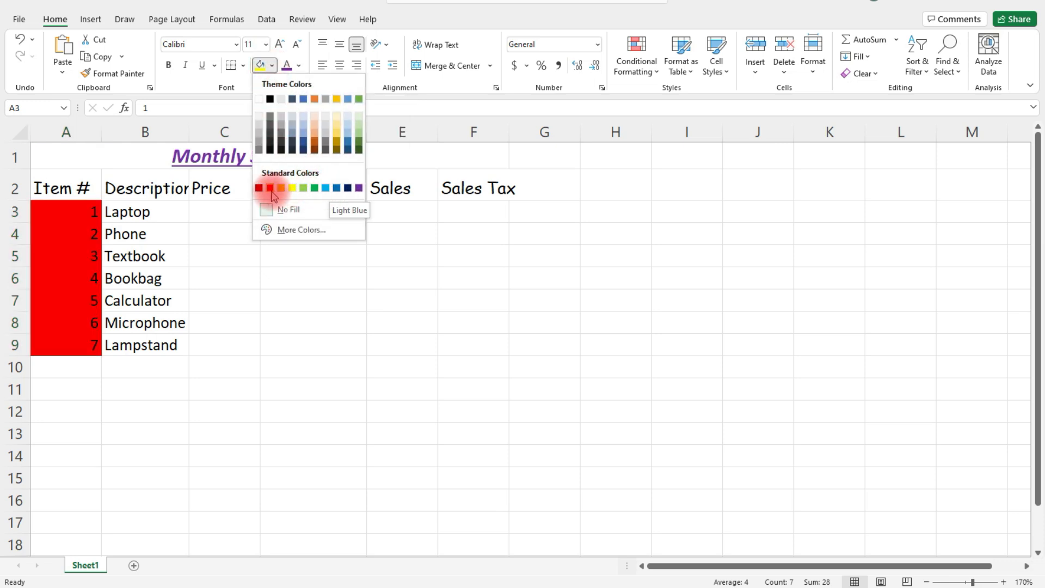
click(266, 209)
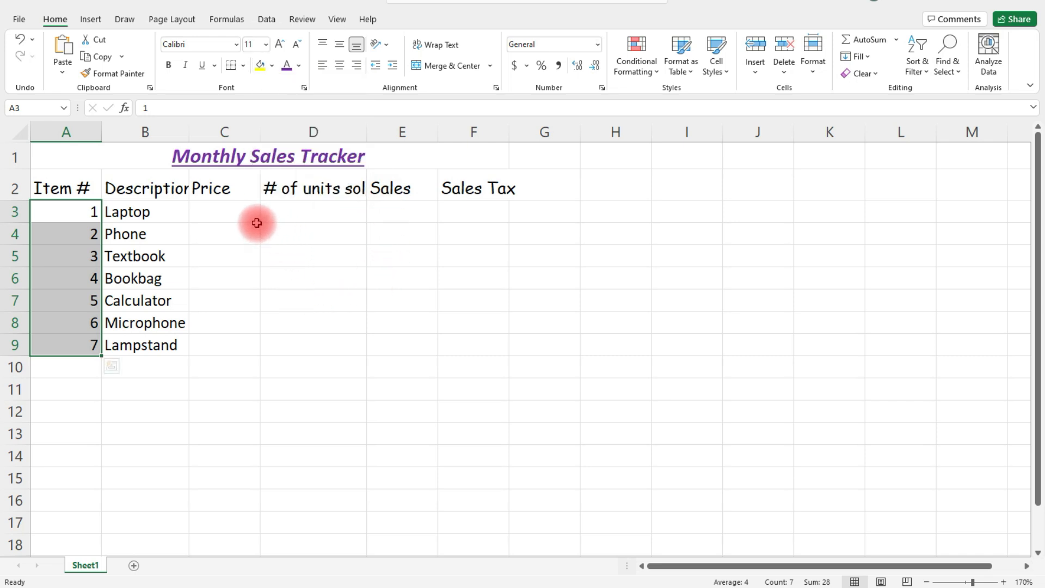
- Insert a blank column before column A to shift the table right
click(65, 187)
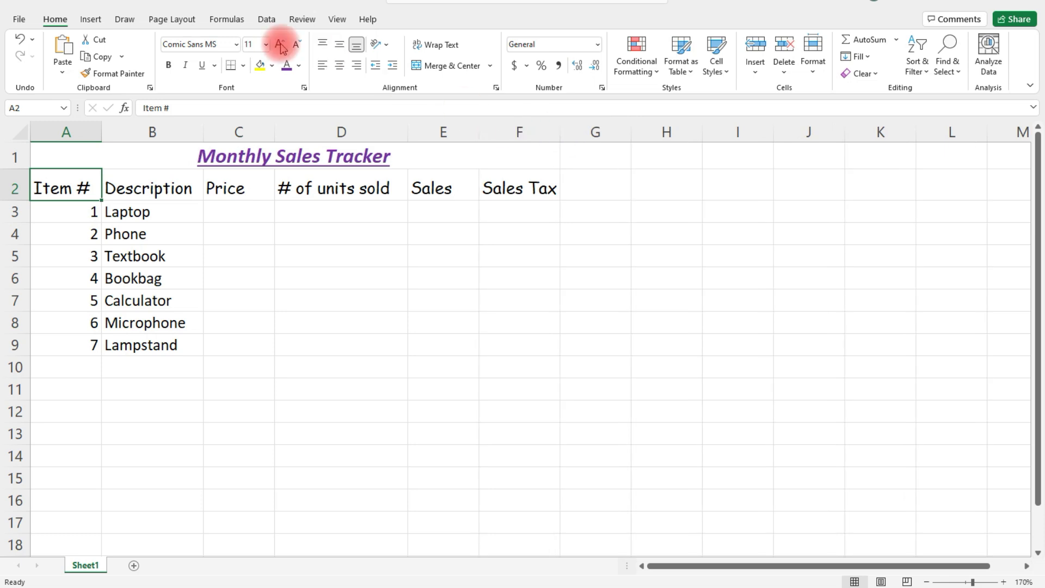
click(65, 131)
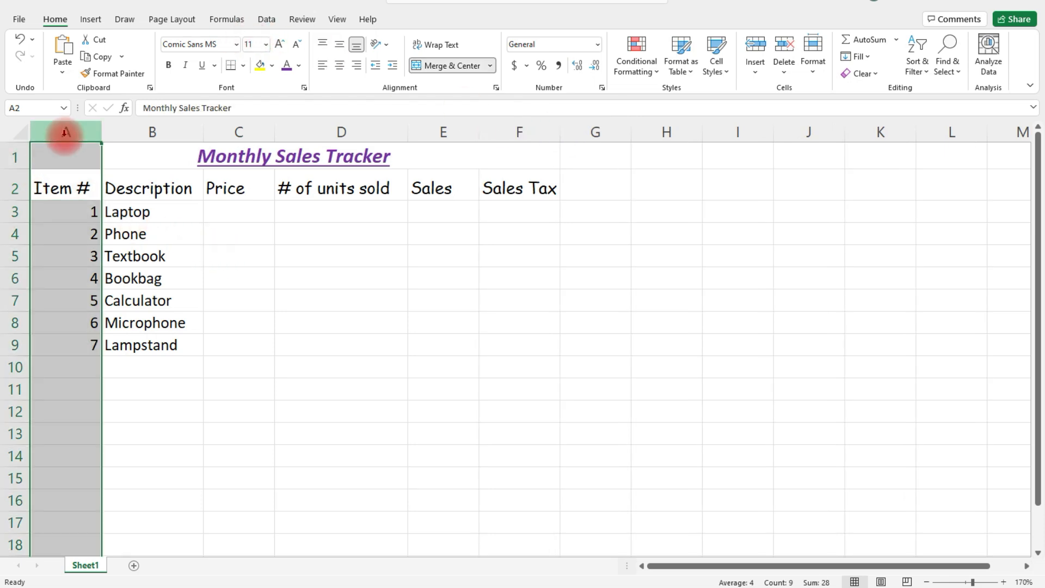
right_click(64, 133)
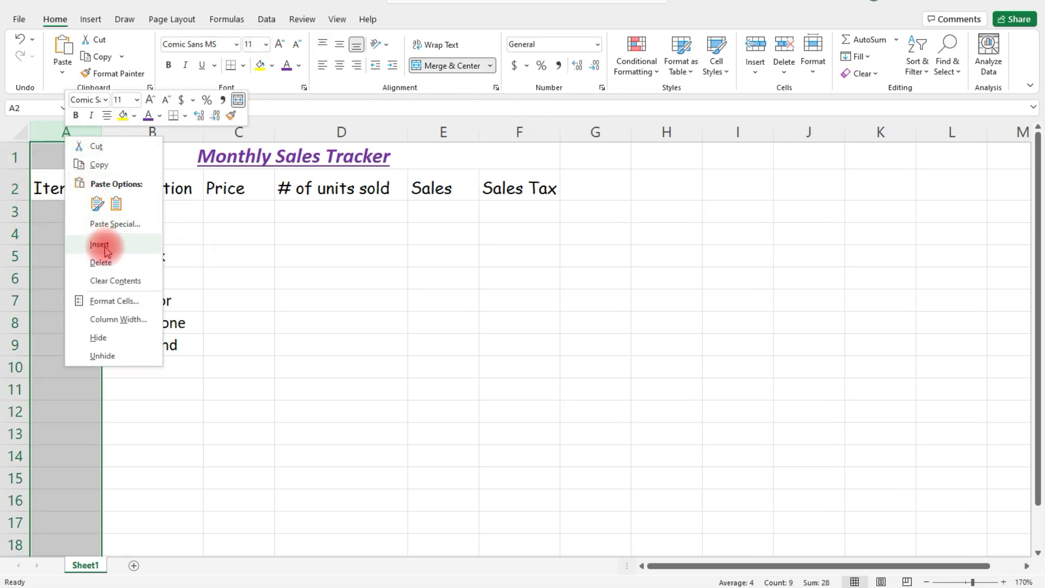
click(99, 244)
text($999)
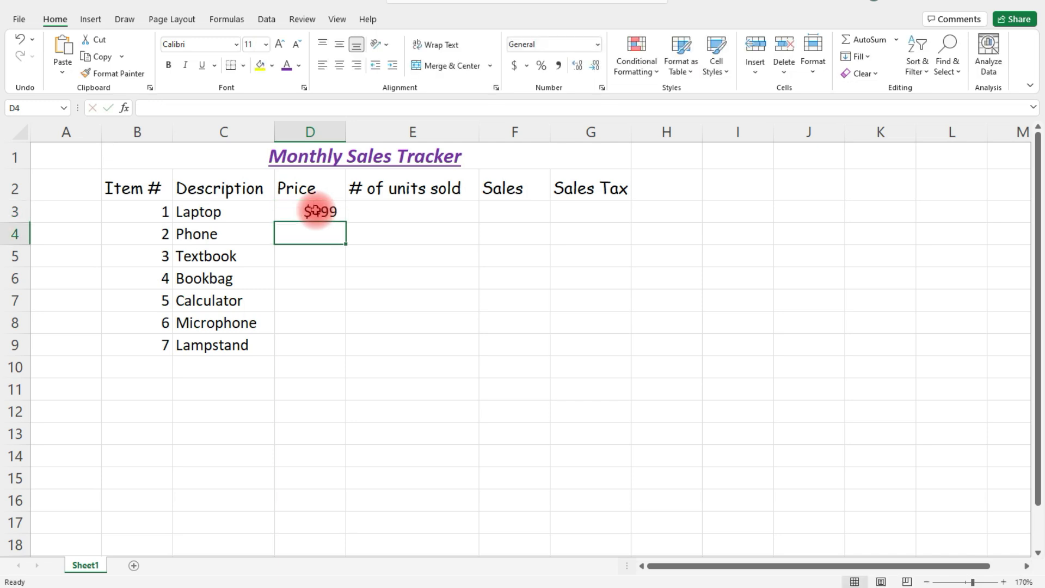
- Enter dollar prices in the Price column, e.g. $199 for Phone
text($199)
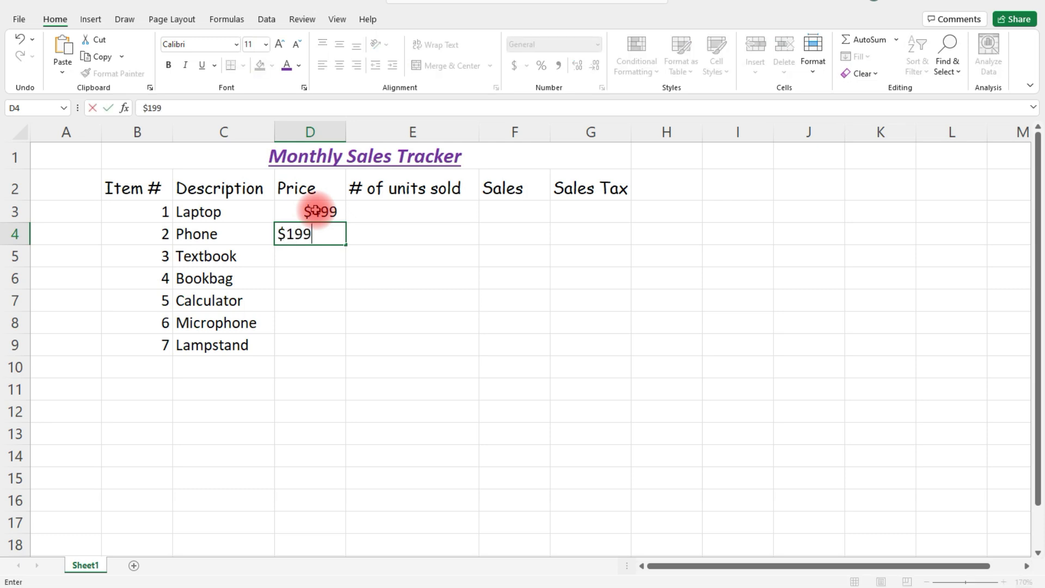
key(enter)
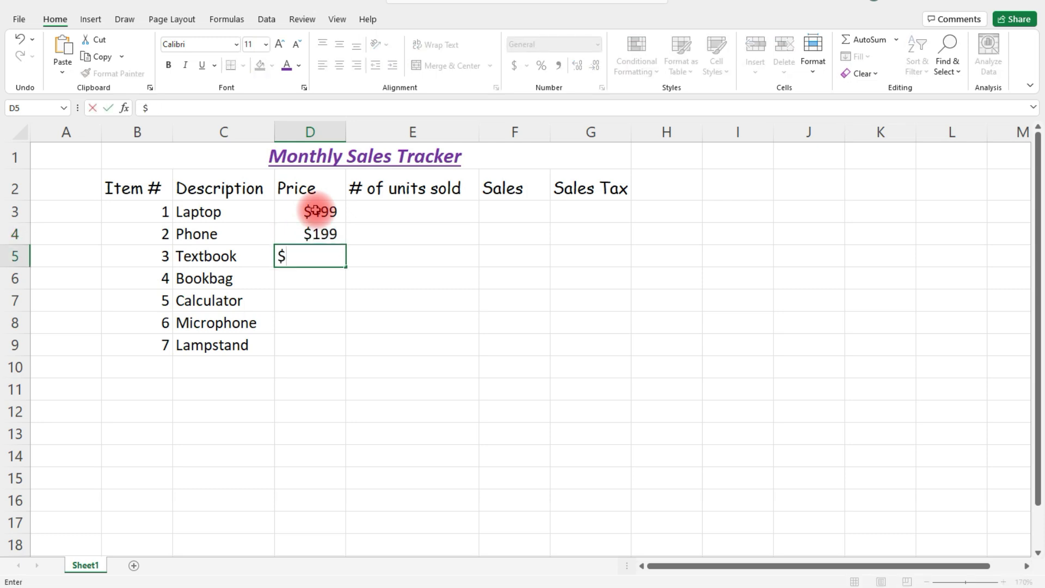
text(95)
click(311, 278)
text($39)
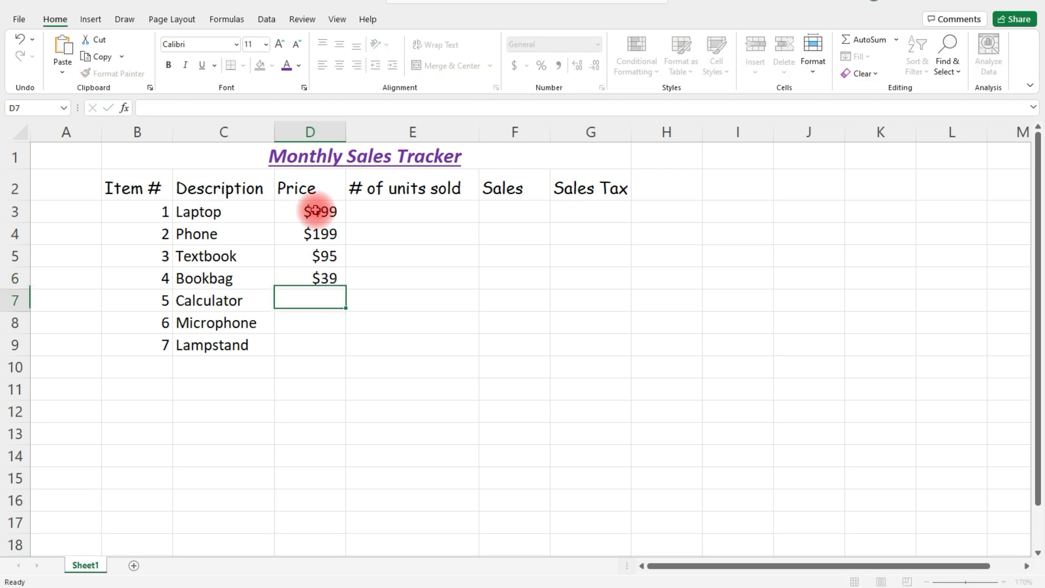
text($25)
click(311, 323)
text($45)
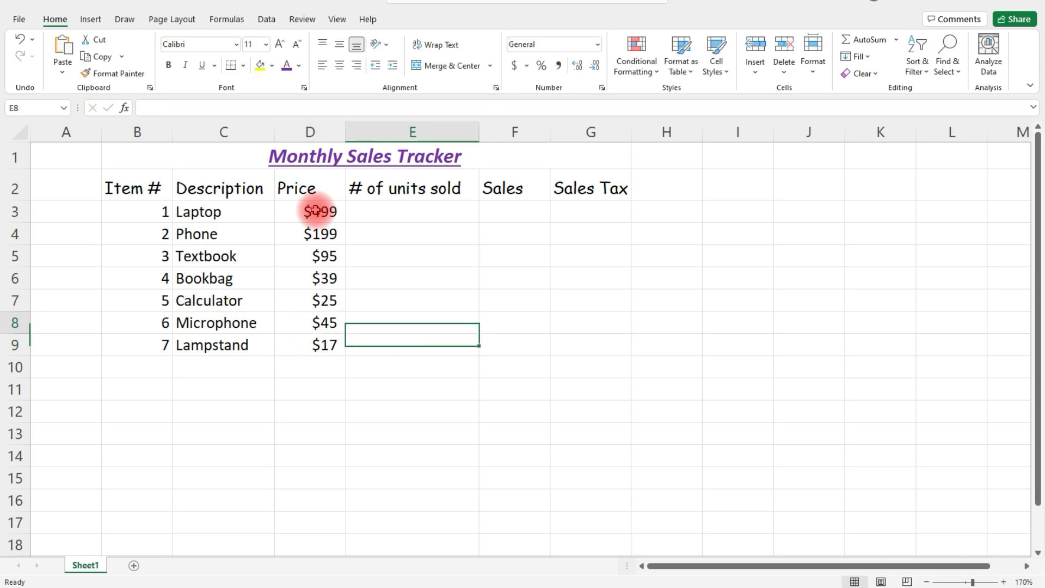
- Enter units sold in E3:E9, from 26 Laptops to 41 Lampstands
click(412, 211)
text(26)
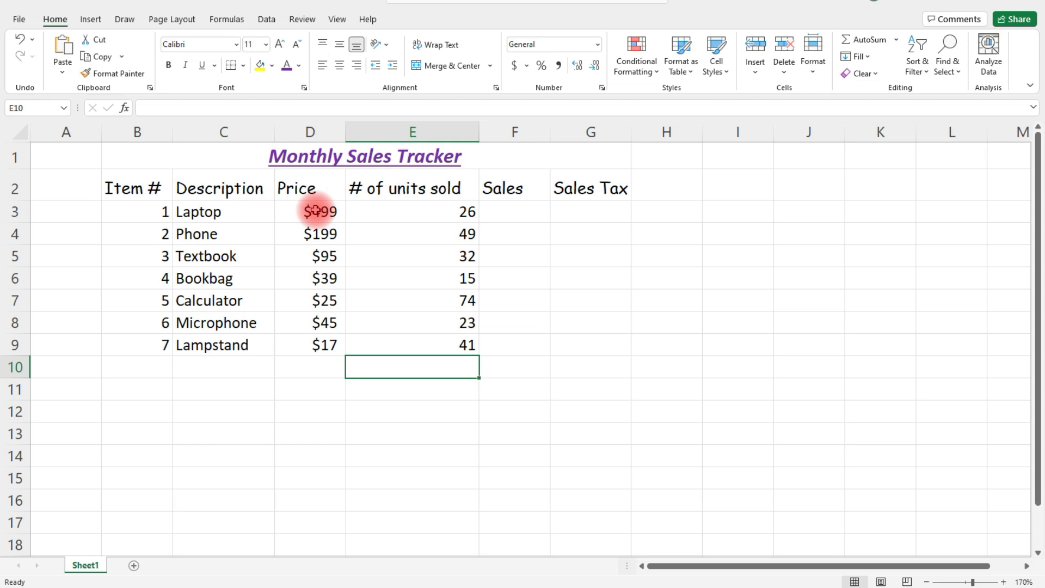
click(513, 300)
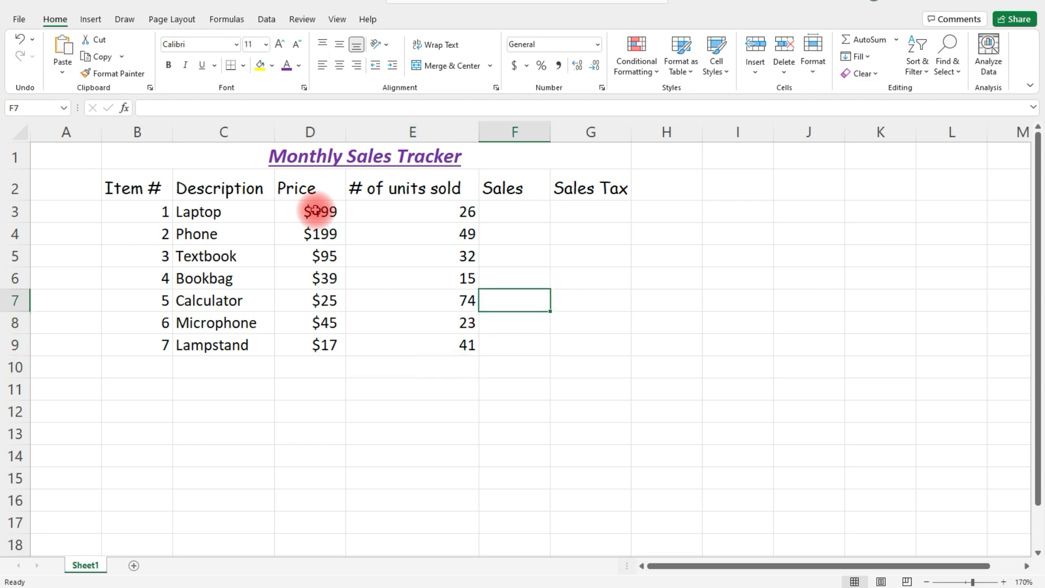
click(513, 211)
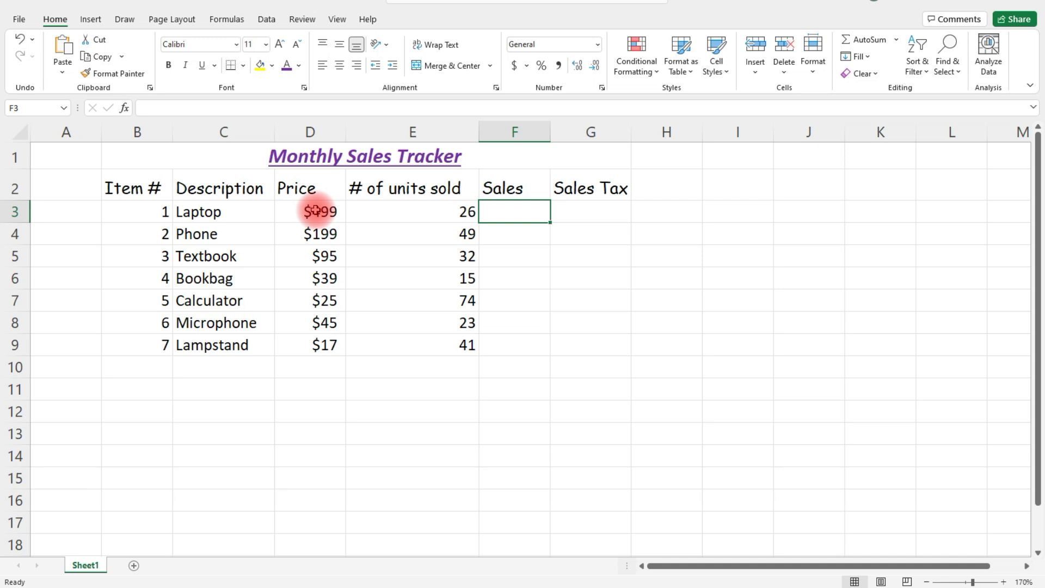
- Enter =D3*E3 in F3 so Laptop's Sales shows $12,974
text(=)
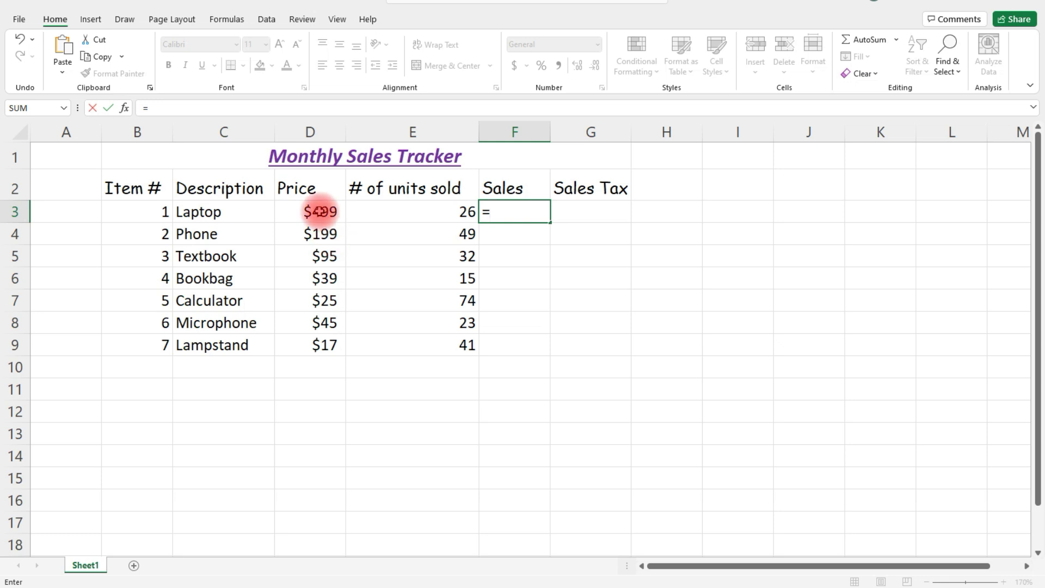
click(310, 211)
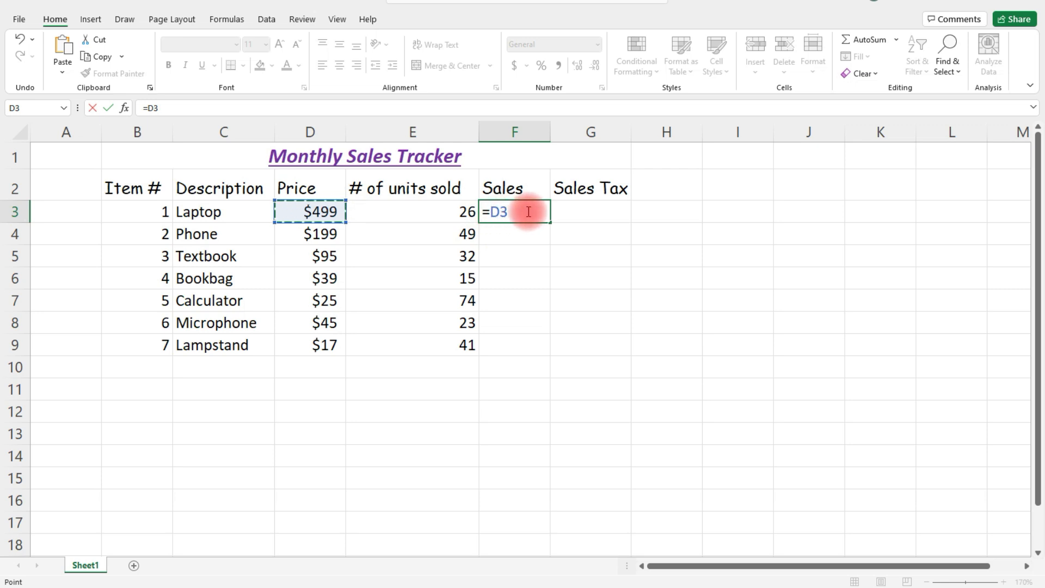
text(*)
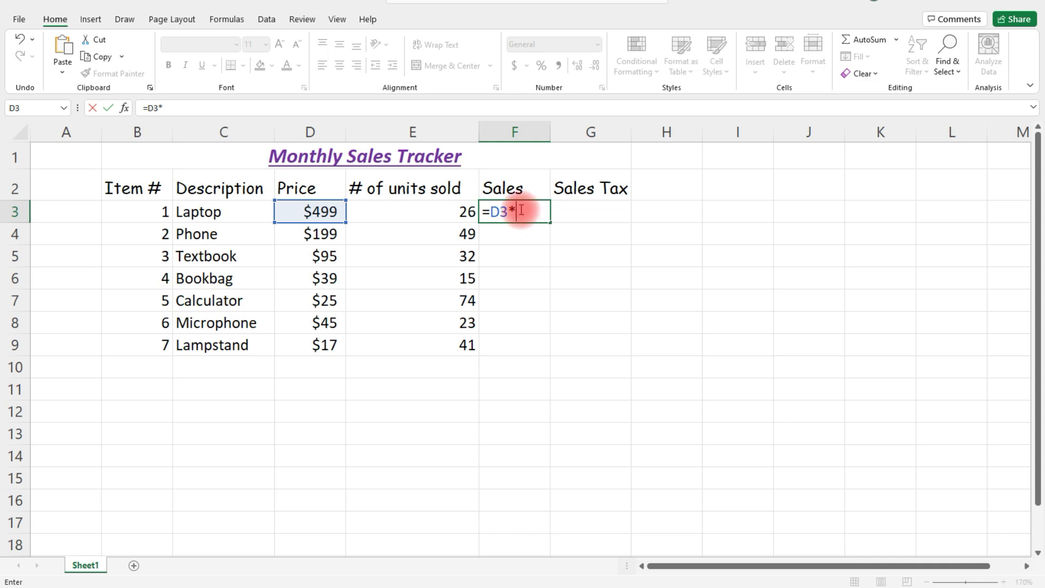
mouse_move(443, 213)
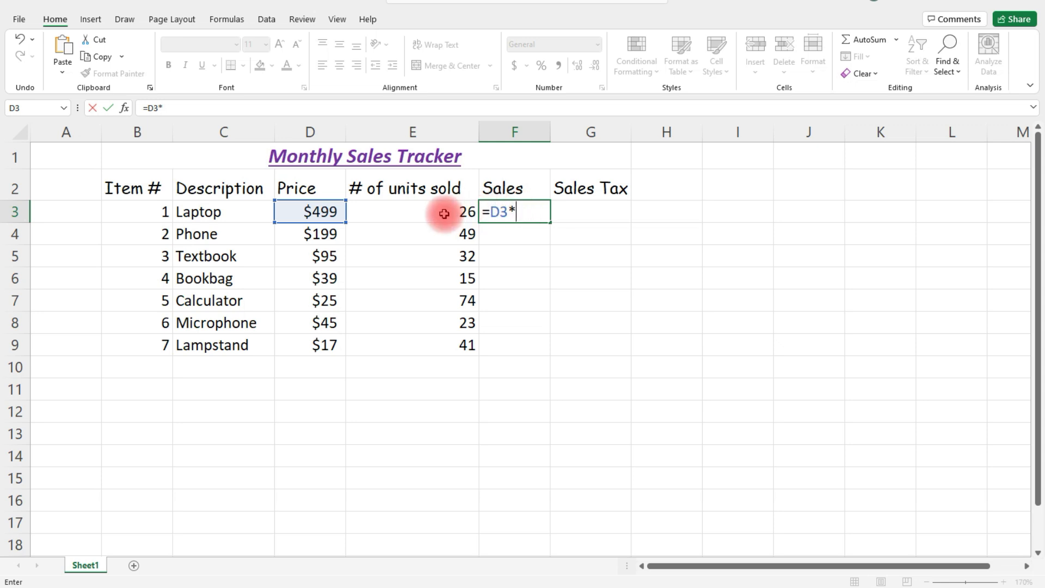
click(443, 212)
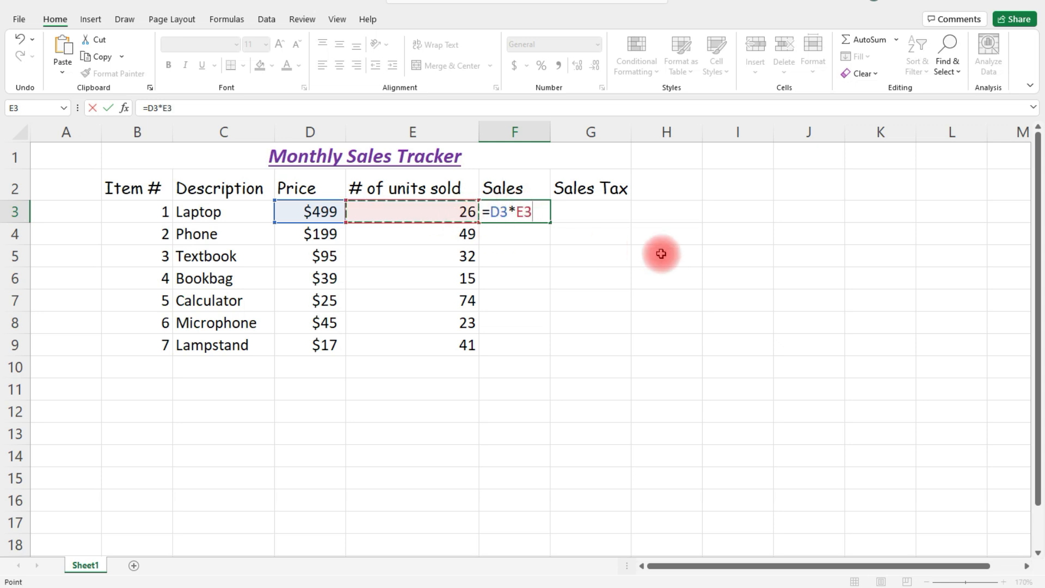
key(Return)
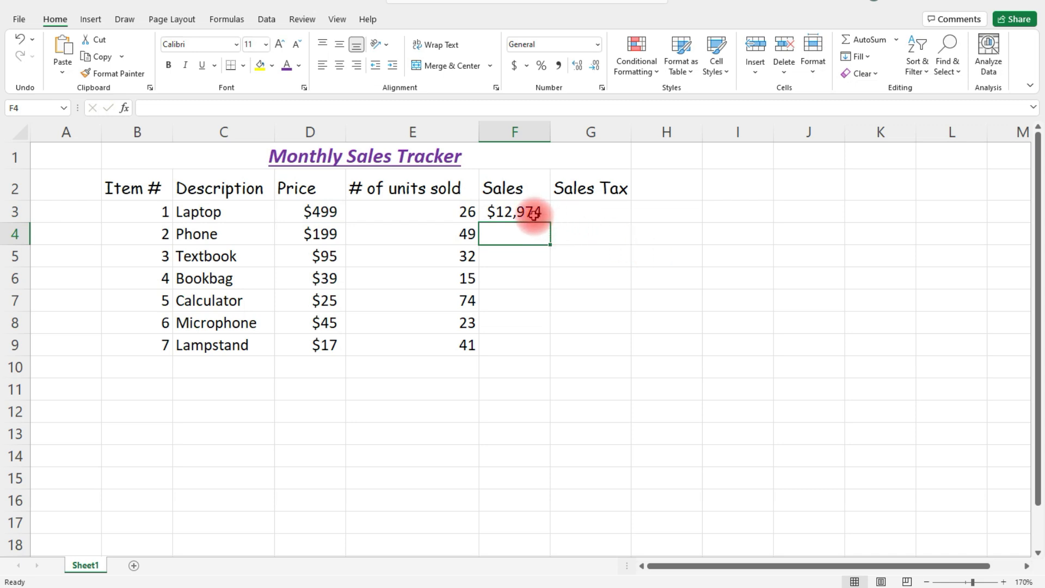
click(514, 212)
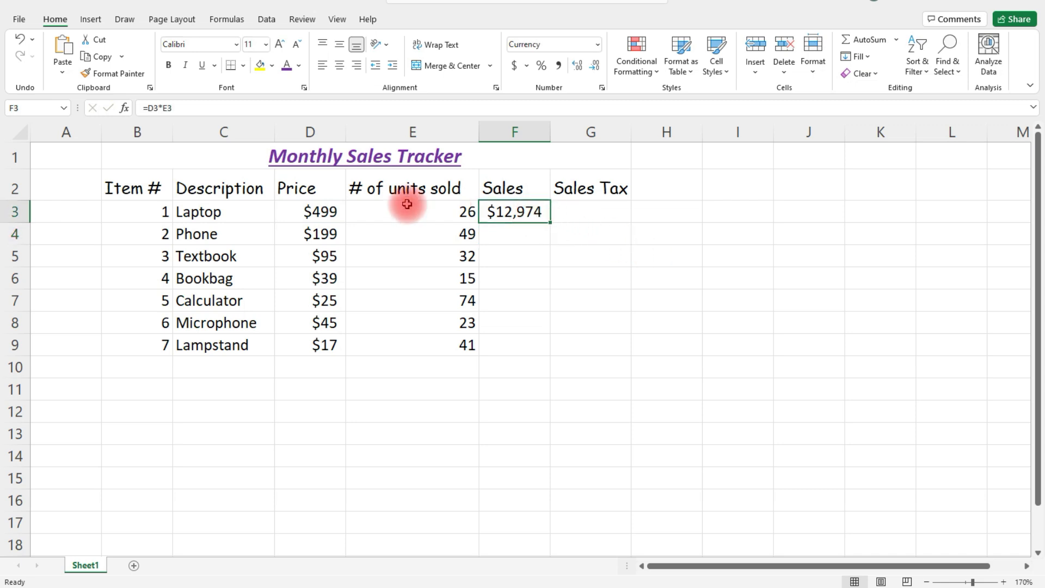
mouse_move(322, 212)
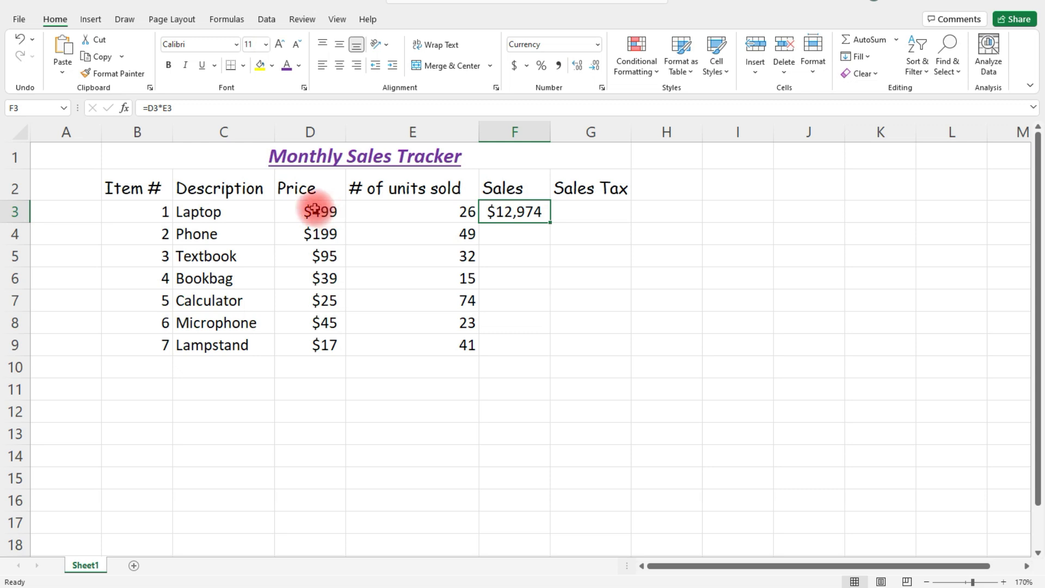
mouse_move(552, 223)
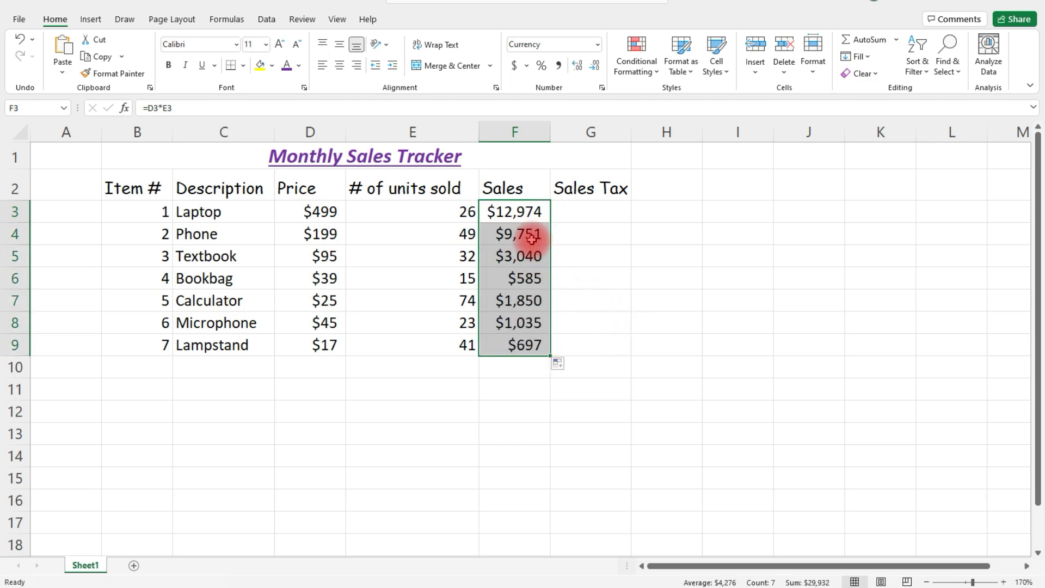
- Verify the filled-down Sales formulas for Phone, Textbook, Calculator and later rows
click(514, 211)
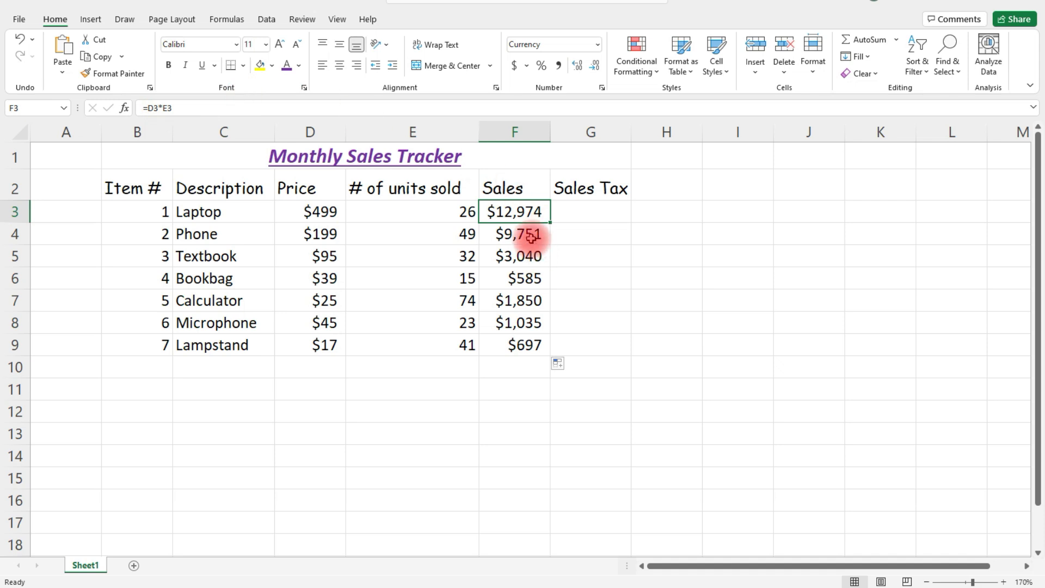
click(513, 234)
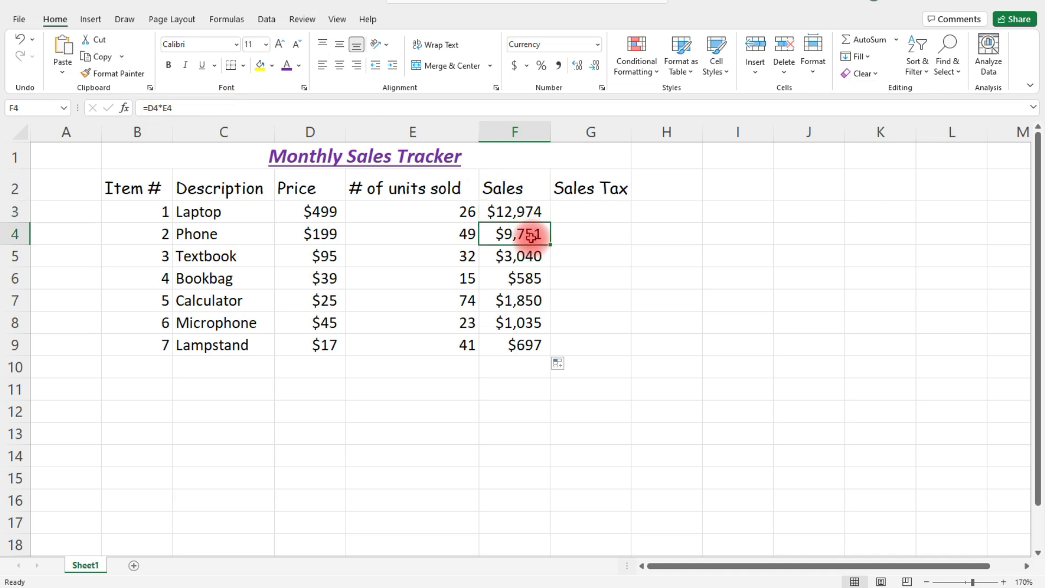
mouse_move(224, 163)
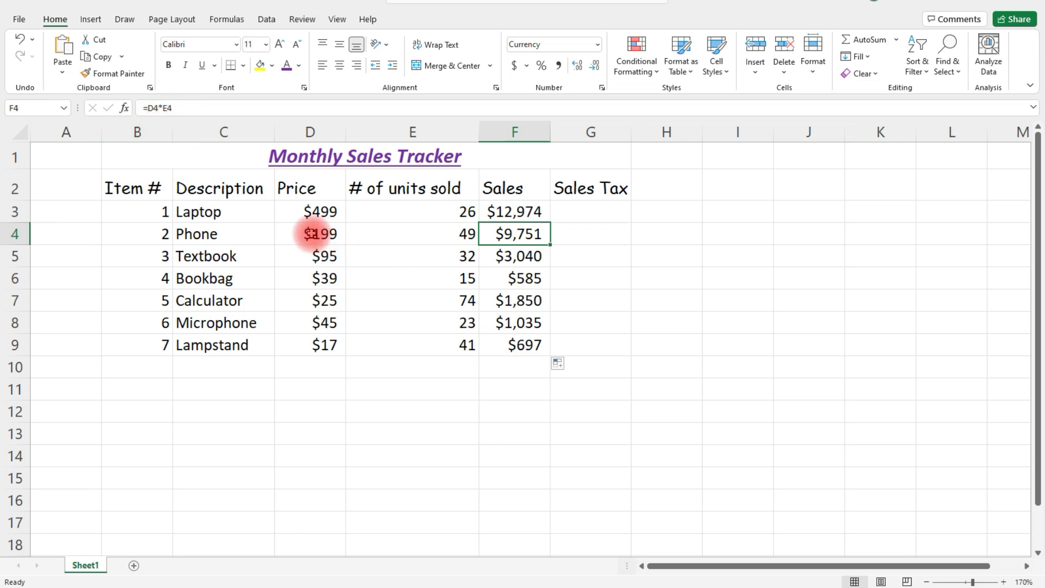
mouse_move(357, 238)
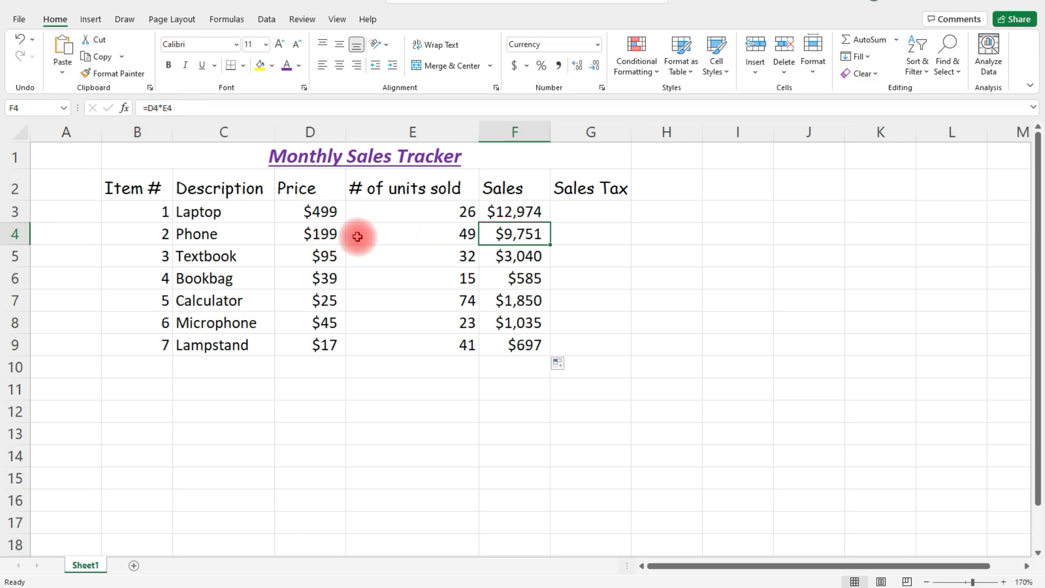
click(514, 255)
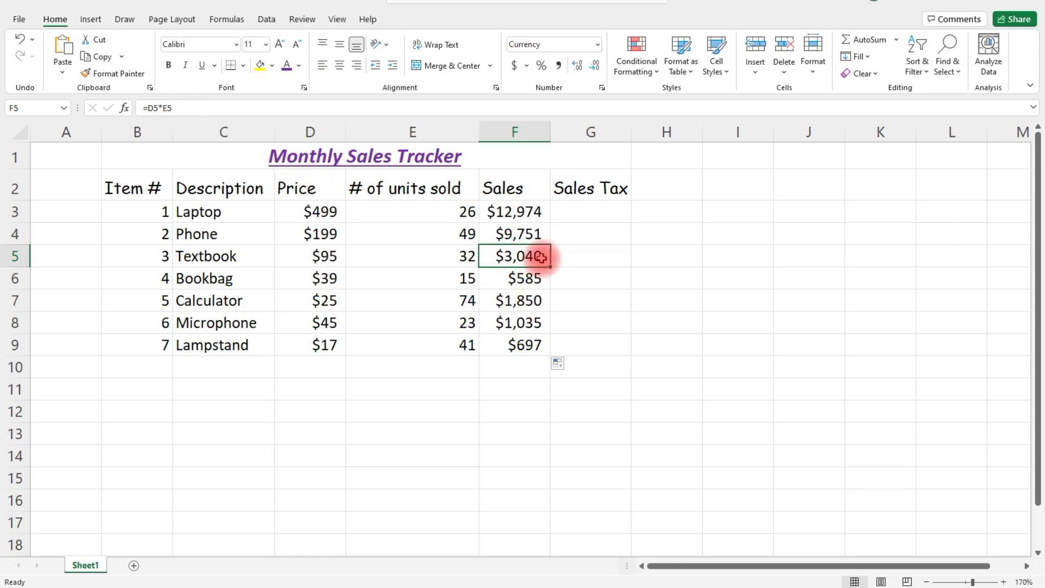
mouse_move(334, 279)
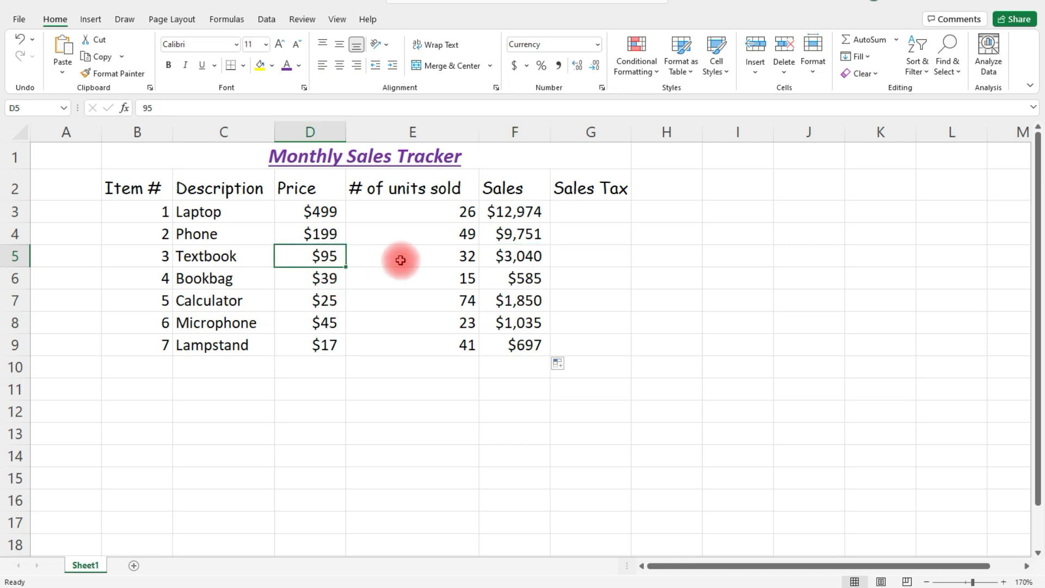
click(514, 300)
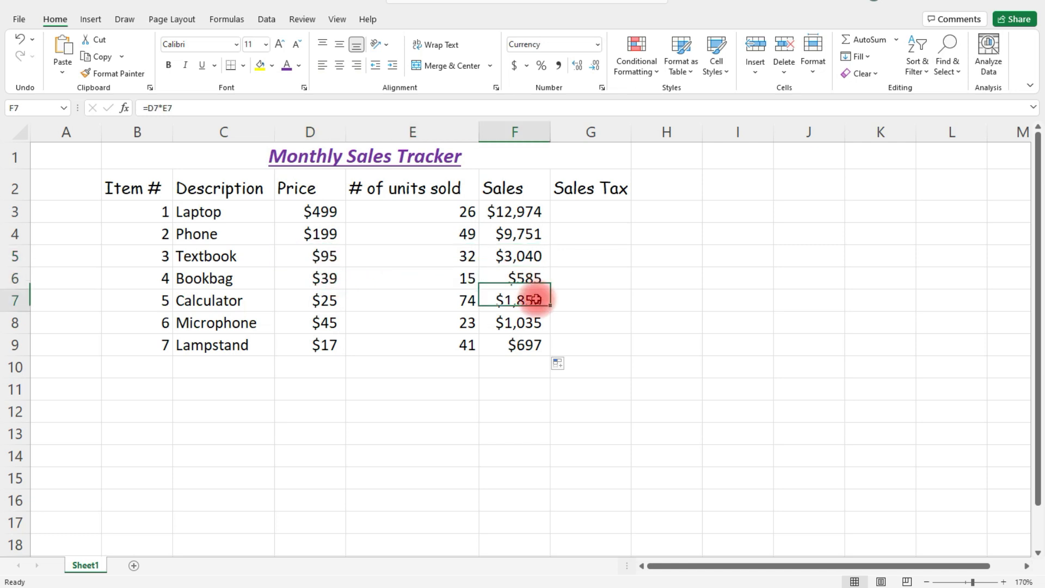
click(513, 345)
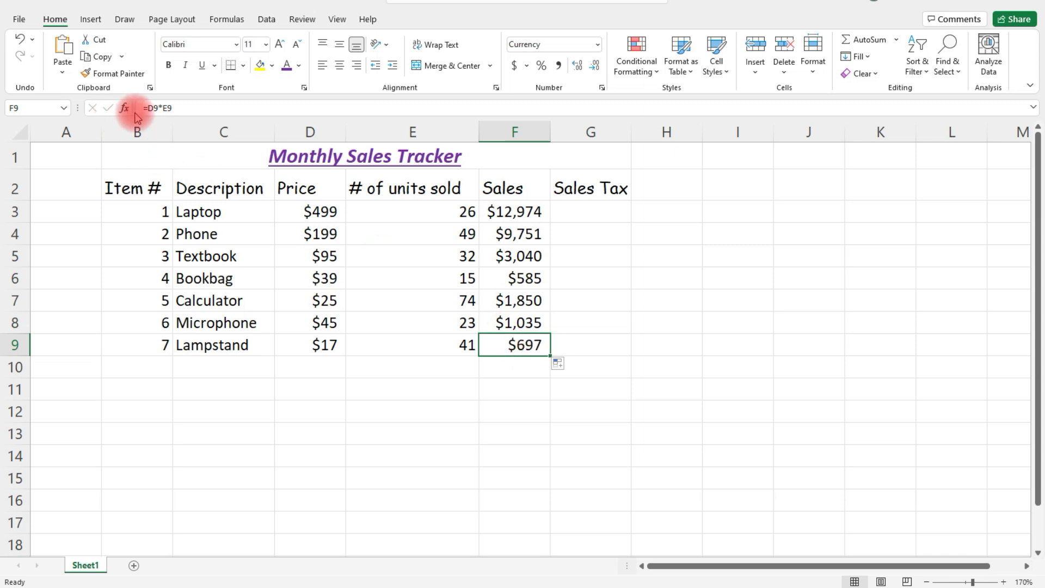
mouse_move(462, 401)
text(T)
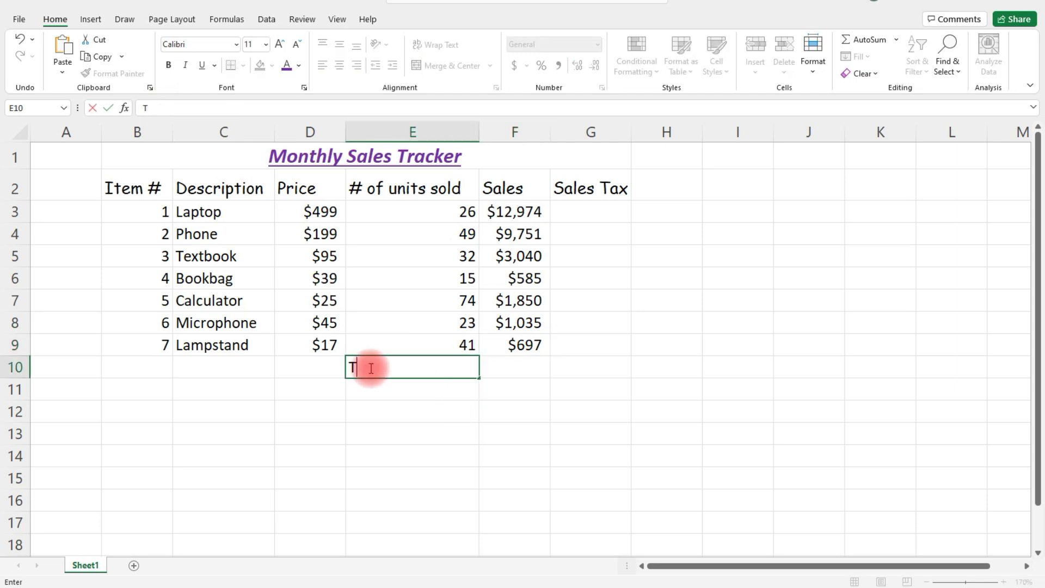
- Label the Total Sales row and enter =SUM(F3:F9), giving $29,932
text(otal Sales:)
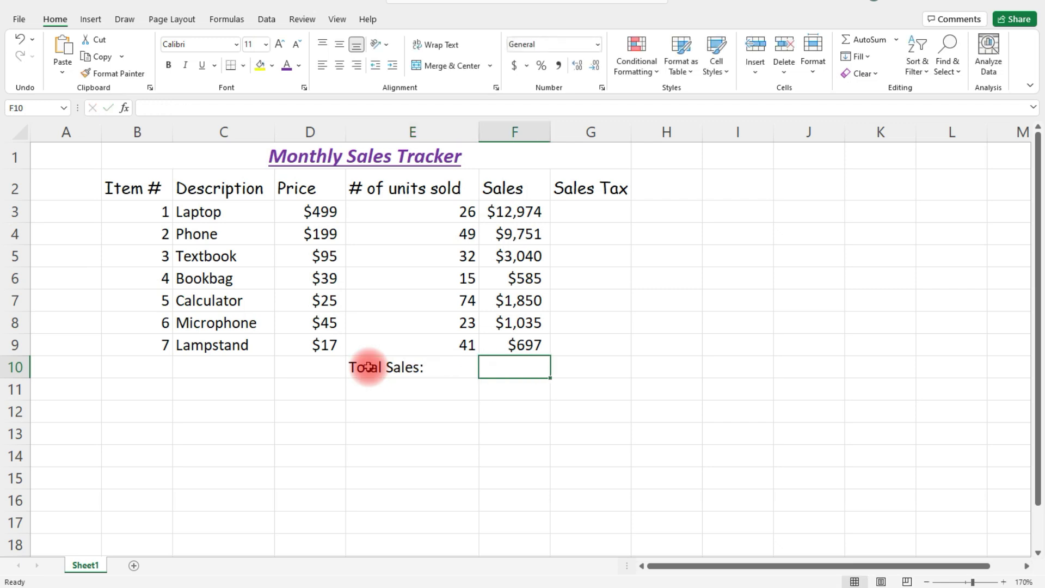
text(=sum()
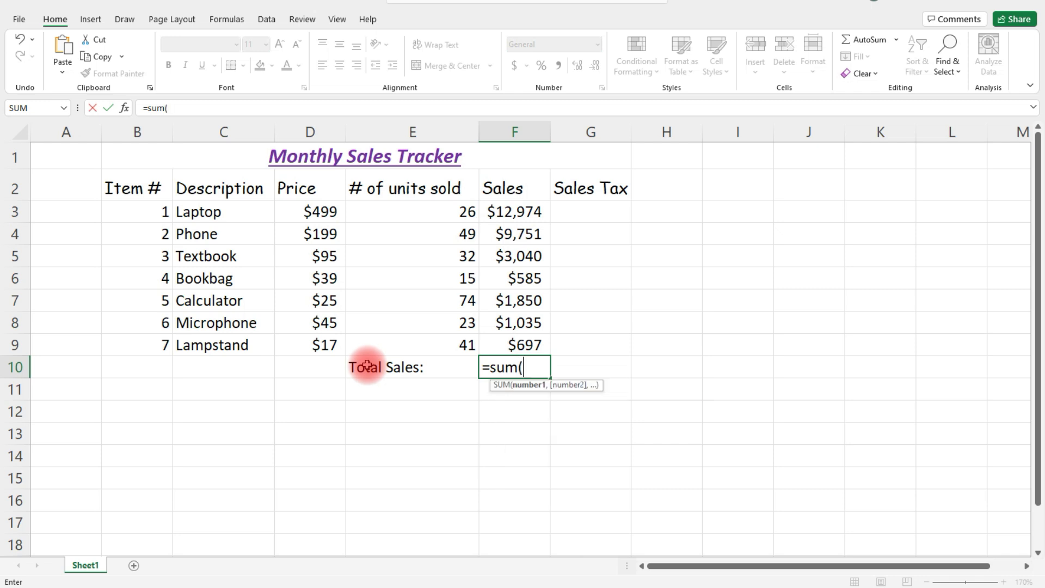
click(514, 212)
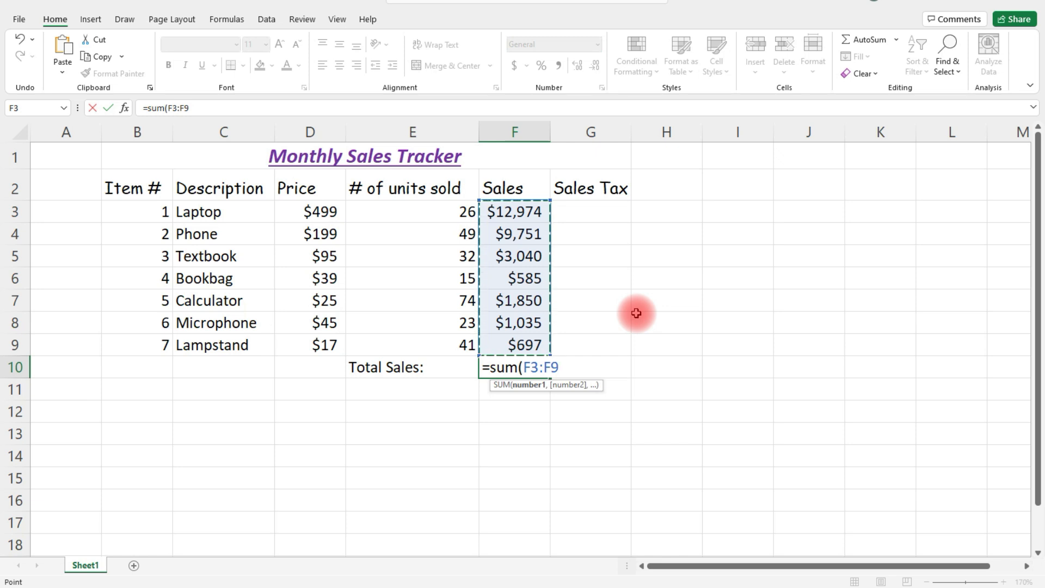
text())
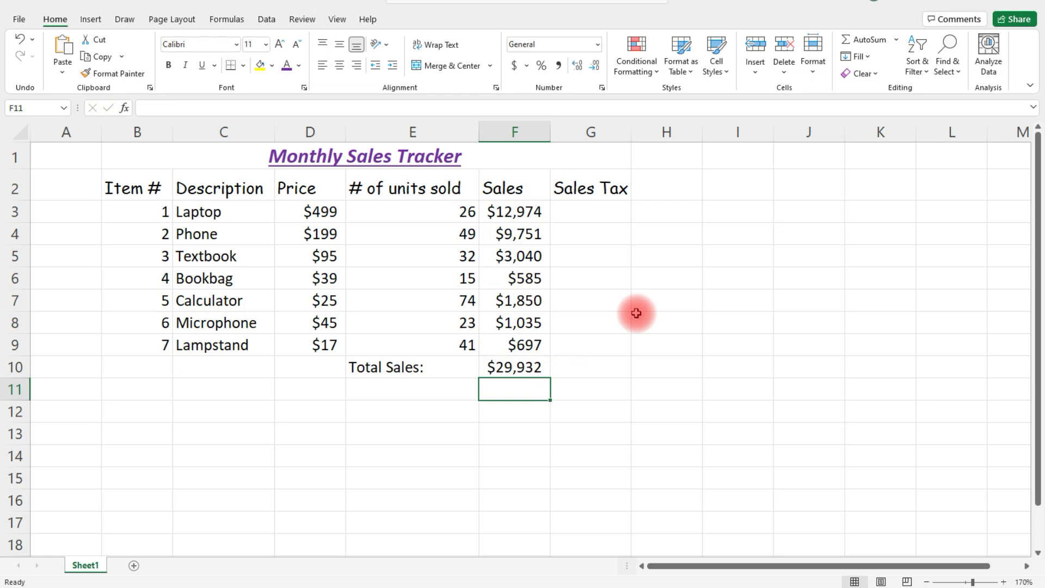
mouse_move(520, 211)
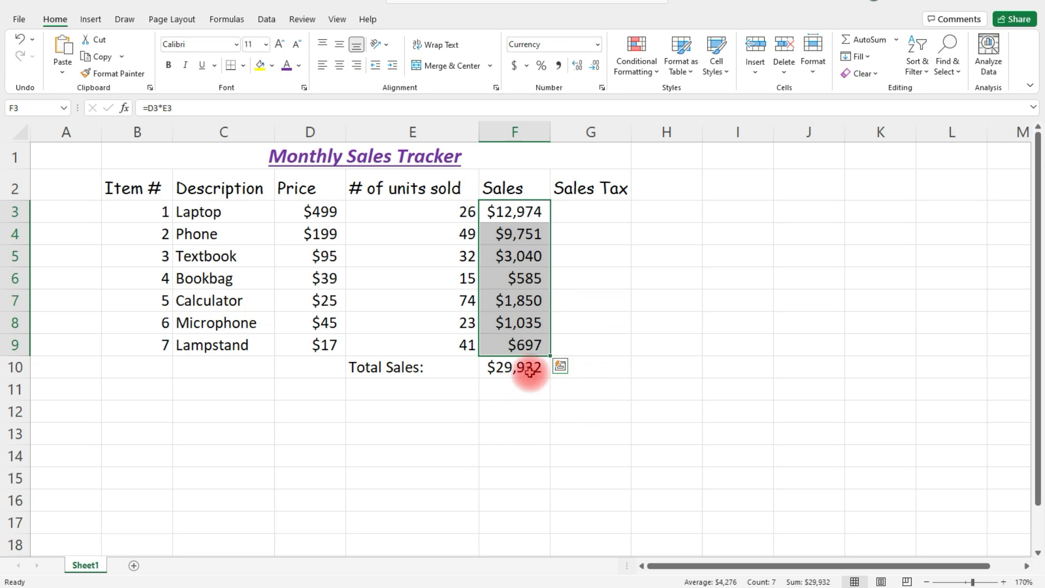
click(514, 366)
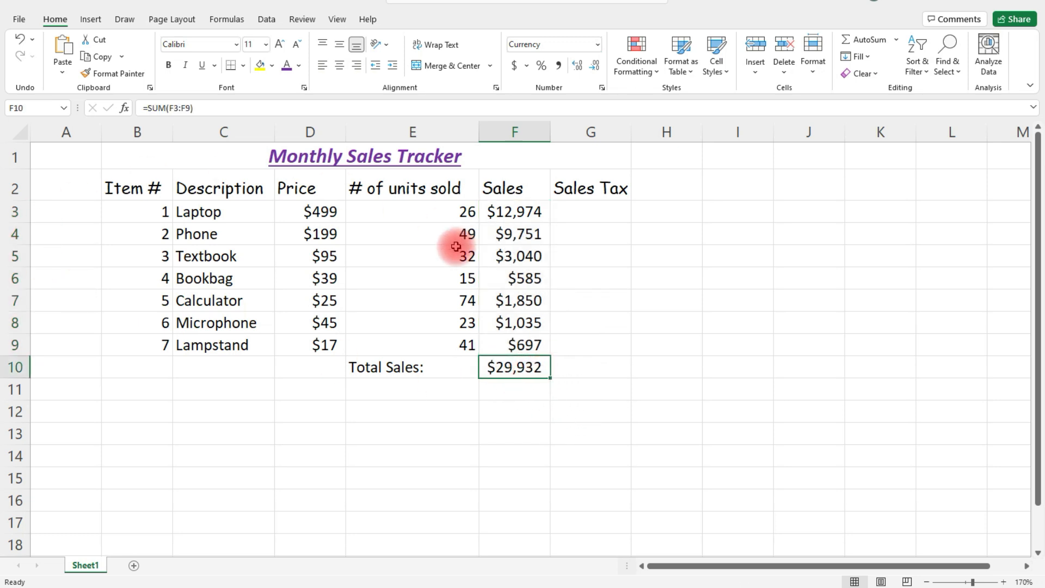
mouse_move(220, 410)
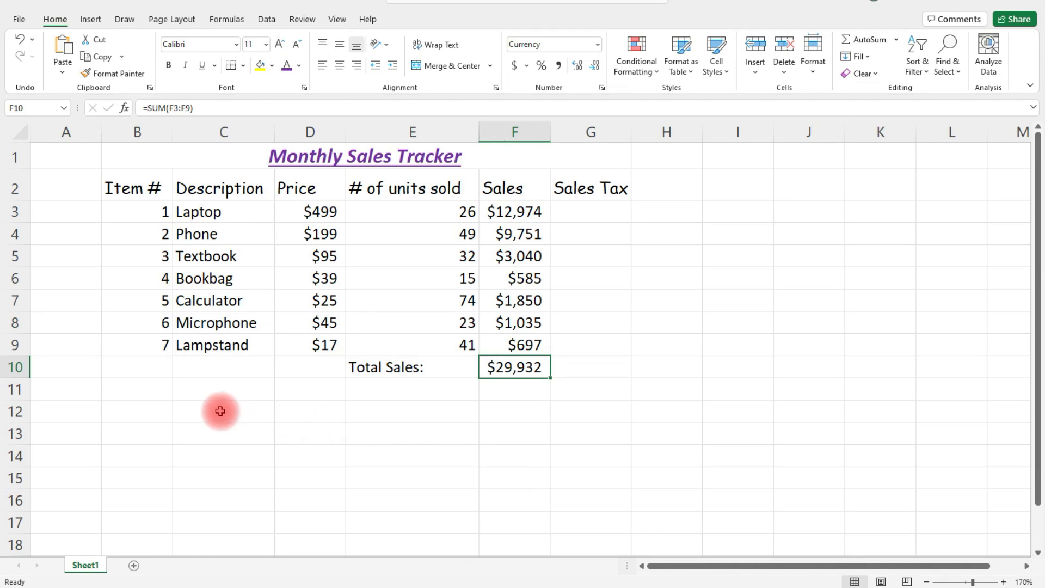
- Type 'Average:' in C12 and =AVERAGE(D3:D9) in D12, showing $131
click(222, 411)
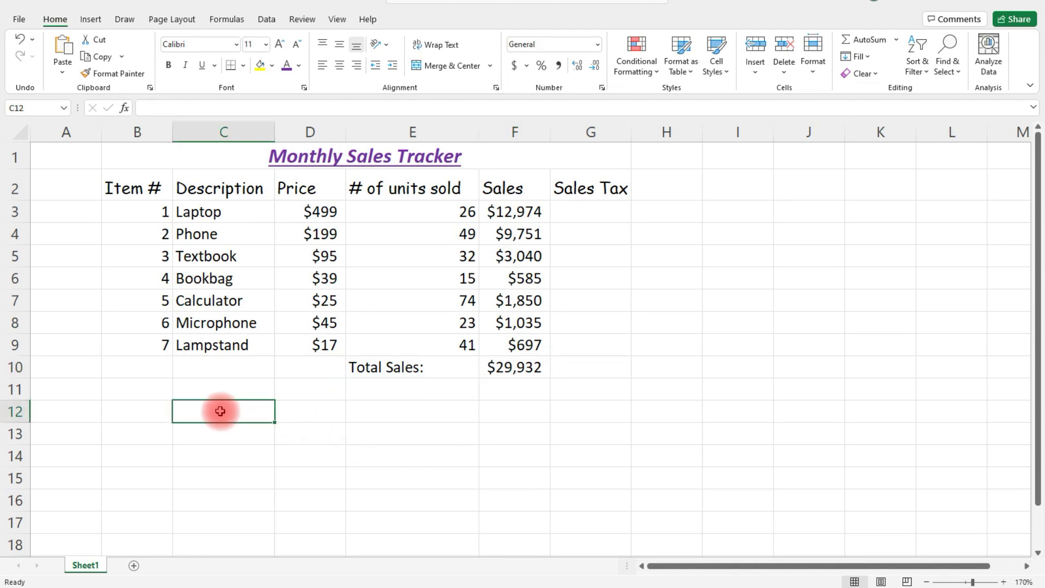
text(Average)
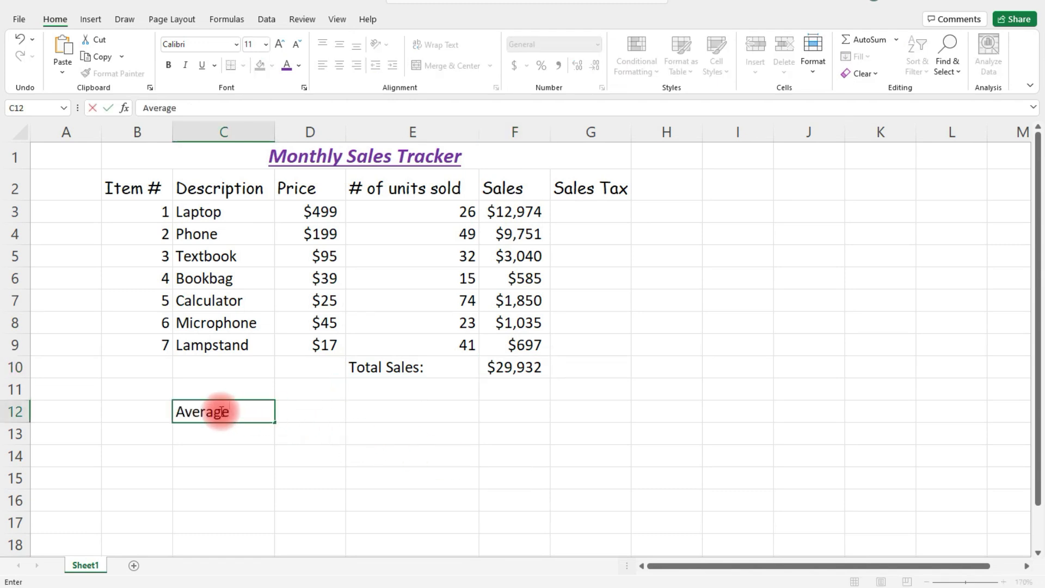
text(:)
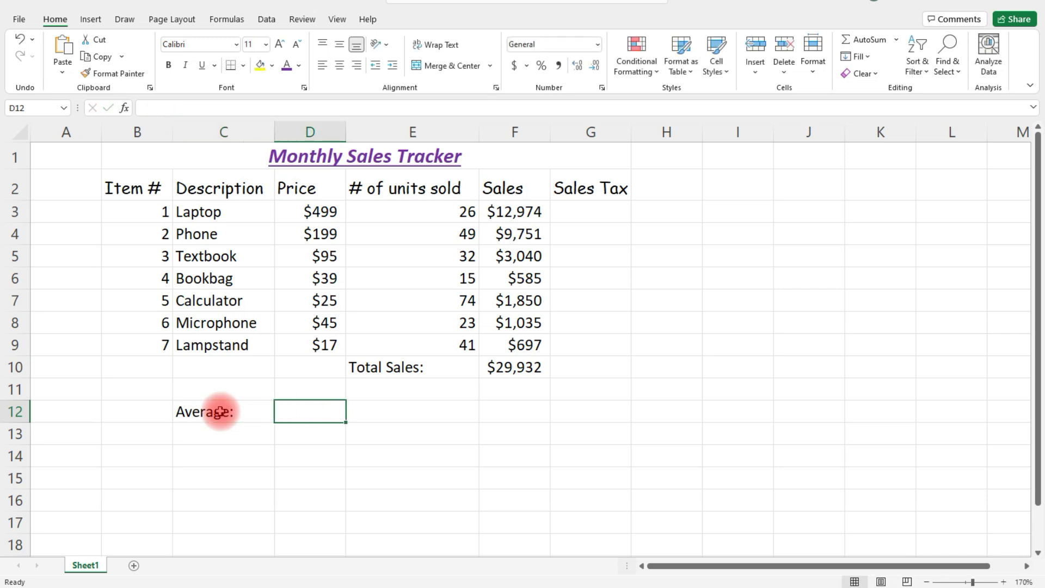
text(=average(D3:D9)
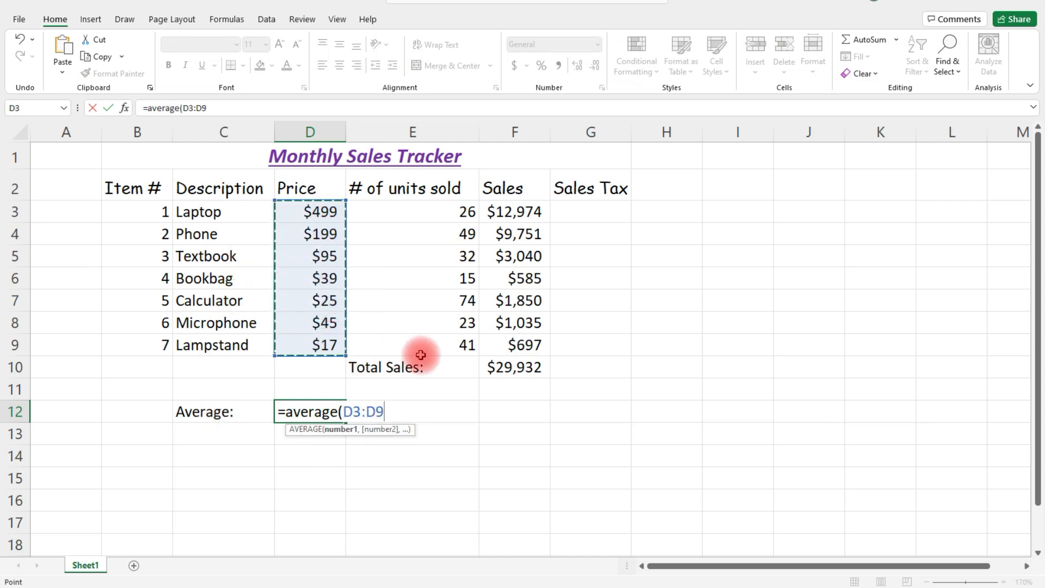
text())
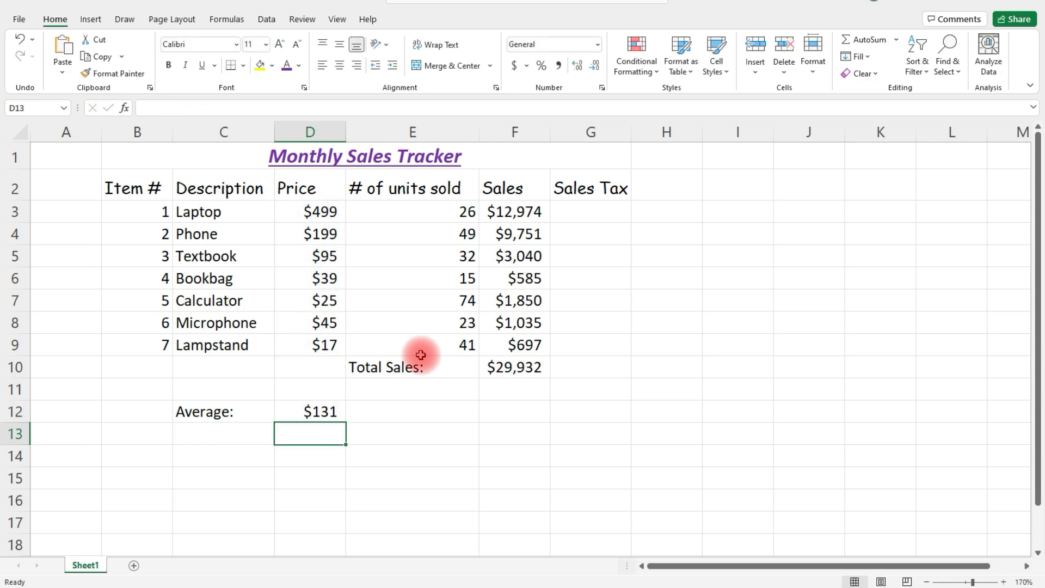
mouse_move(321, 434)
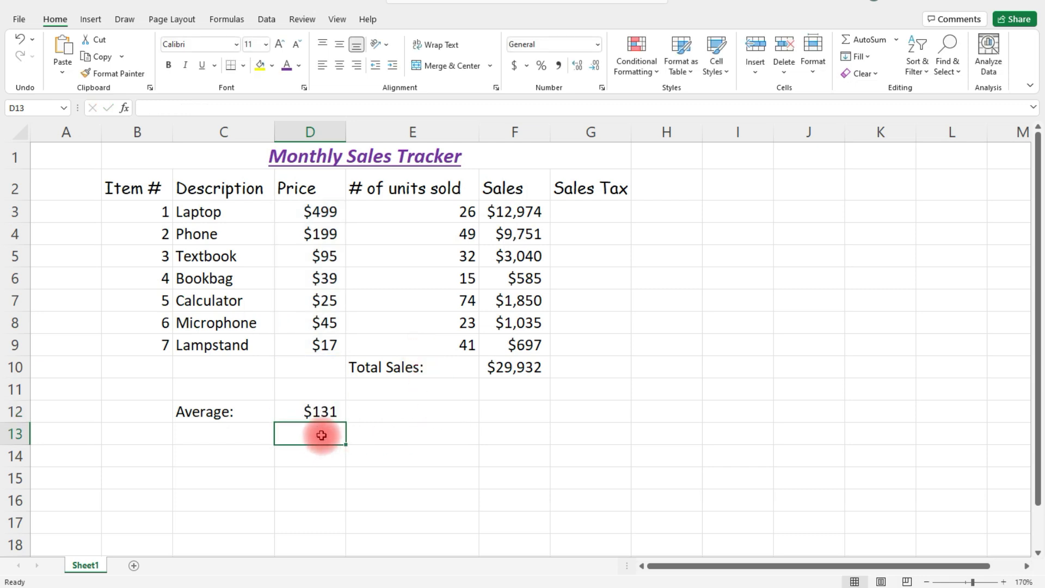
mouse_move(321, 211)
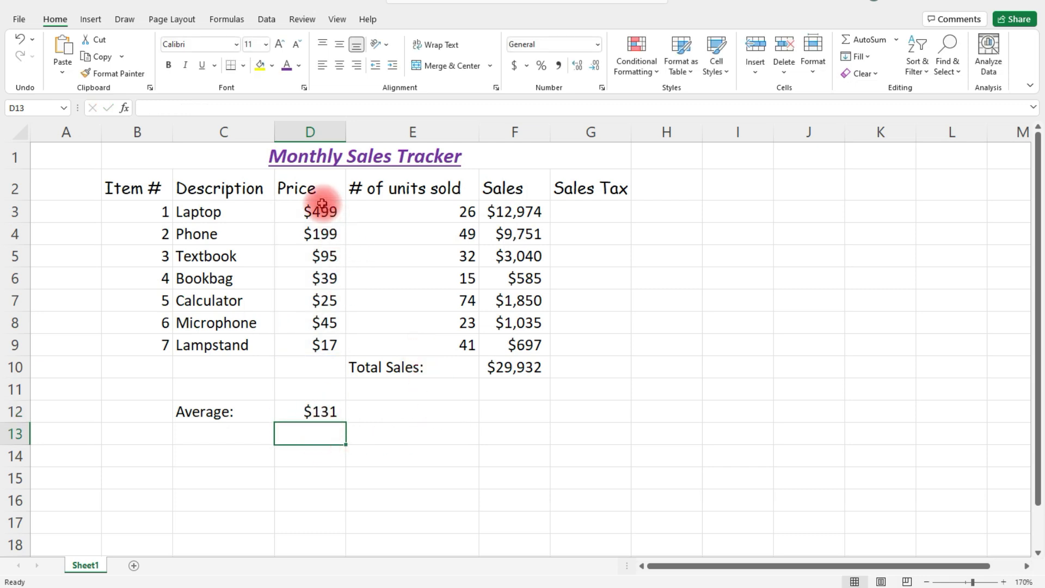
mouse_move(216, 438)
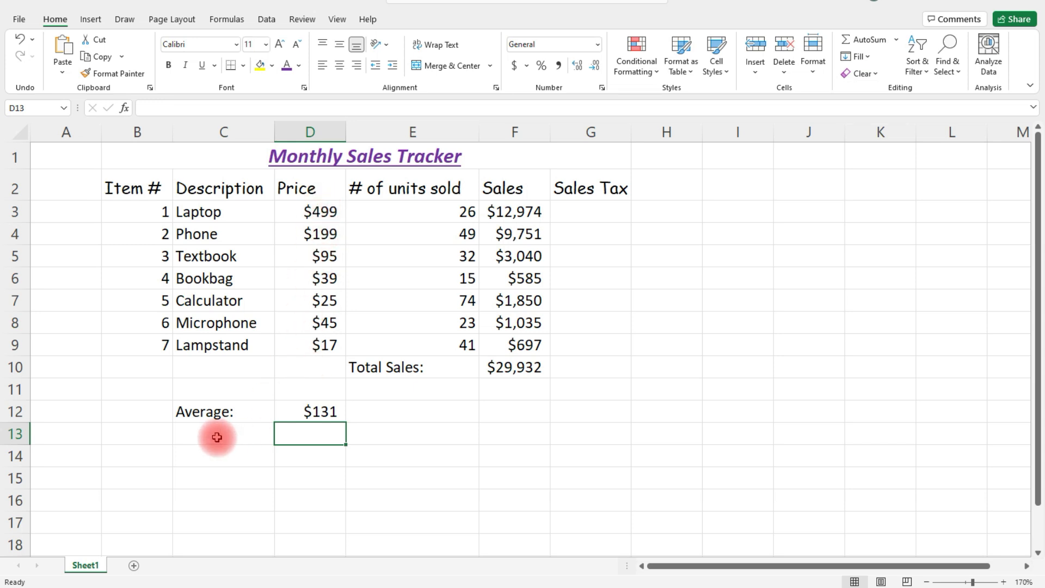
- Type 'Addition:' in C13 and =D3+D4 in D13, showing $698
click(223, 434)
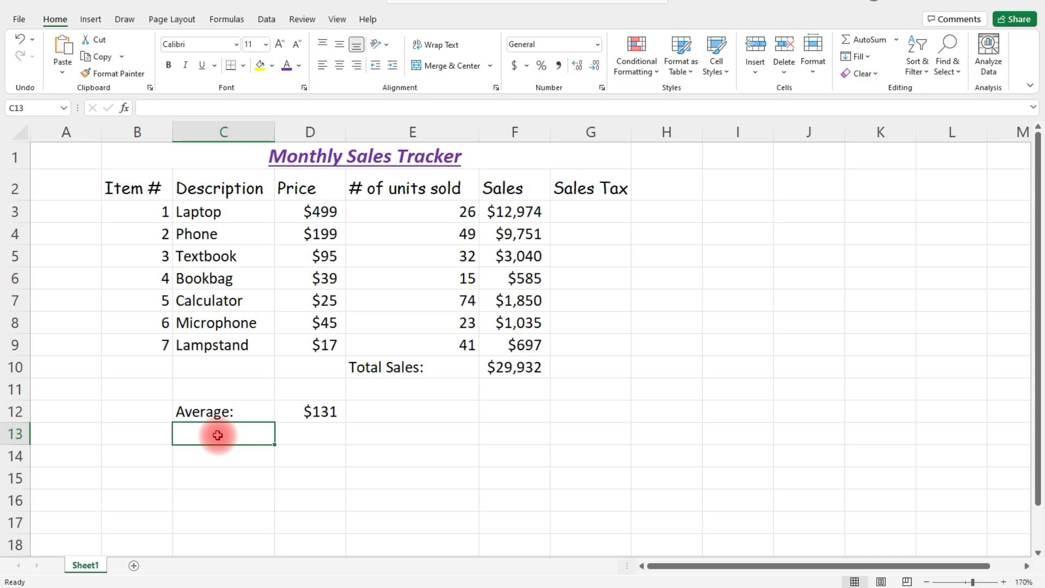
text(Average:)
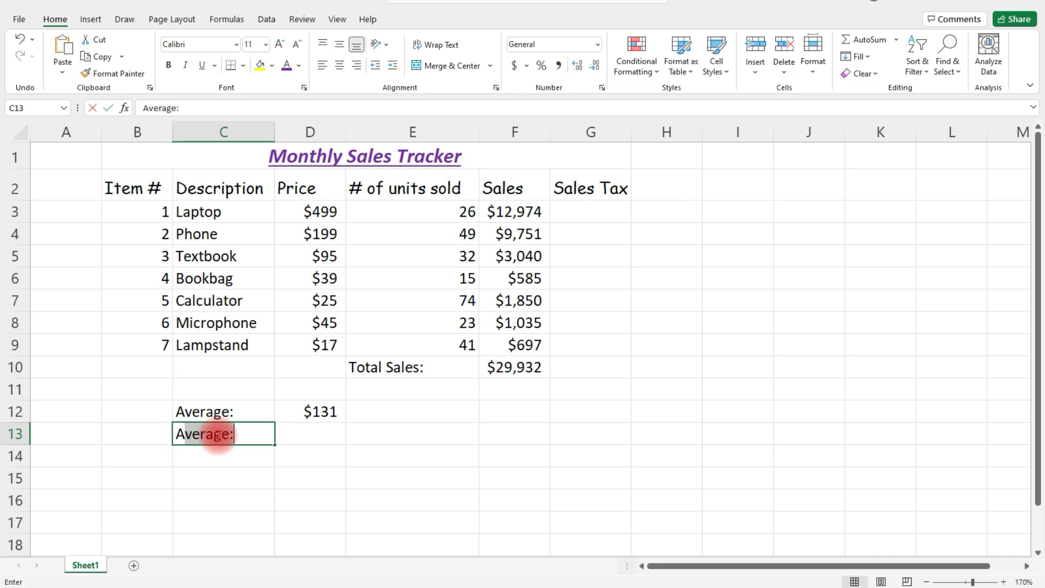
text(Addition:)
click(311, 433)
text(=)
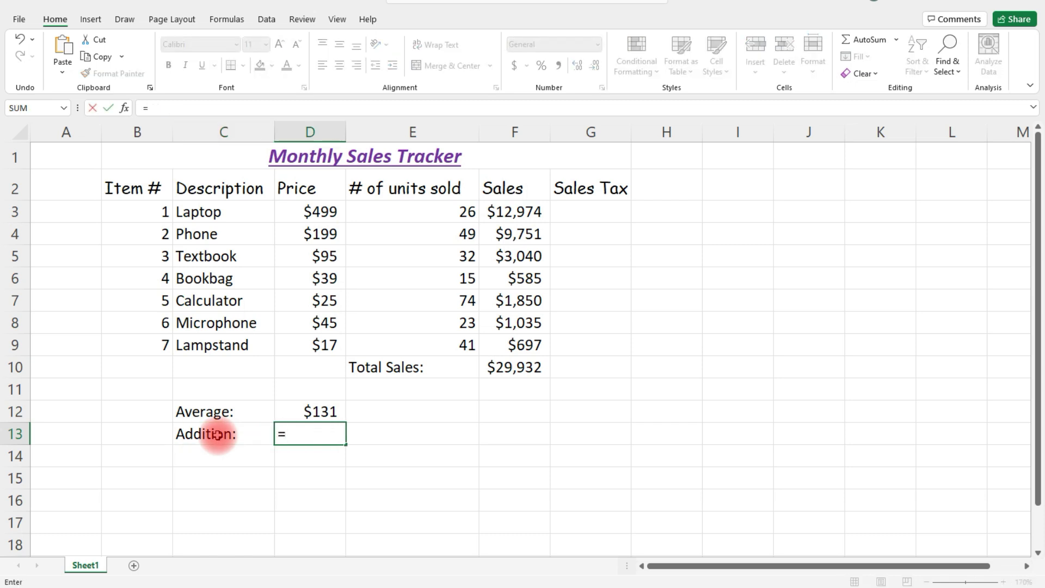
click(309, 211)
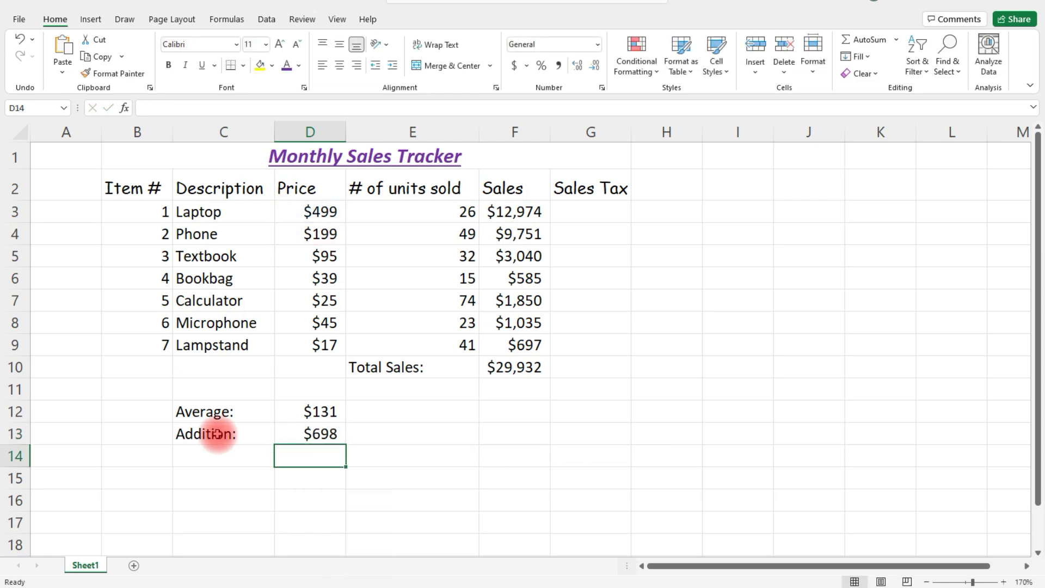
click(309, 233)
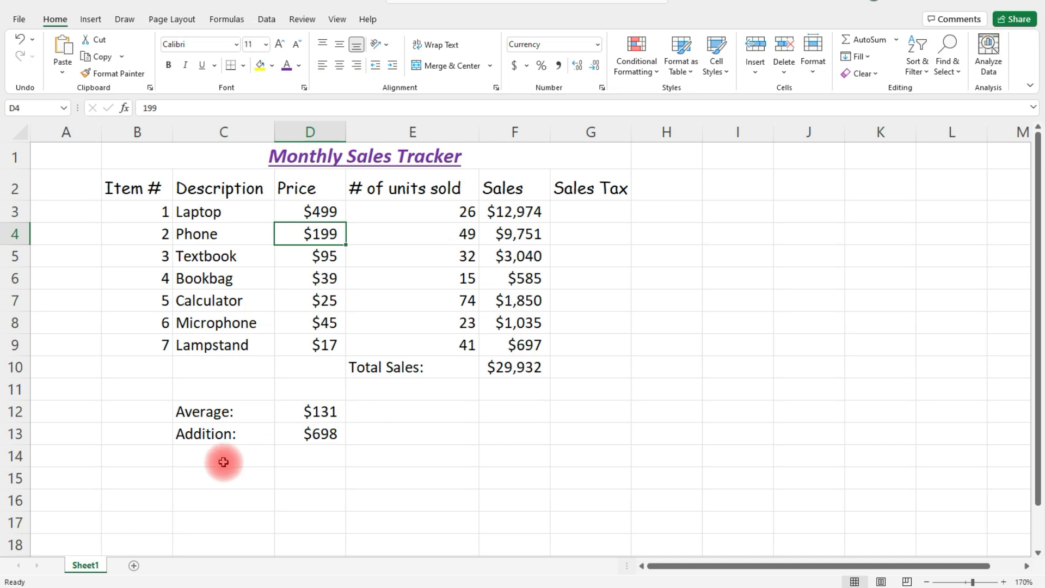
click(223, 456)
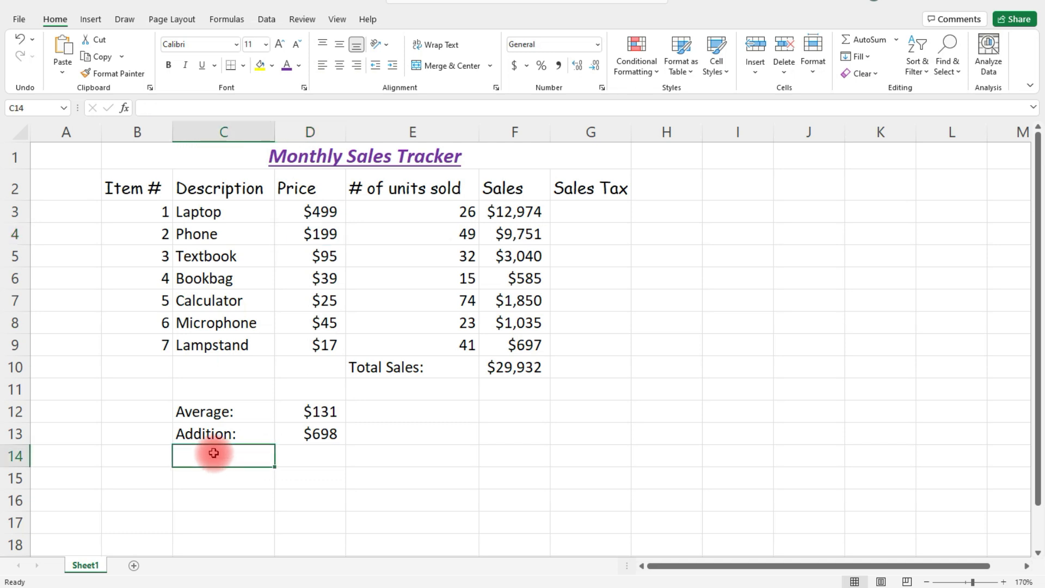
- Add a Subtraction: row with =D3-D4, showing $300
text(Subtraction:)
click(310, 456)
text(=)
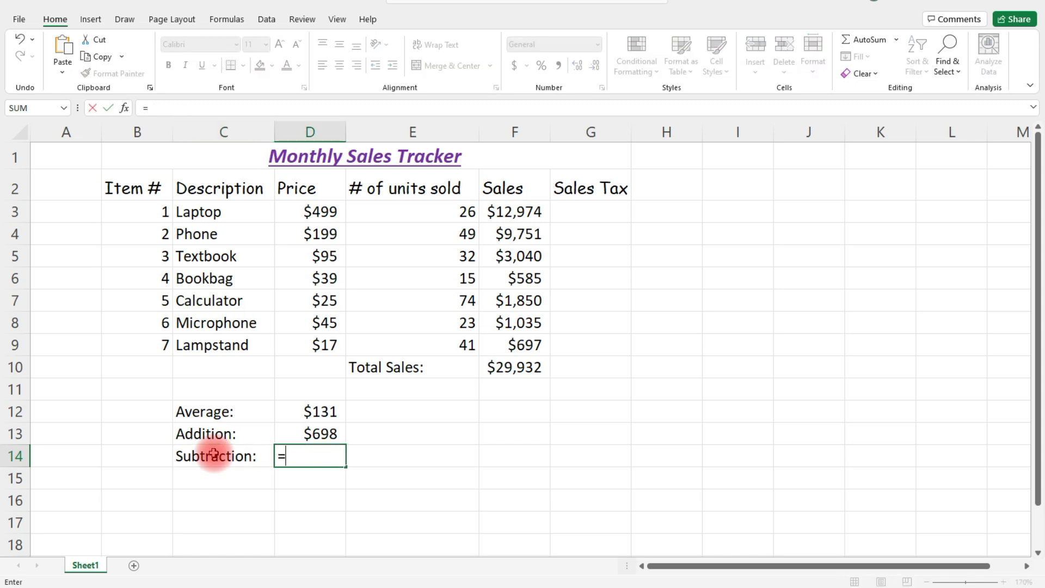
text(D)
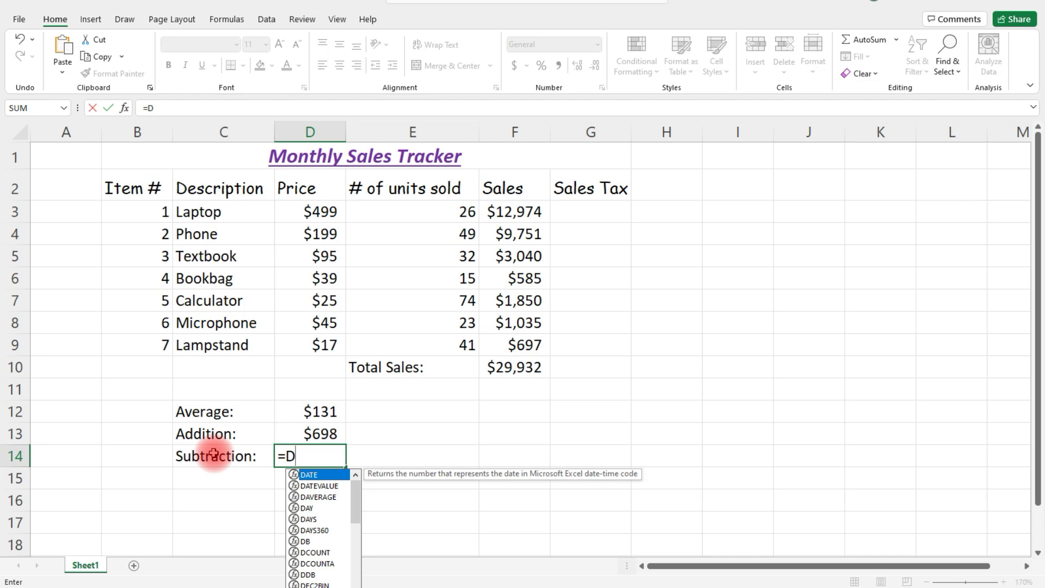
text(3-D)
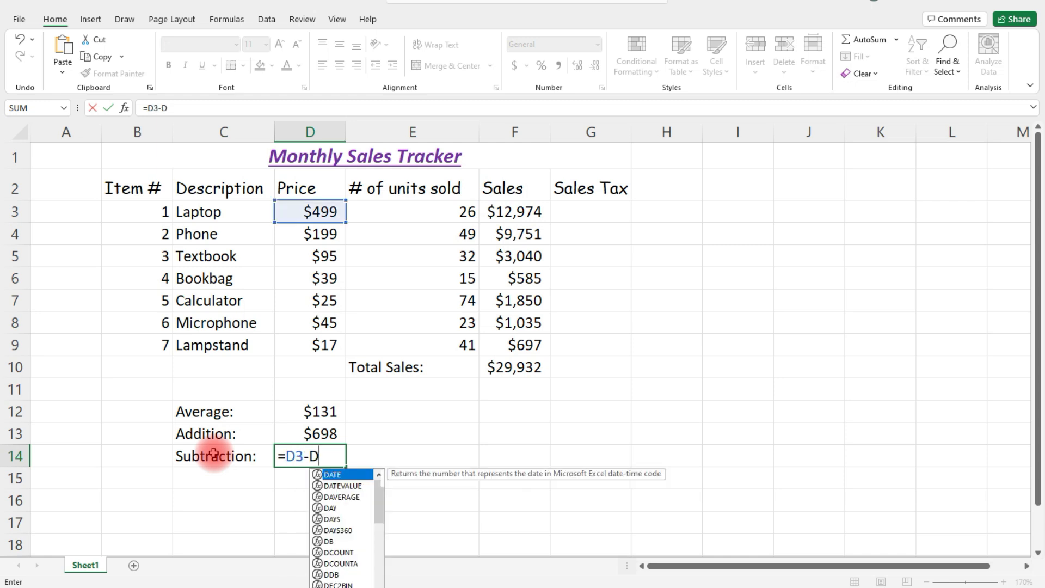
key(Return)
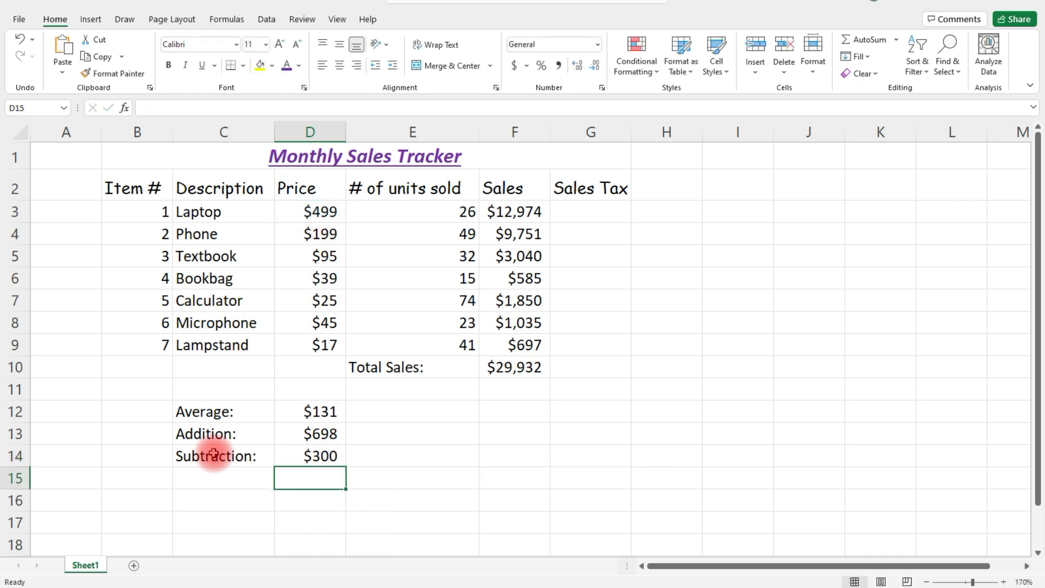
- Add a Division: row with =D4/D7, showing 7.96
text(Divid)
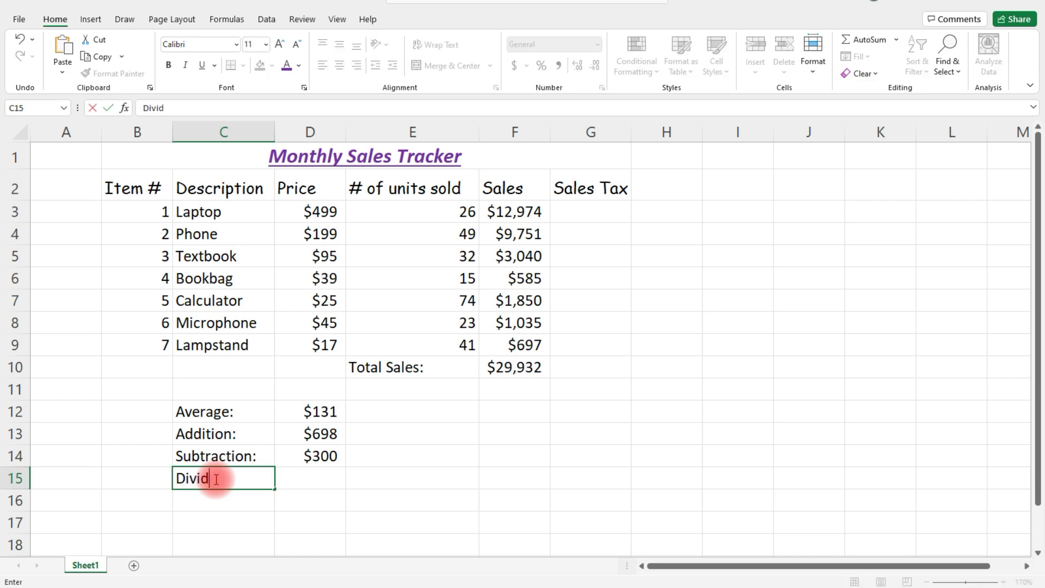
key(Tab)
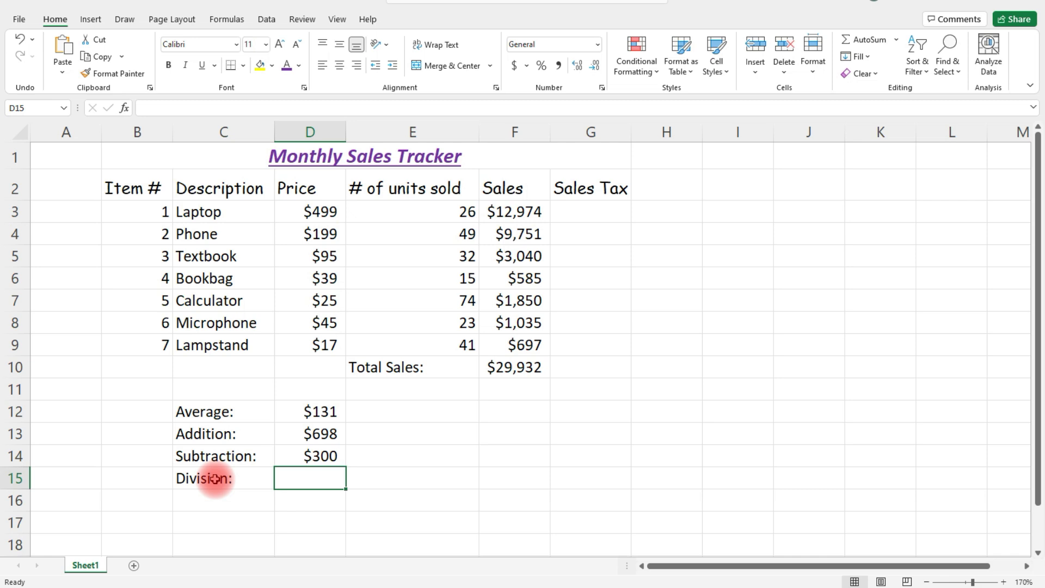
text(=)
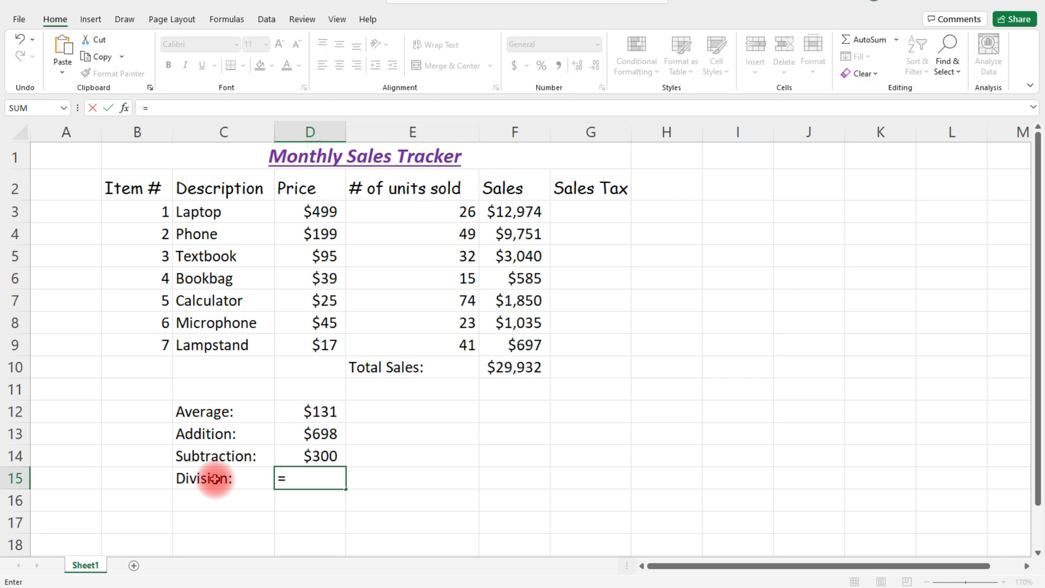
click(309, 233)
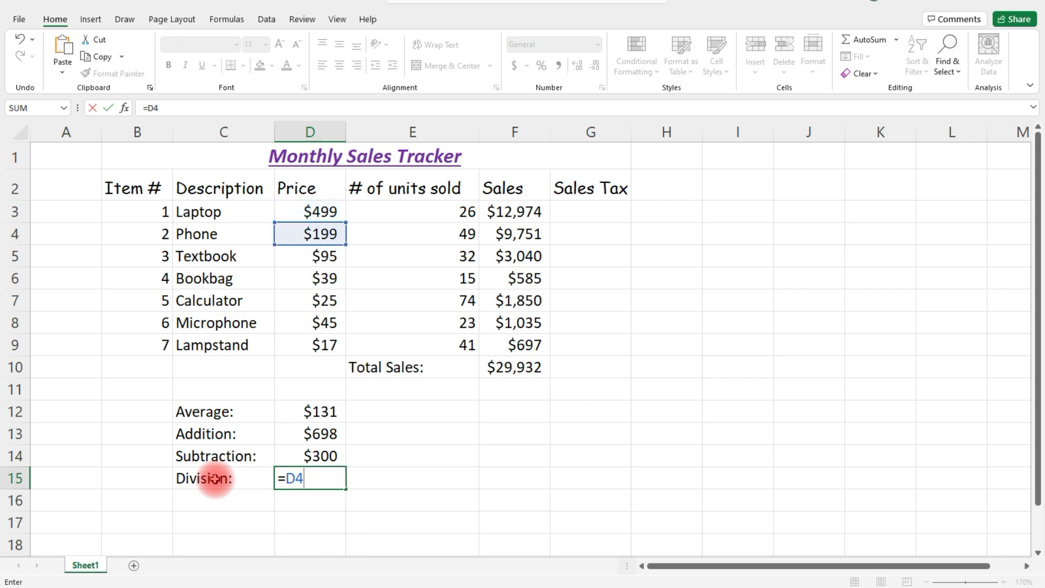
text(/)
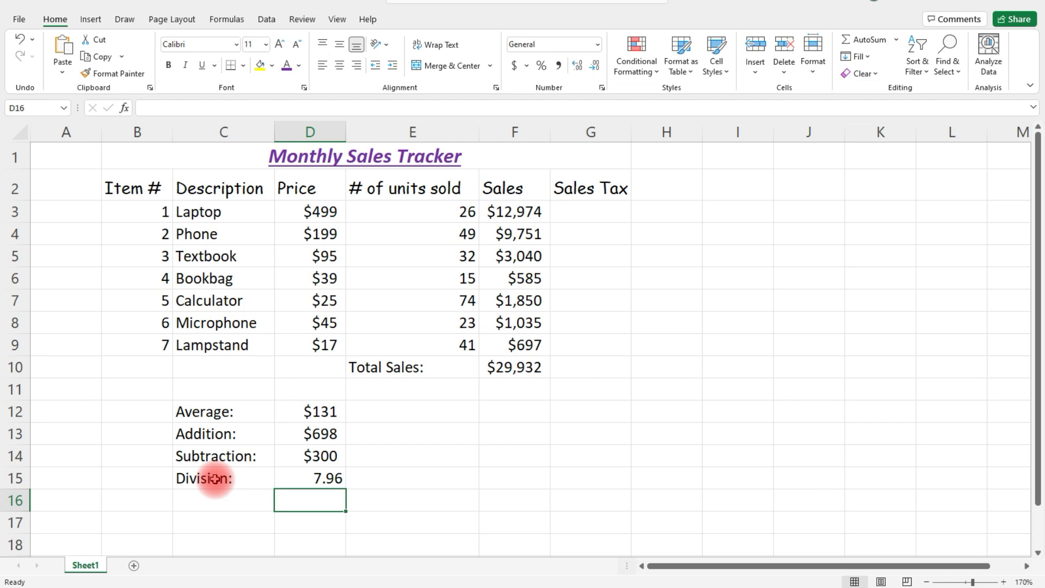
mouse_move(642, 290)
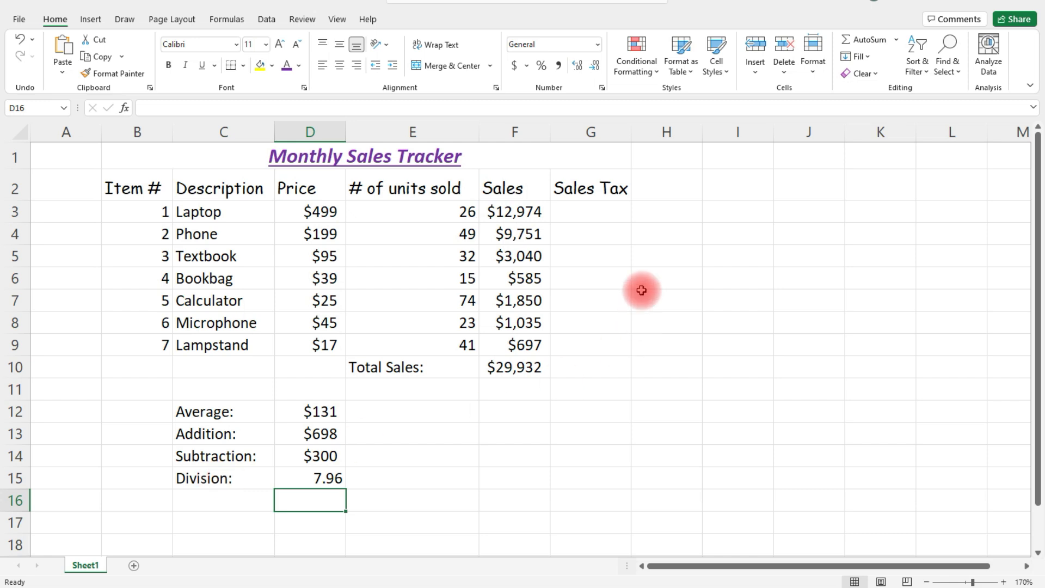
- Enter =F3*0.07 in G3 for Laptop's 7% sales tax, $908.18
click(589, 212)
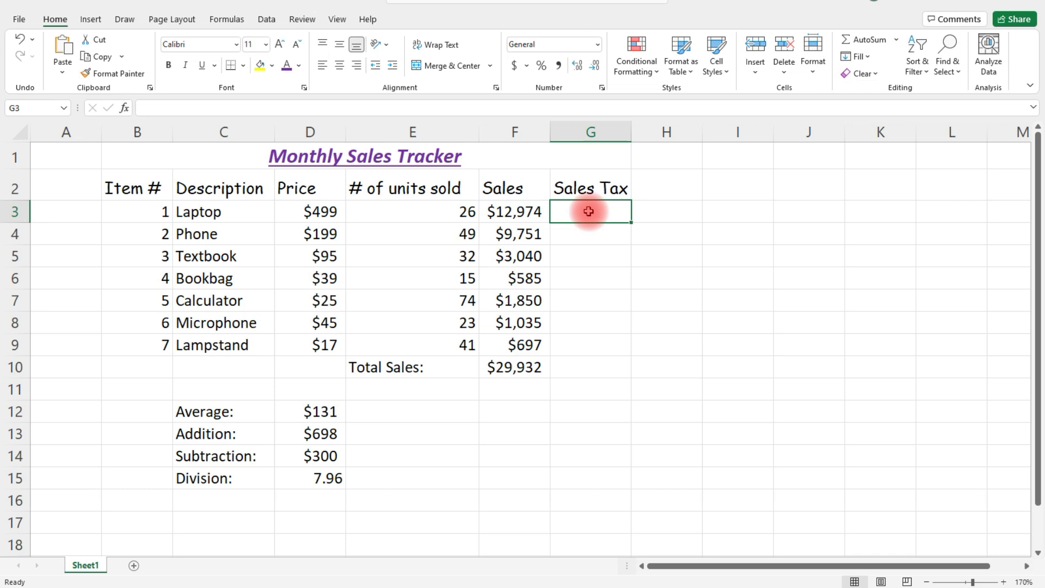
text(=)
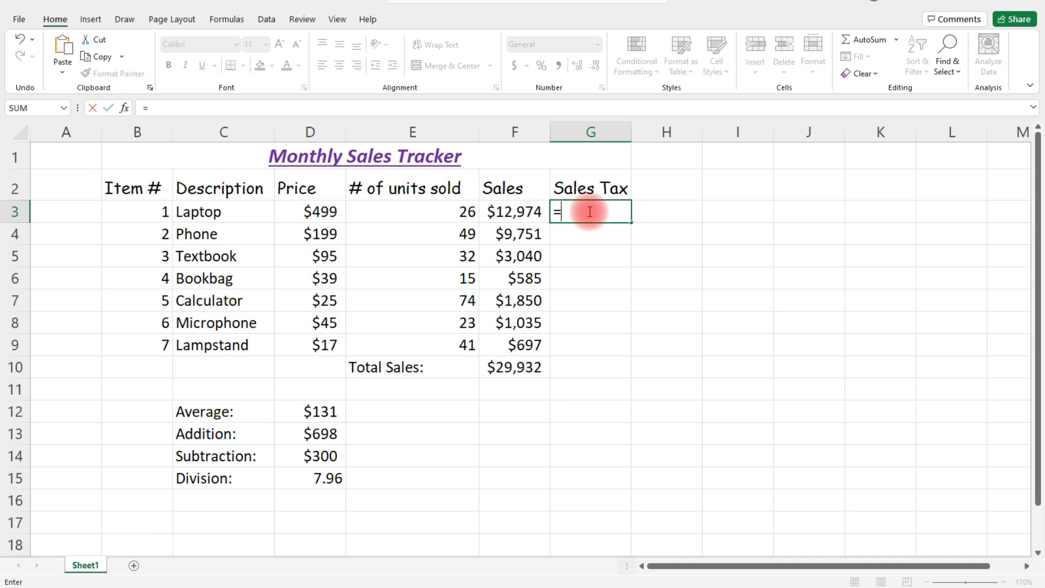
text(F)
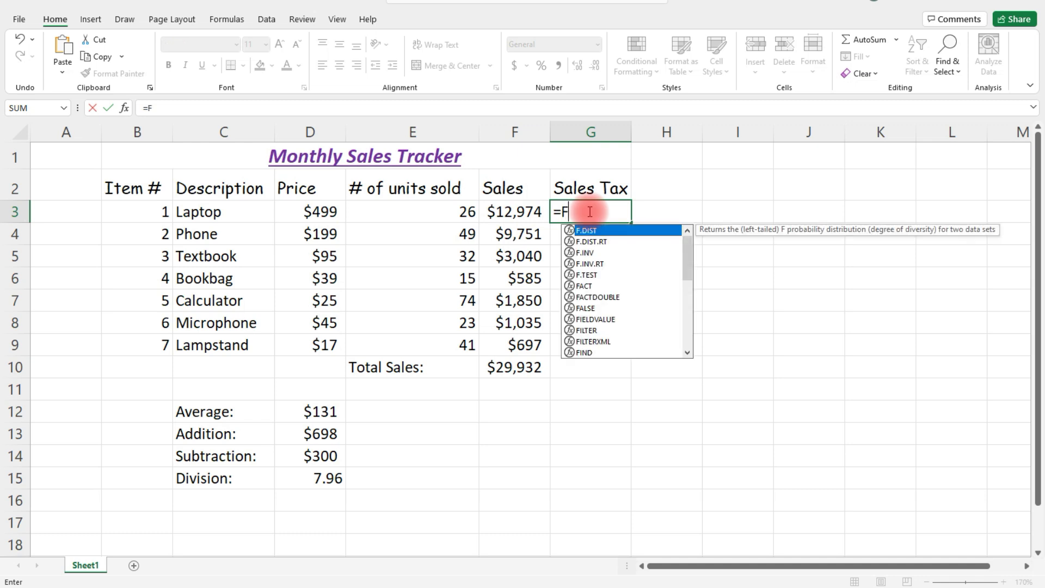
text(3*)
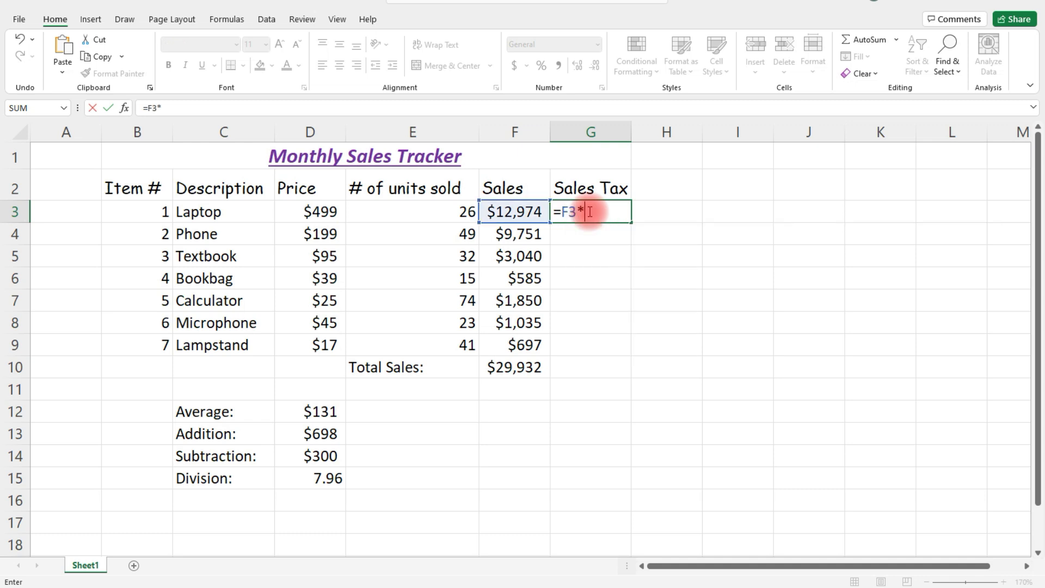
text(0.07)
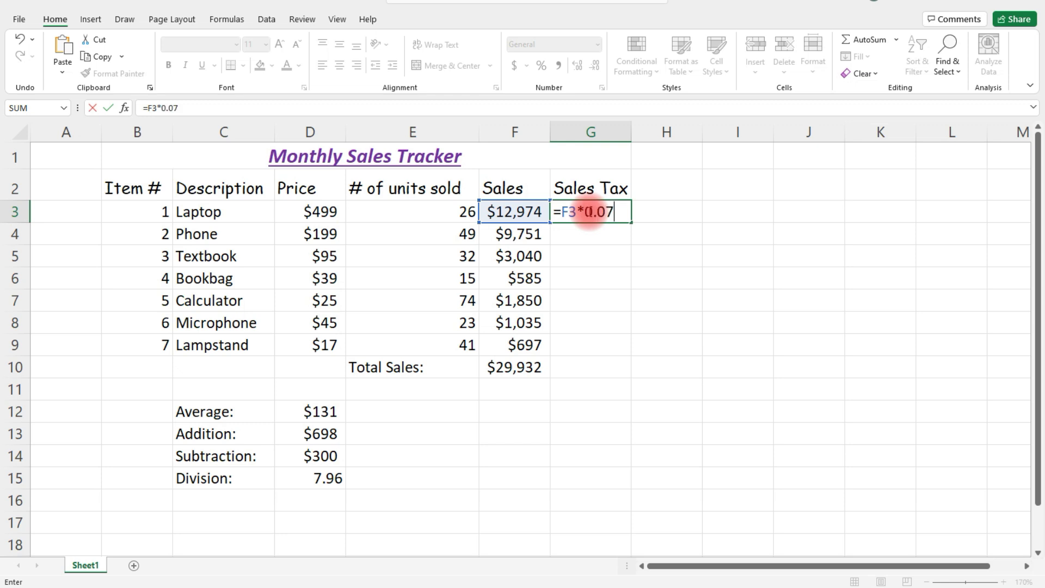
key(Return)
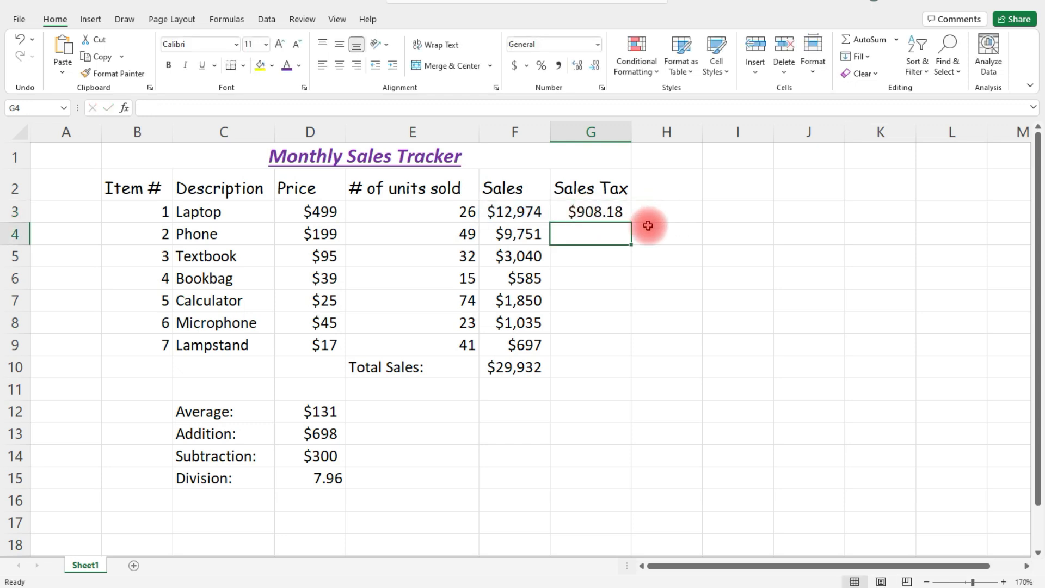
mouse_move(513, 211)
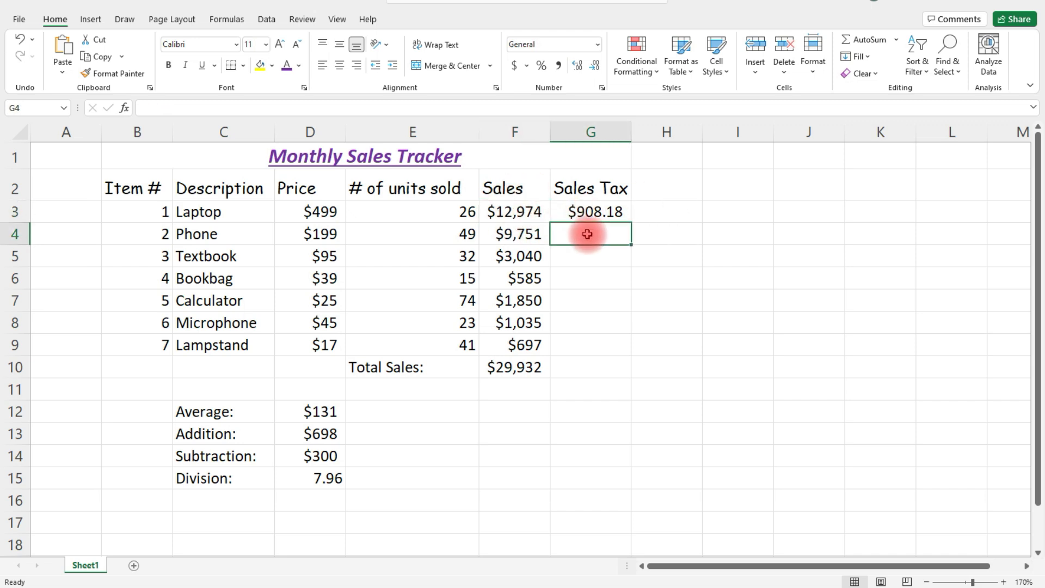
- Fill the 7% tax formula down to G9, checking rows through Lampstand's $48.79
text(=F4)
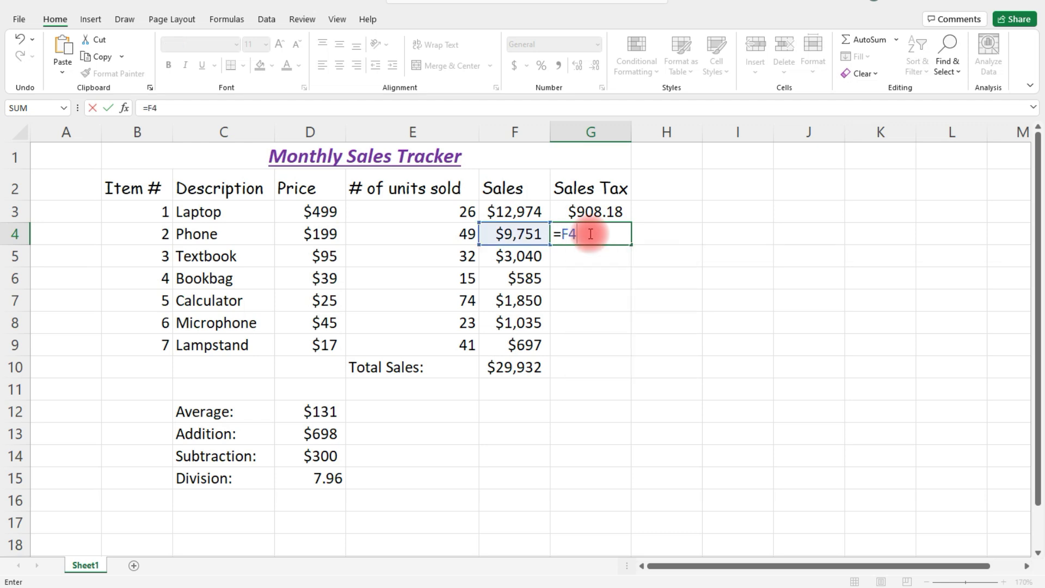
text(*0.07)
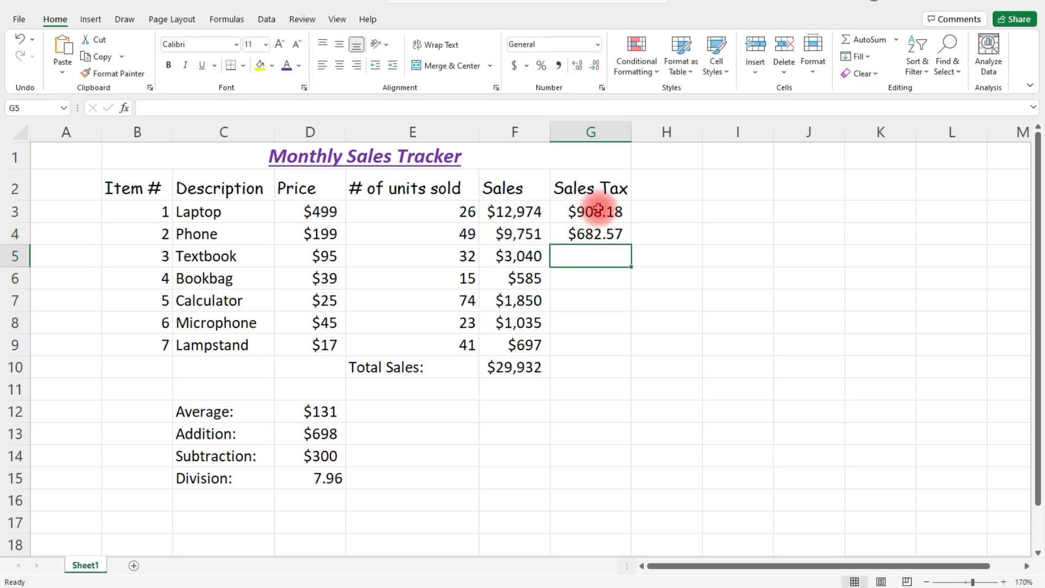
click(589, 234)
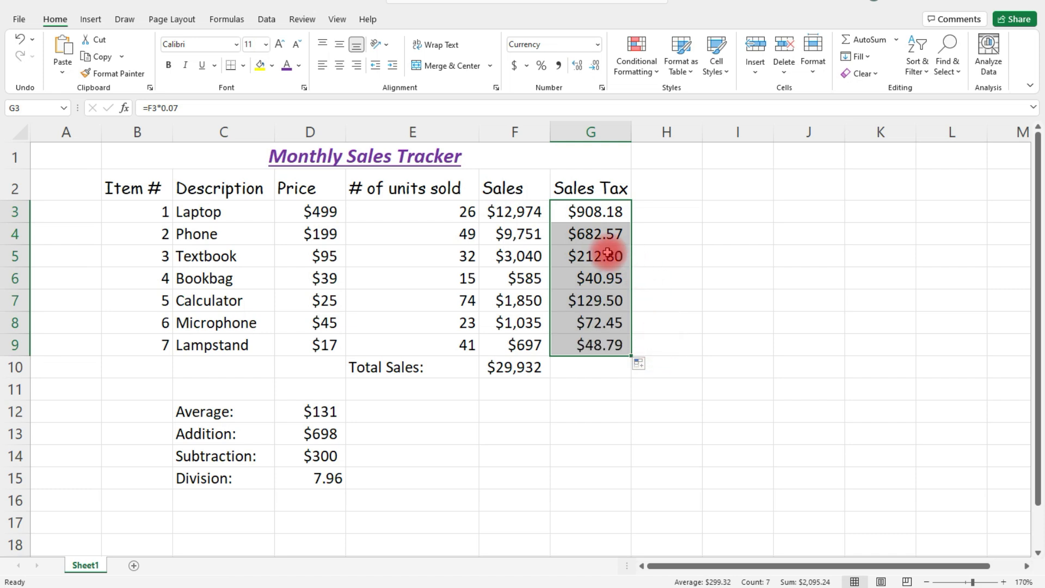
click(590, 255)
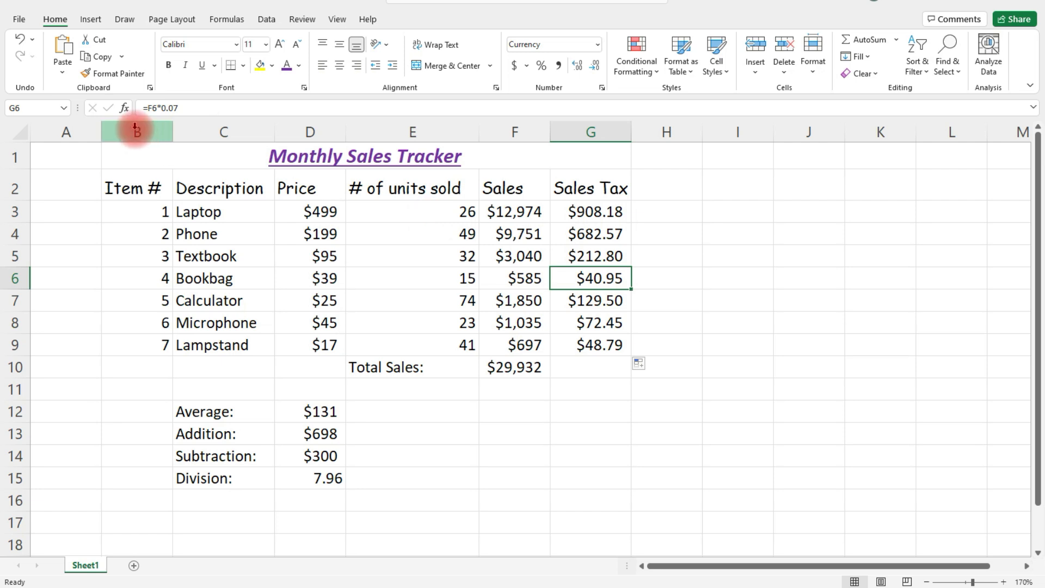
click(590, 300)
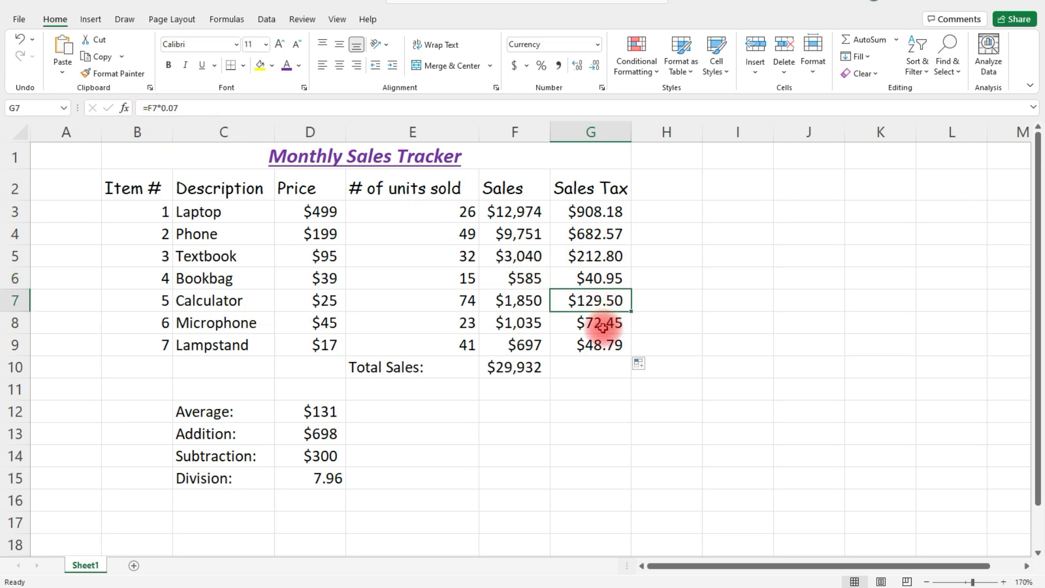
click(589, 345)
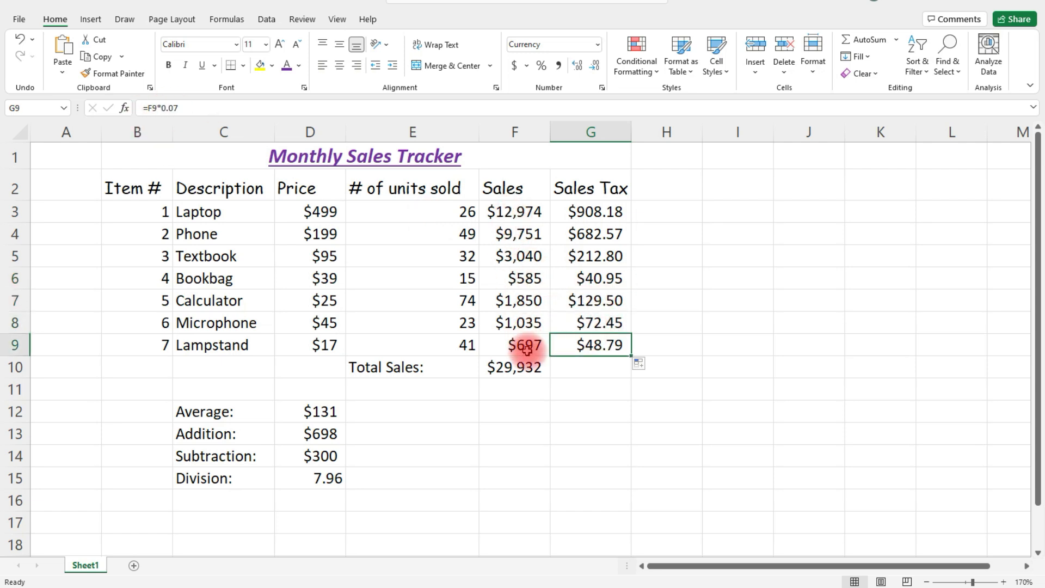
click(589, 367)
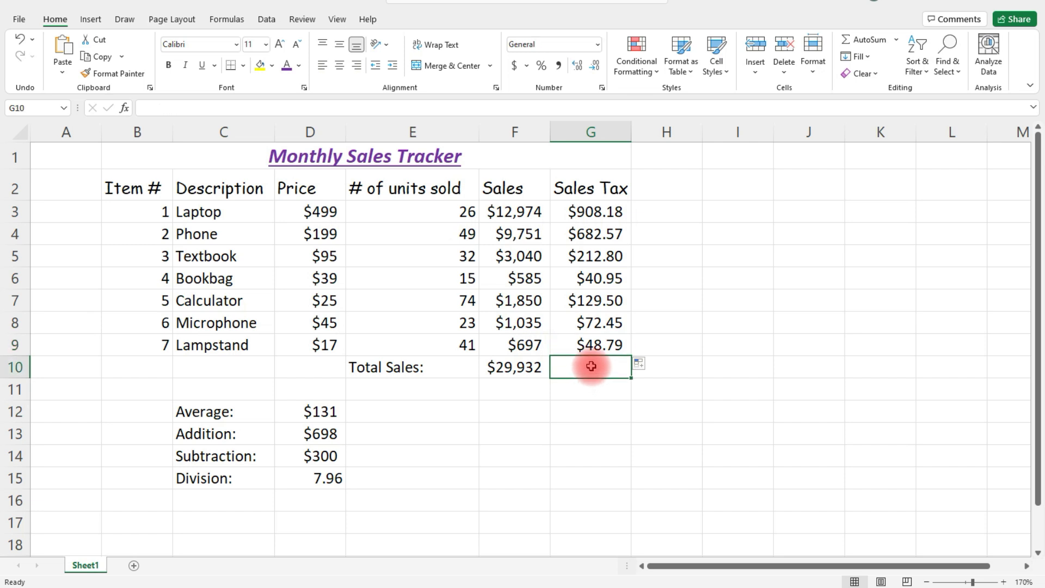
- Enter =SUM(G3:G9) in G10 to total the sales tax at $2,095.24
text(=sum)
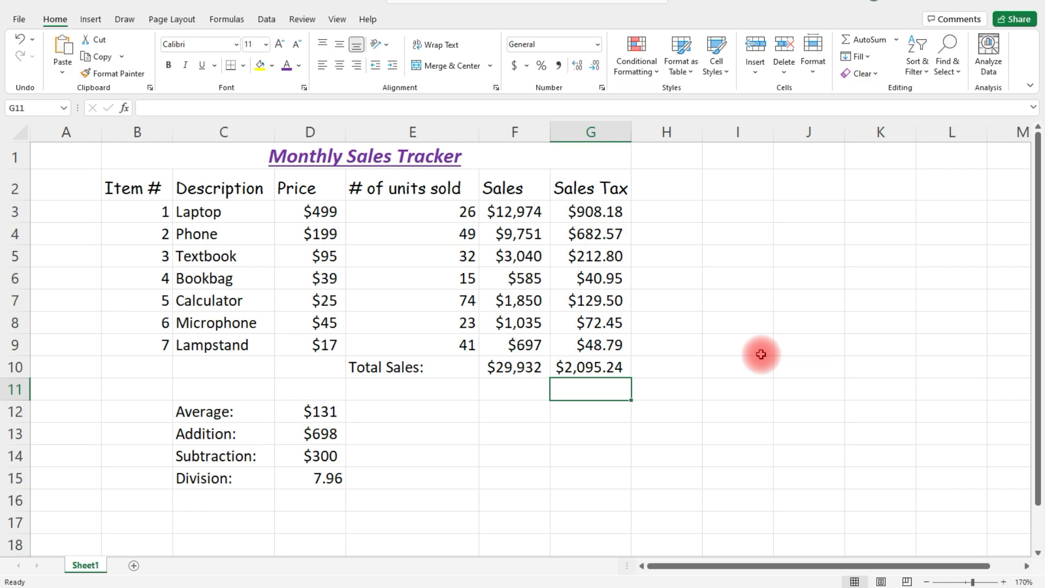
mouse_move(762, 323)
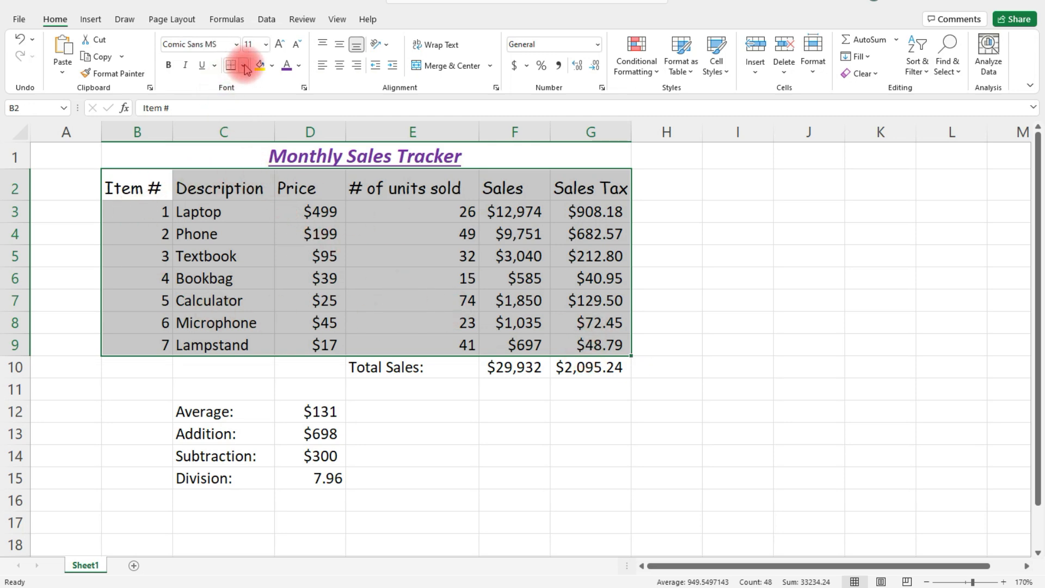
- Apply a thick outside border to B2:G9 and border the header row
click(250, 65)
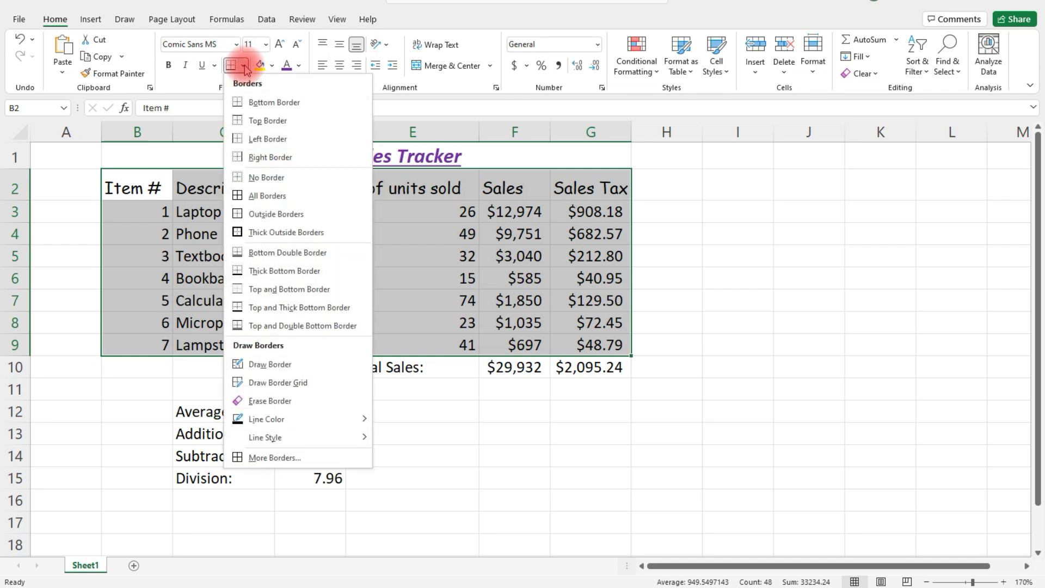
mouse_move(245, 121)
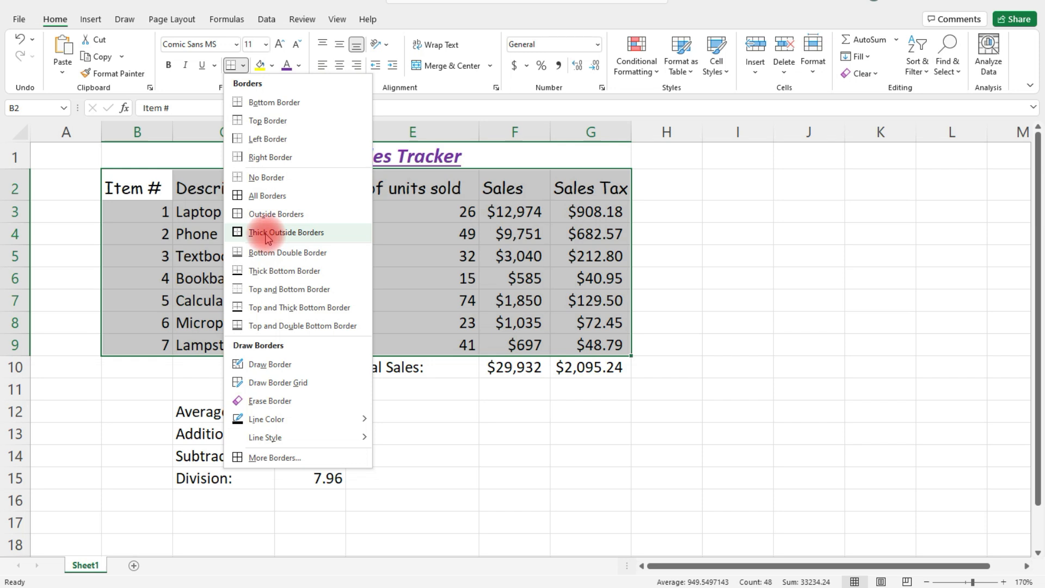
click(285, 232)
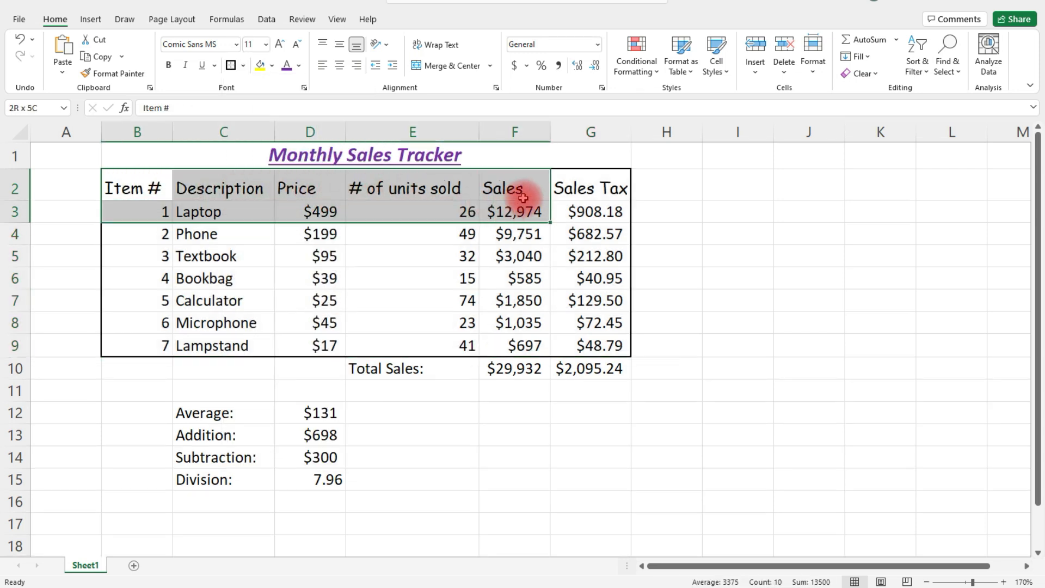
click(238, 65)
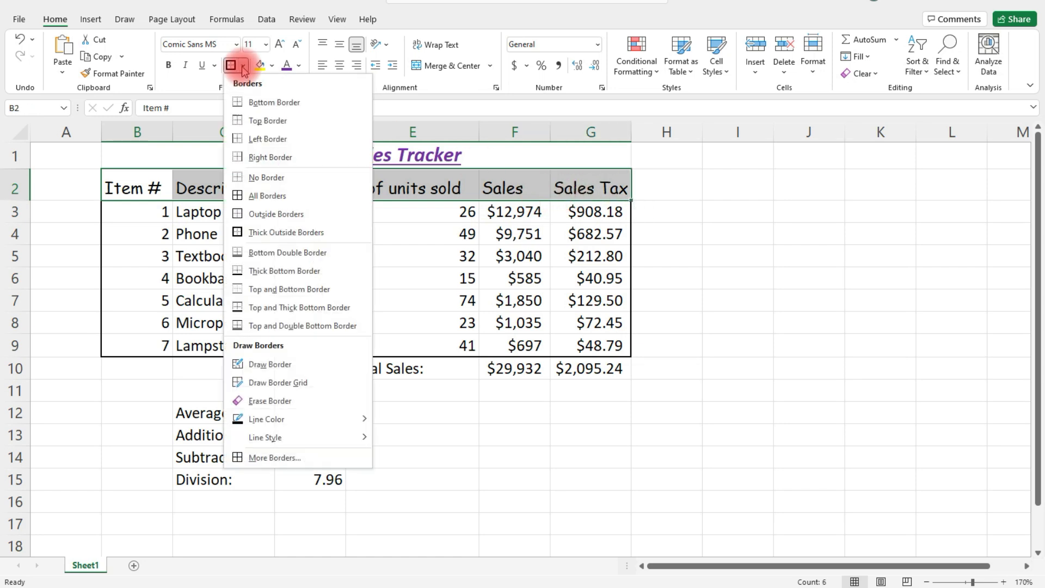
mouse_move(296, 212)
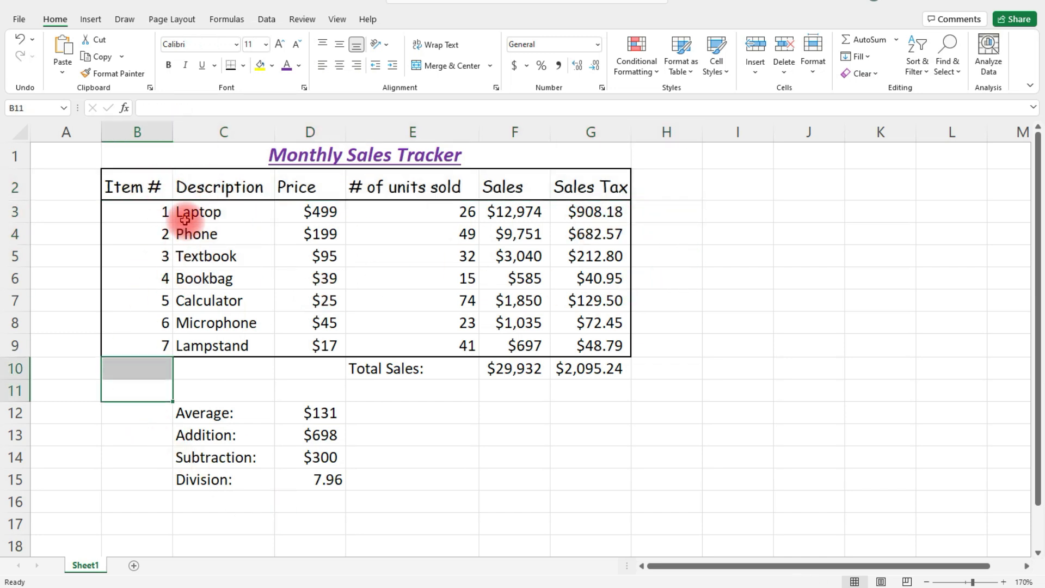
- Outline the Item #, Description, Price, # of units sold and Sales Tax columns
click(224, 131)
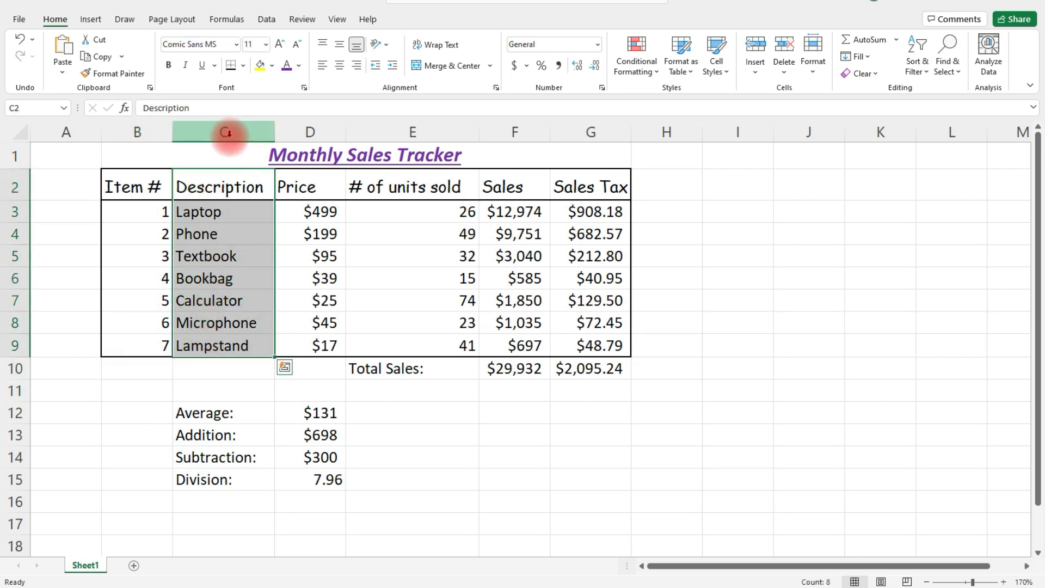
click(247, 66)
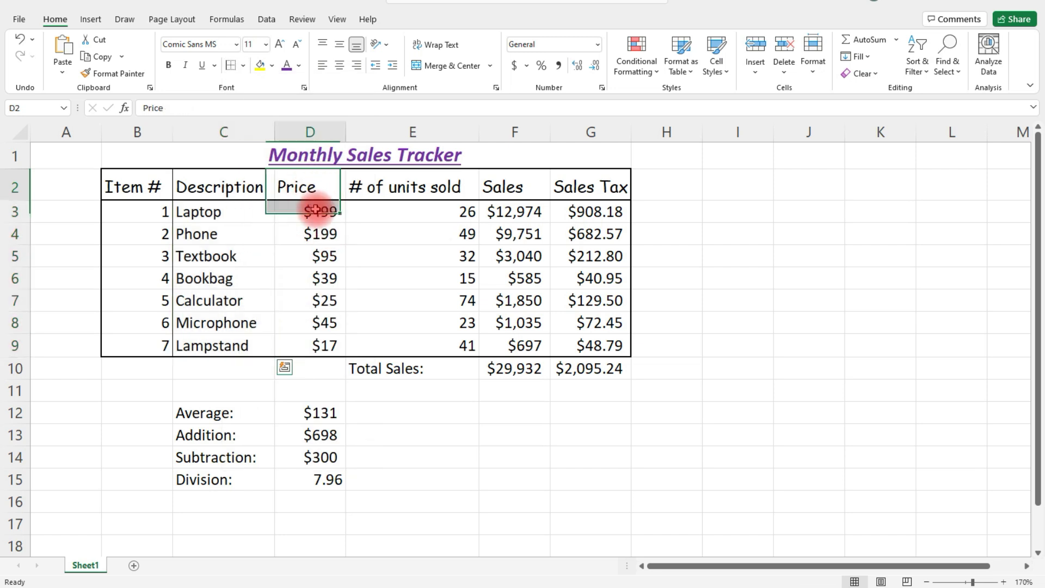
click(244, 65)
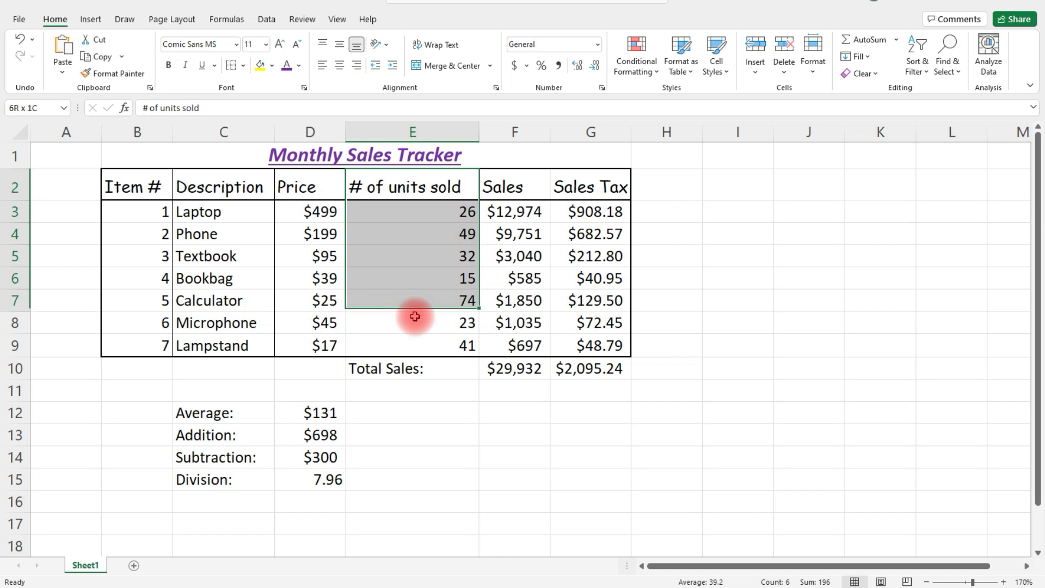
click(231, 65)
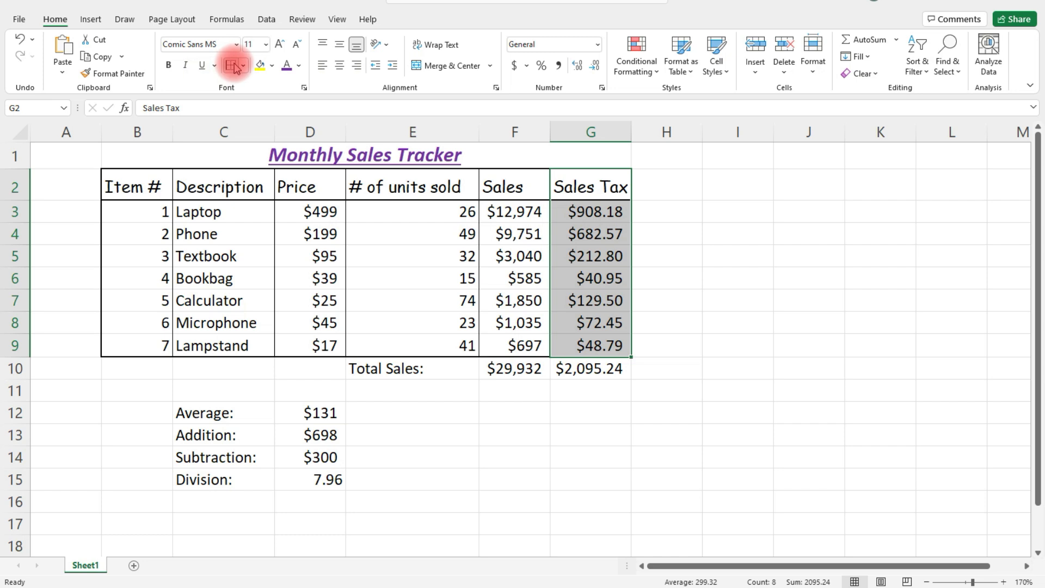
click(737, 285)
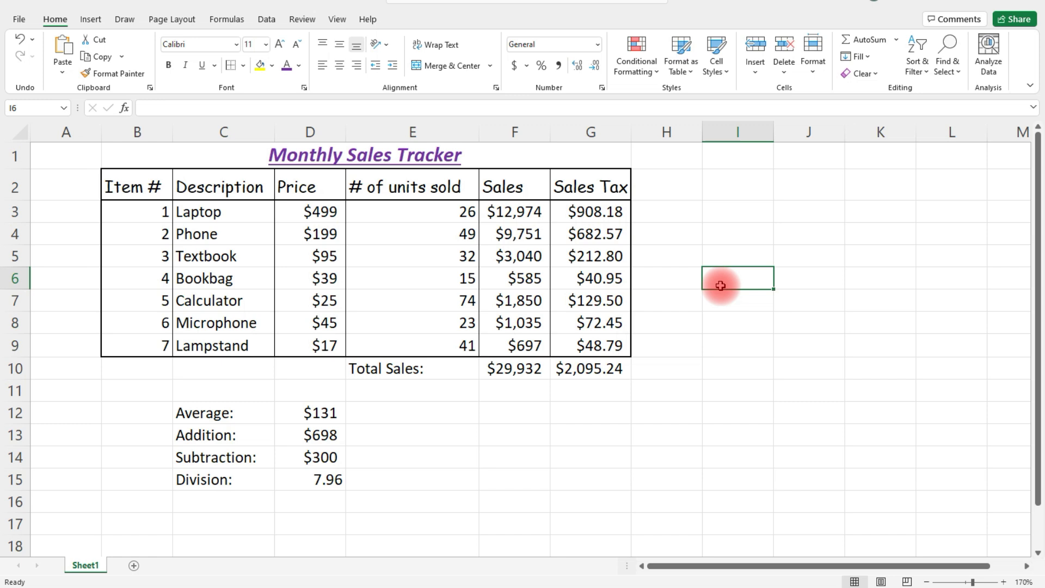
mouse_move(120, 526)
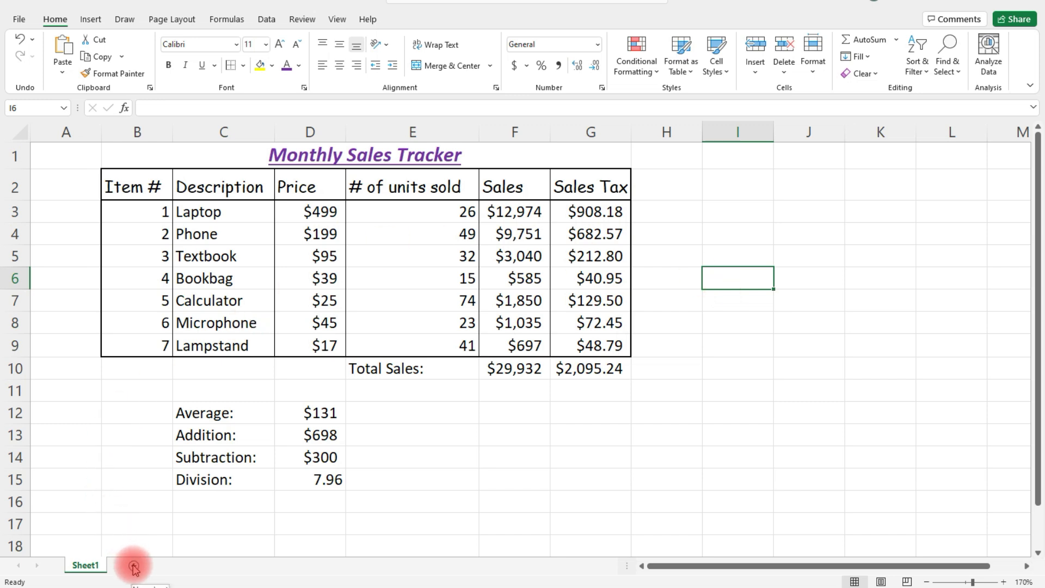
- Insert blank worksheets Sheet2, Sheet3 and Sheet4, then switch back to Sheet1
click(133, 565)
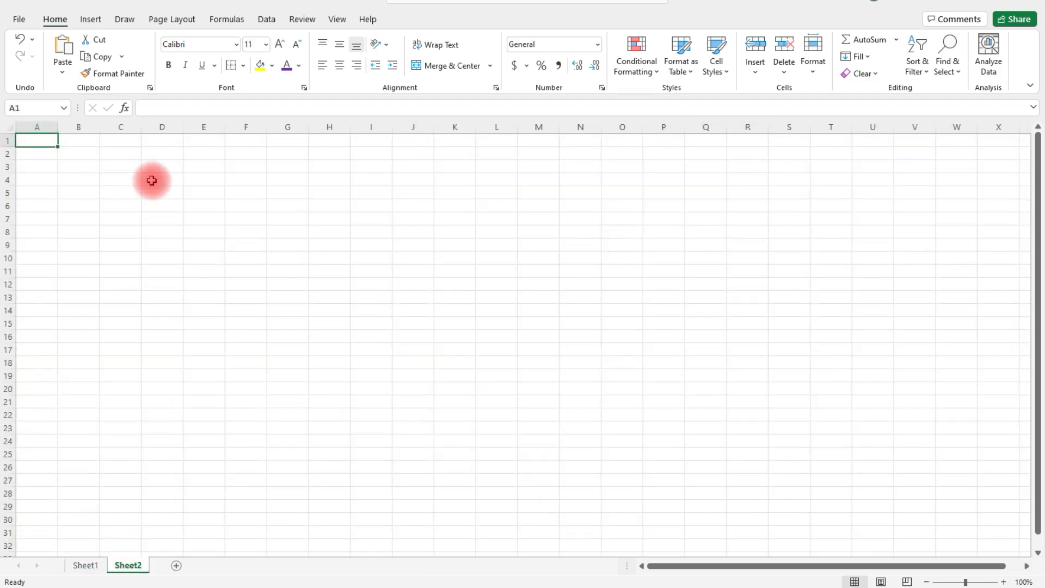
click(218, 566)
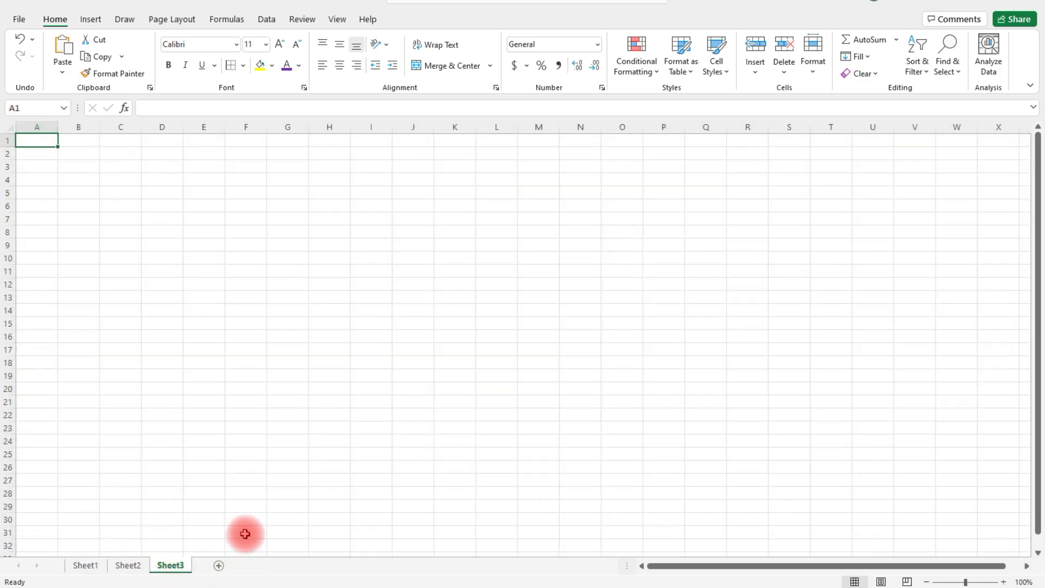
click(219, 566)
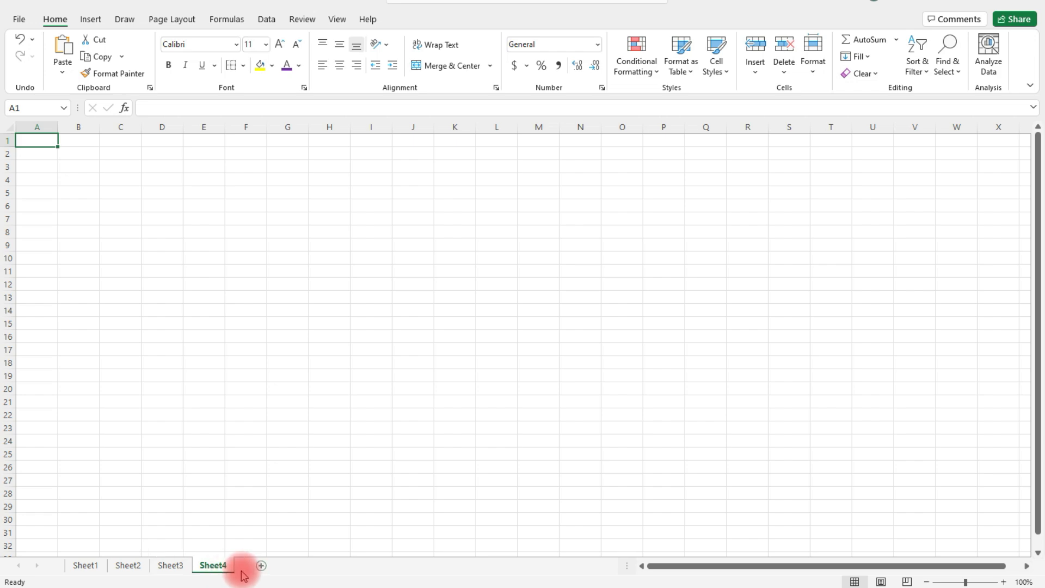
click(85, 565)
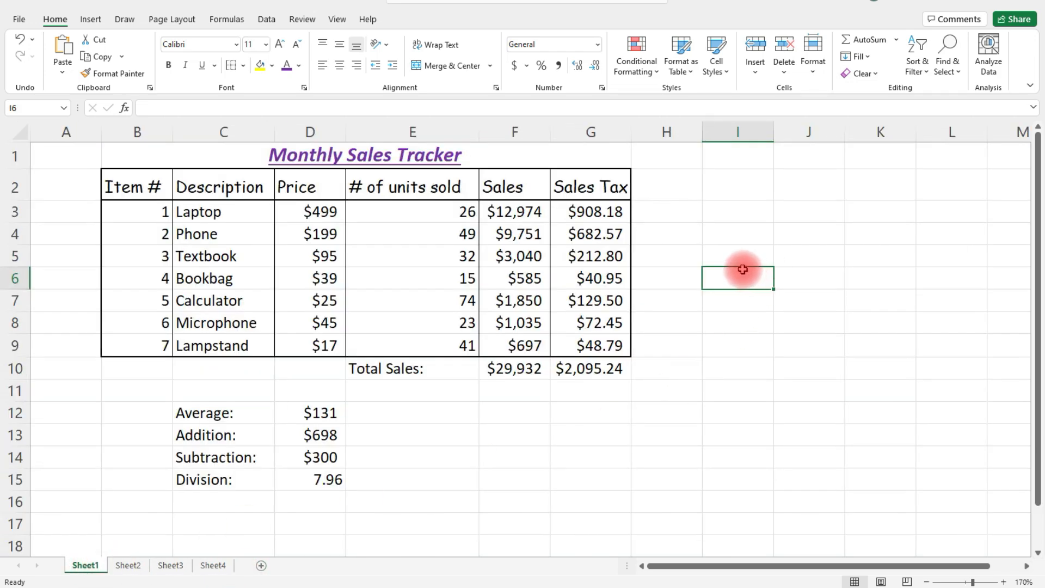
mouse_move(736, 267)
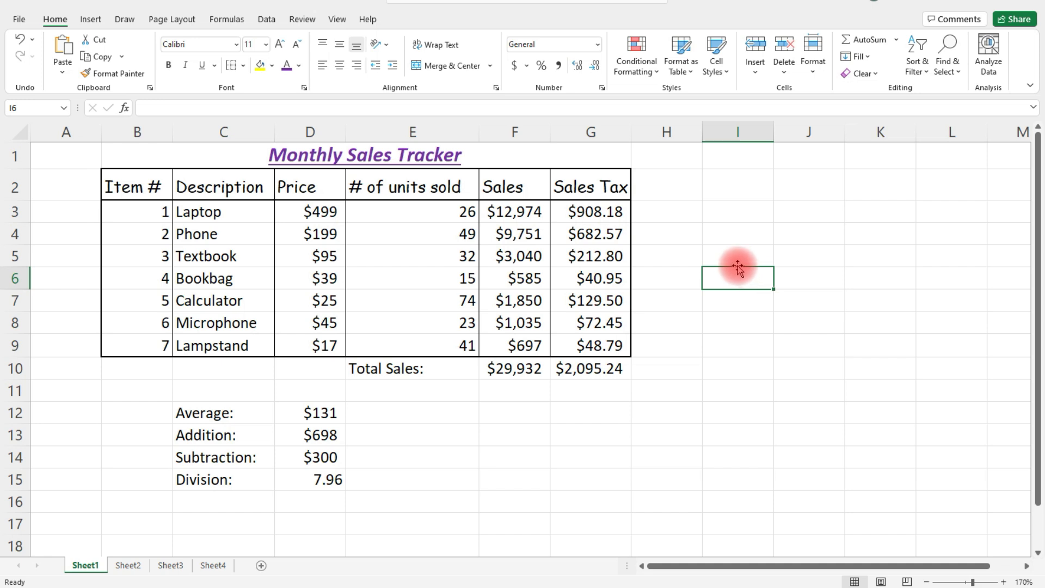
mouse_move(736, 267)
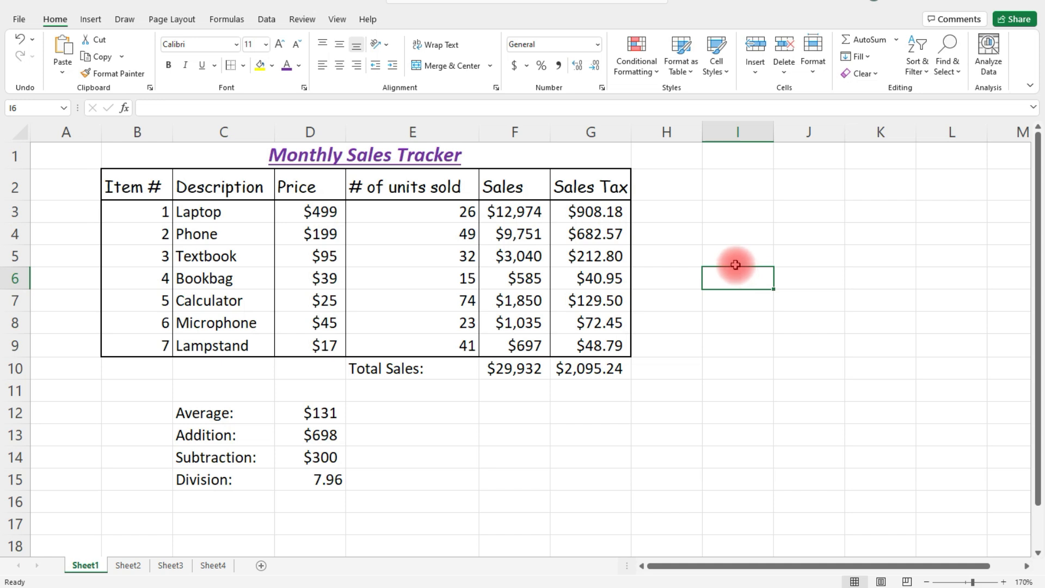